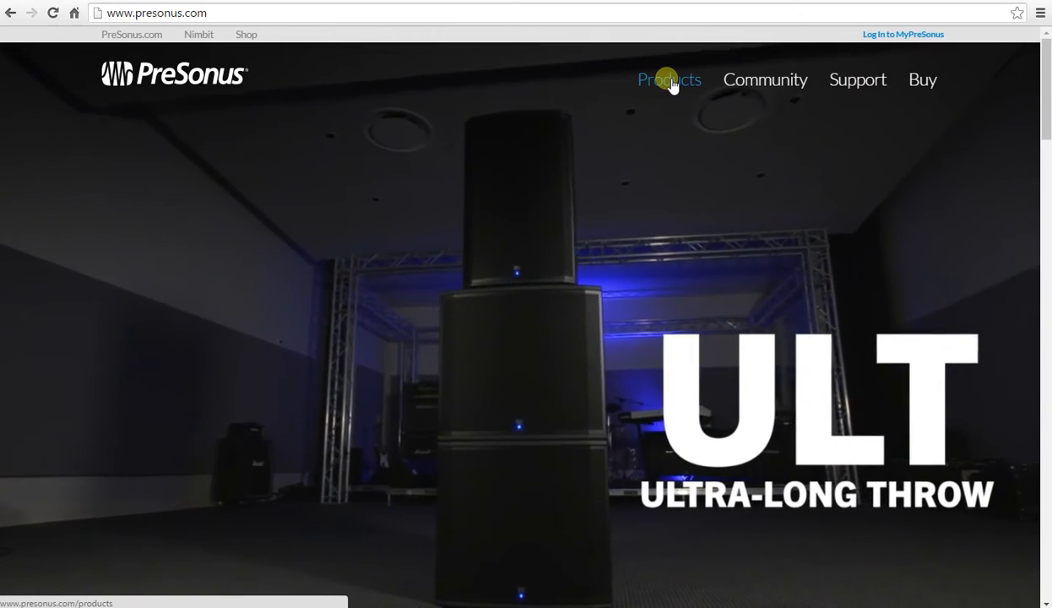
Step: Go from the Products menu to the Recording Software products page
{"action": "left_click", "coordinate": [668, 79]}
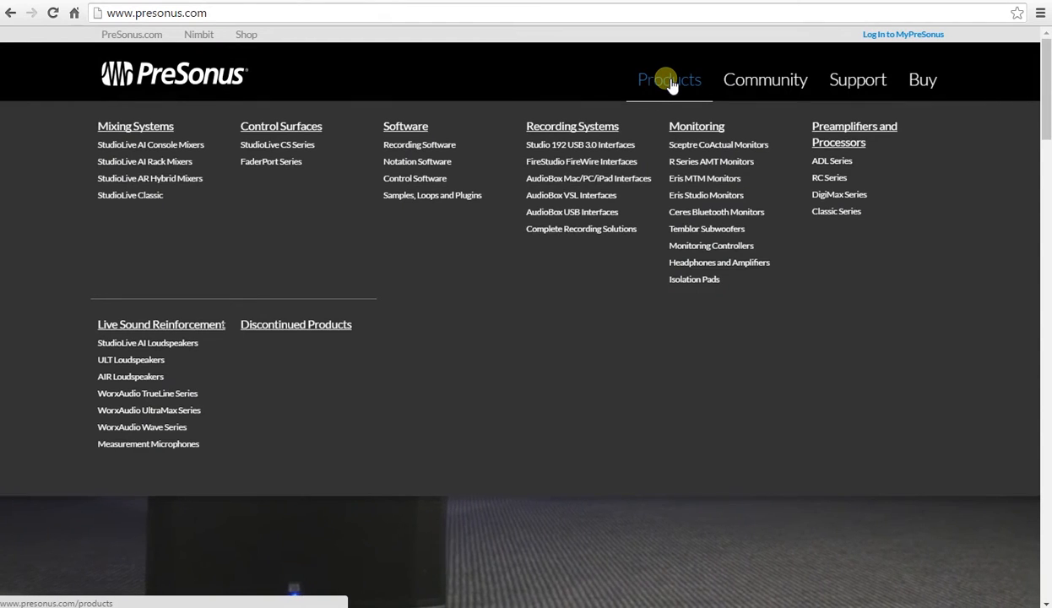
{"action": "mouse_move", "coordinate": [402, 118]}
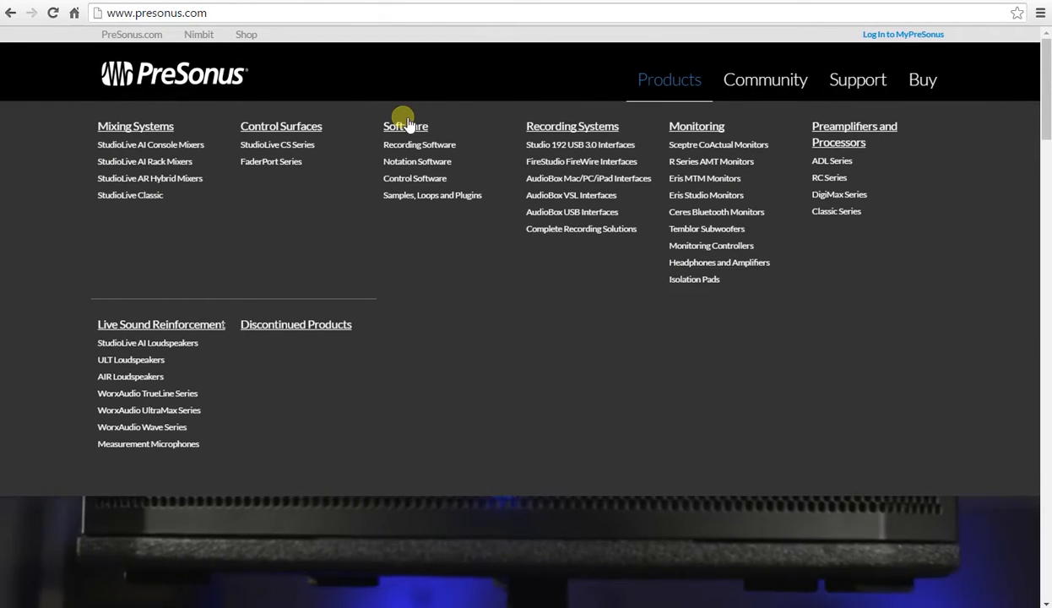
{"action": "mouse_move", "coordinate": [442, 149]}
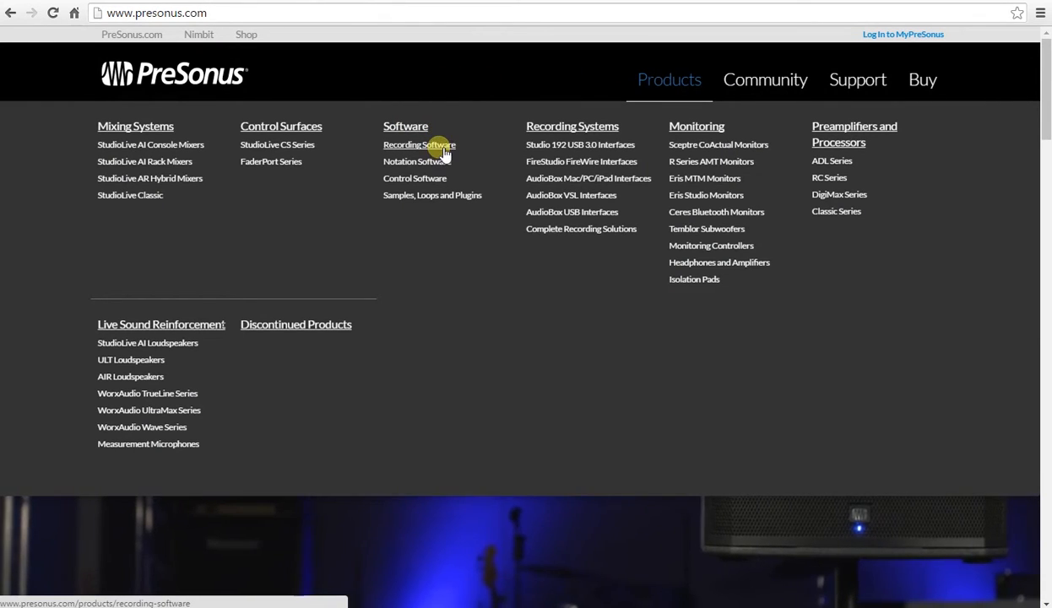
{"action": "left_click", "coordinate": [419, 145]}
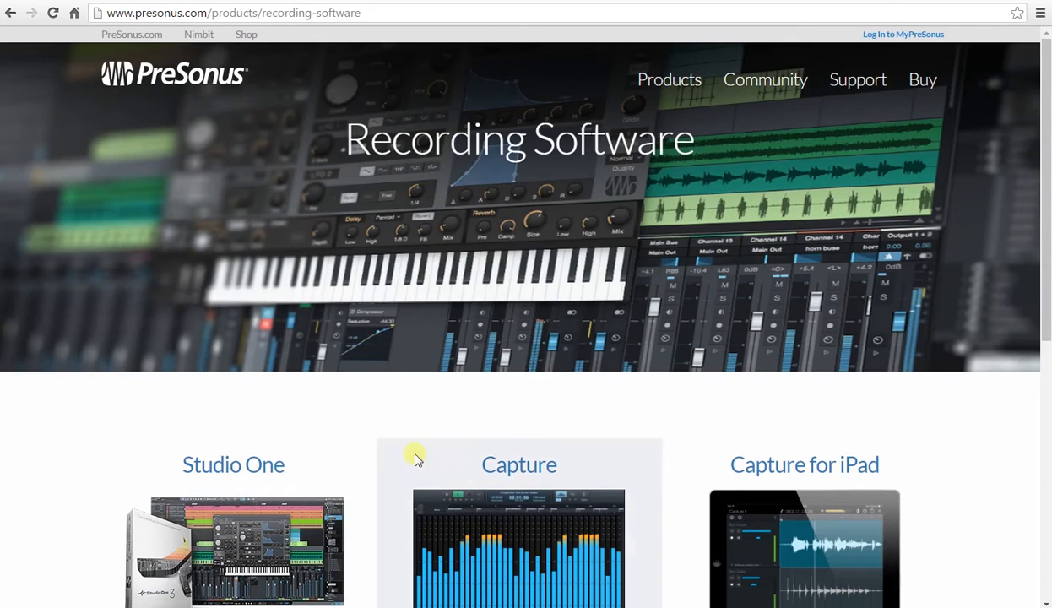
{"action": "scroll", "scroll_direction": "down", "scroll_amount": 3}
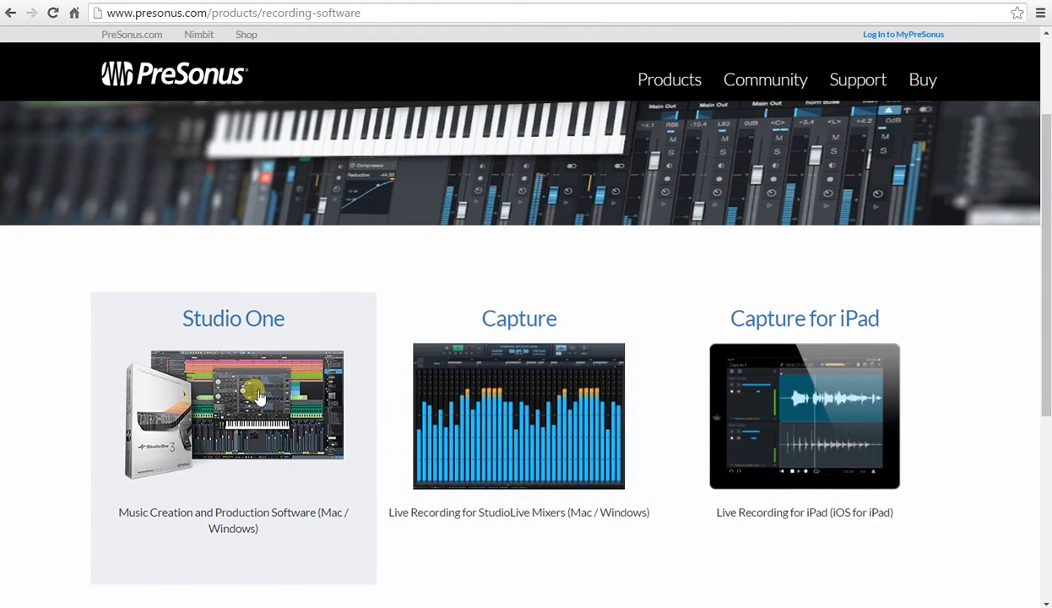
{"action": "mouse_move", "coordinate": [226, 382]}
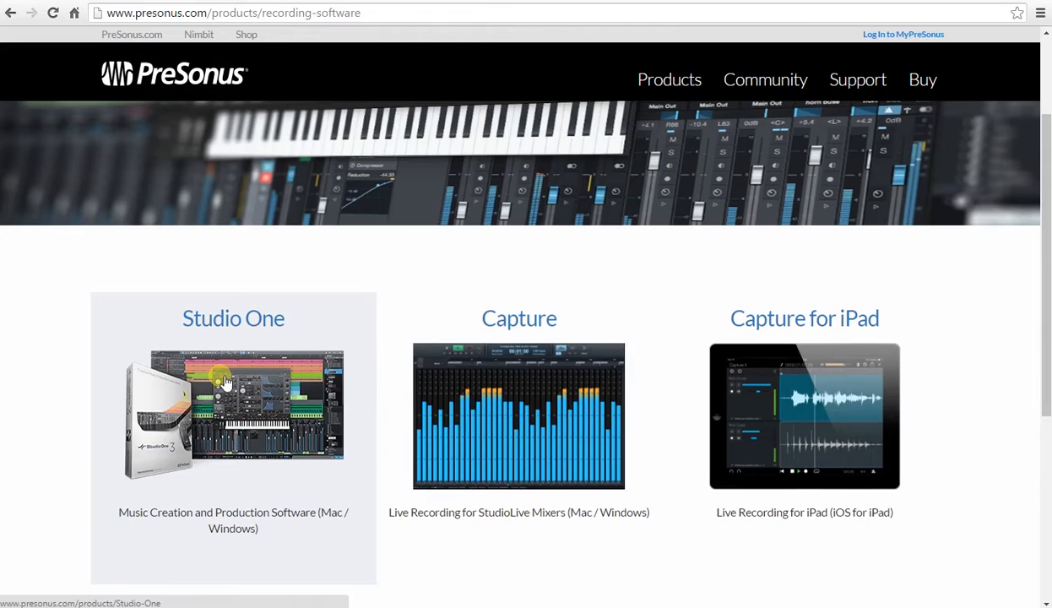
Step: Open the Studio One product page and scroll through its overview
{"action": "left_click", "coordinate": [221, 378]}
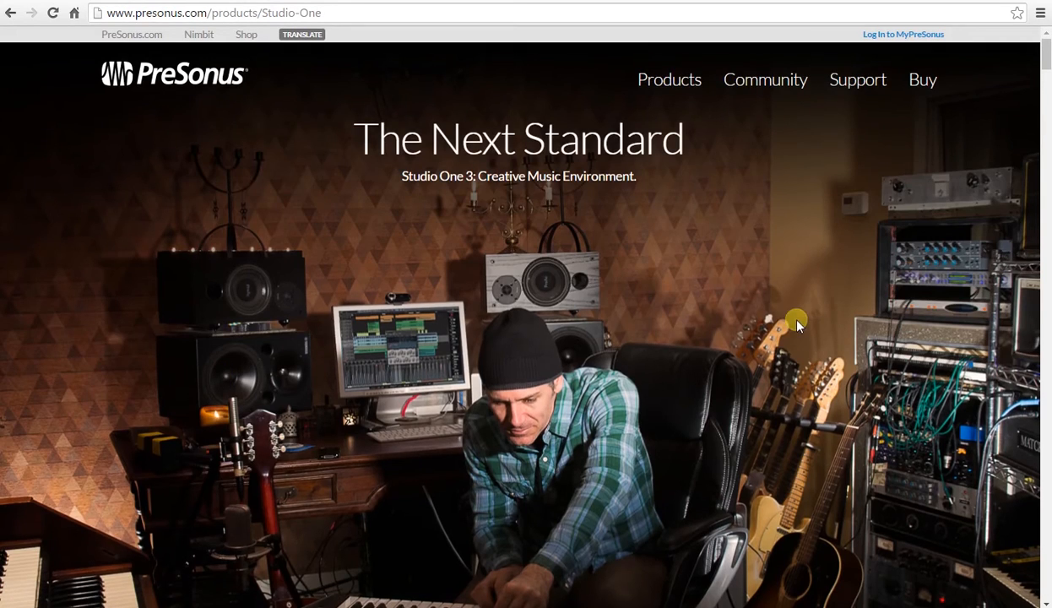
{"action": "scroll", "scroll_direction": "down", "scroll_amount": 3}
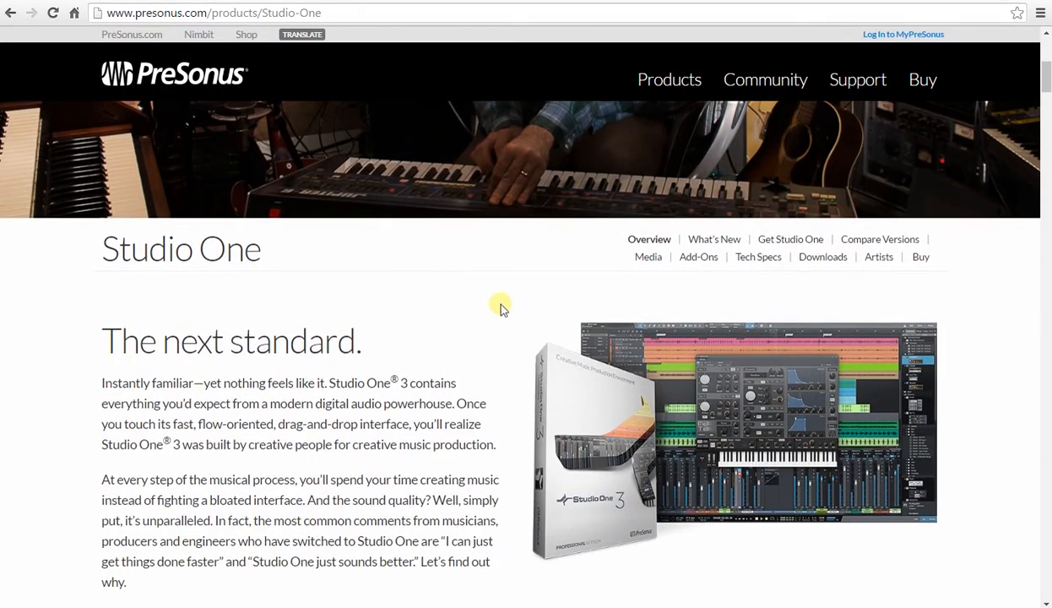
{"action": "scroll", "scroll_direction": "down", "scroll_amount": 3}
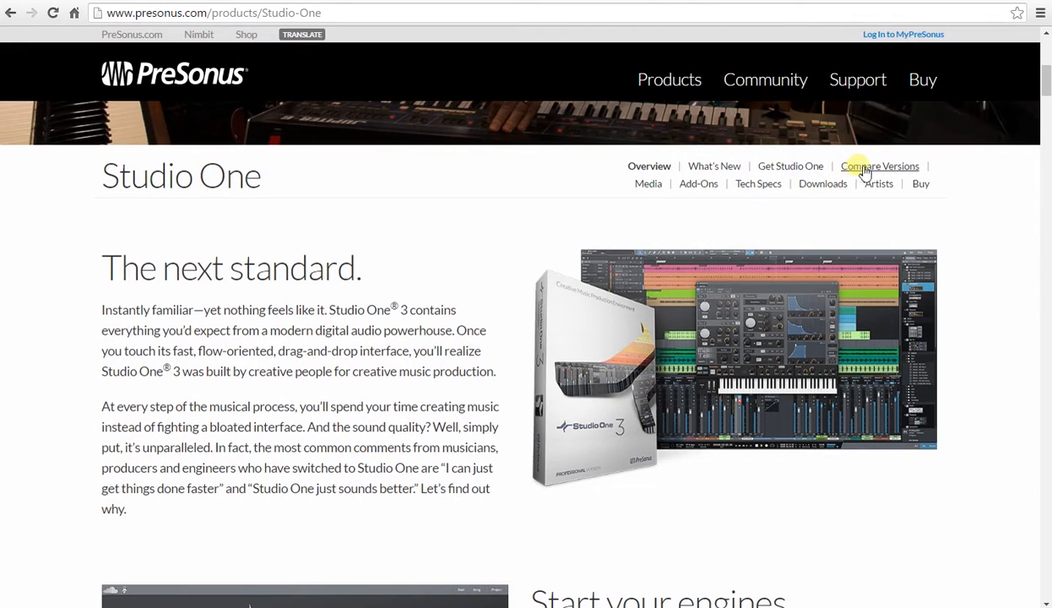
{"action": "mouse_move", "coordinate": [470, 341]}
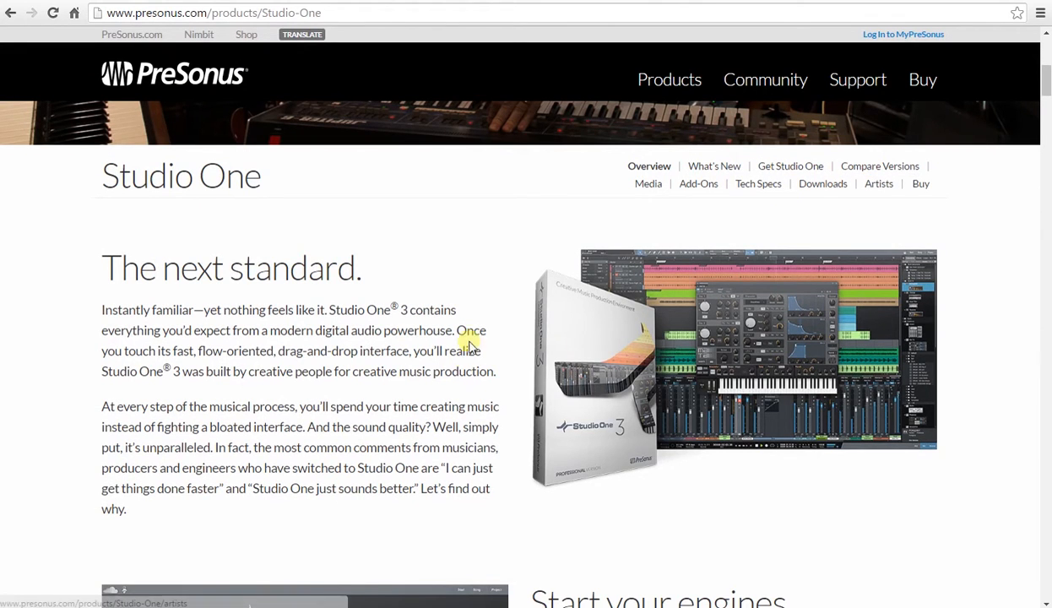
{"action": "scroll", "scroll_direction": "down", "scroll_amount": 3}
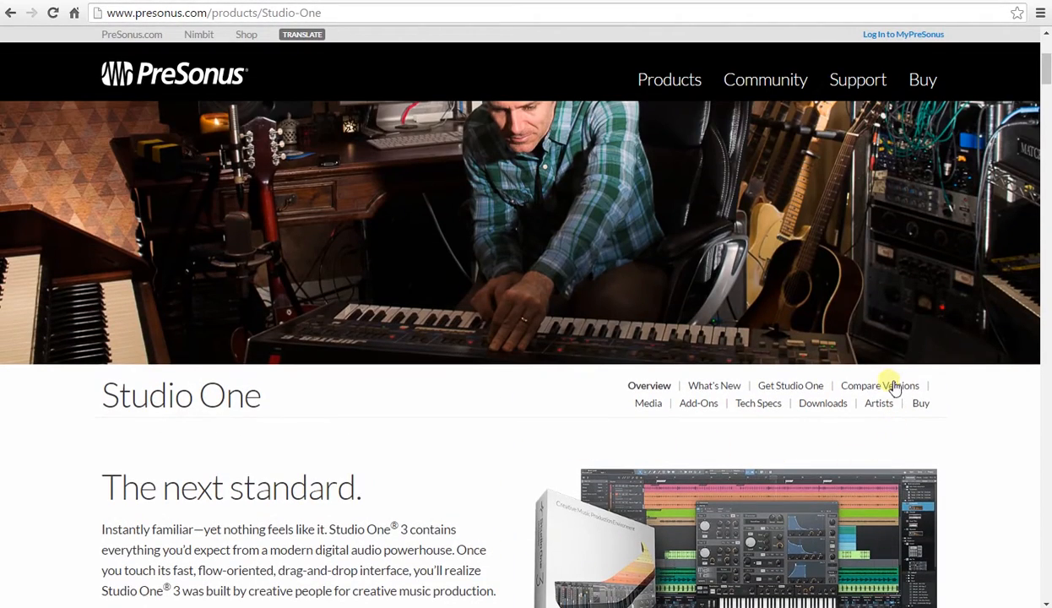
Step: Open Compare Versions and scroll to the Prime, Artist and Professional comparison table
{"action": "left_click", "coordinate": [878, 385]}
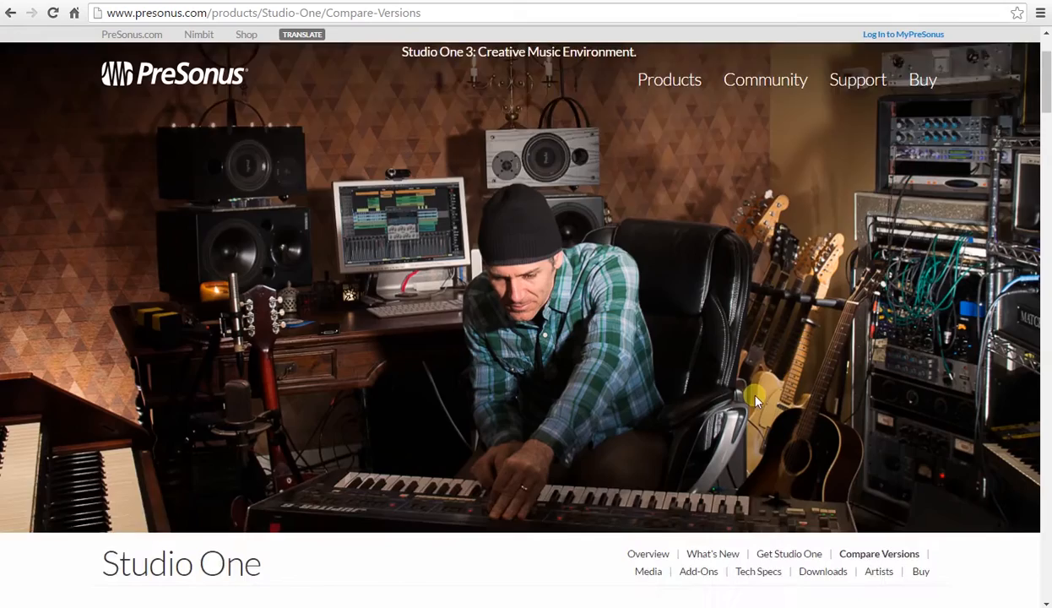
{"action": "scroll", "scroll_direction": "down", "scroll_amount": 3}
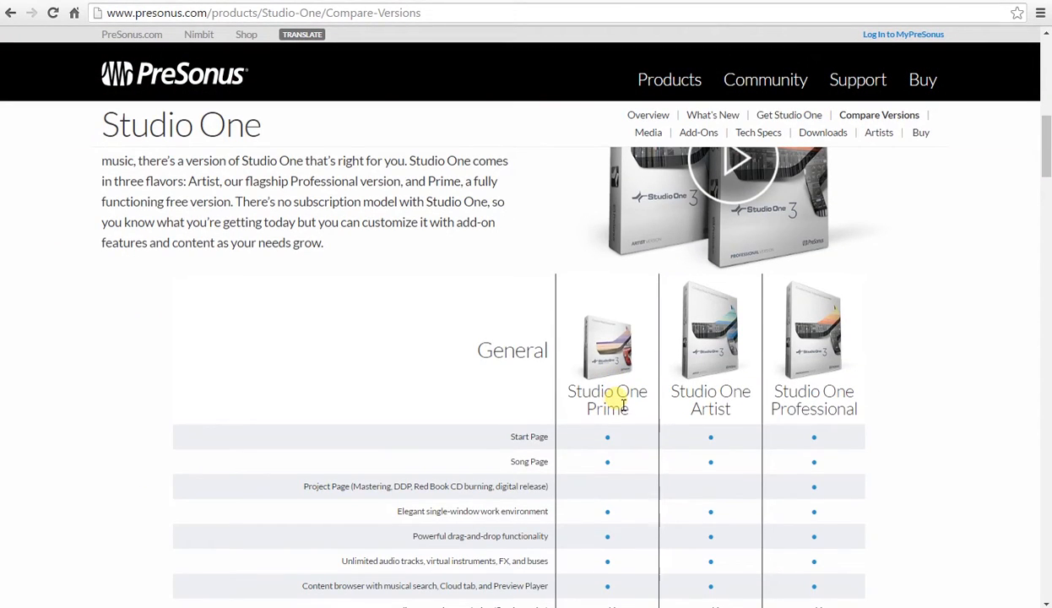
{"action": "mouse_move", "coordinate": [608, 391]}
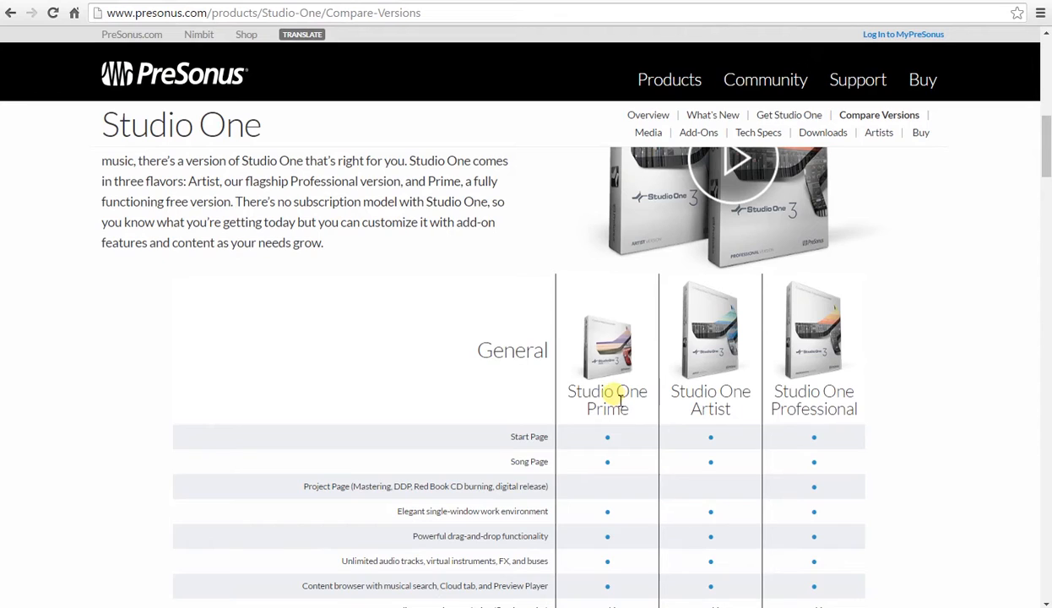
{"action": "mouse_move", "coordinate": [709, 409]}
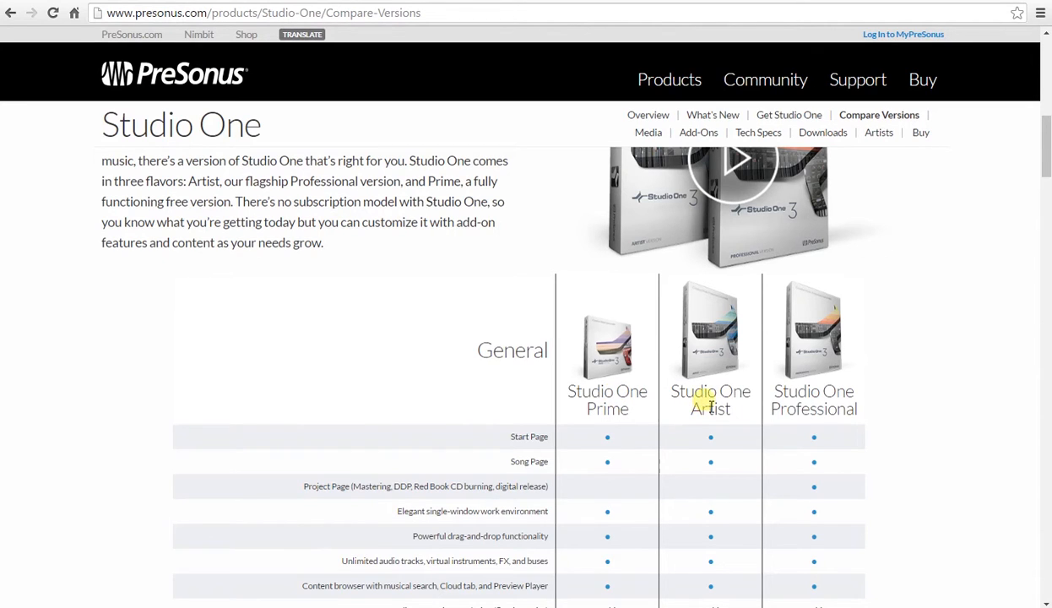
{"action": "mouse_move", "coordinate": [716, 437]}
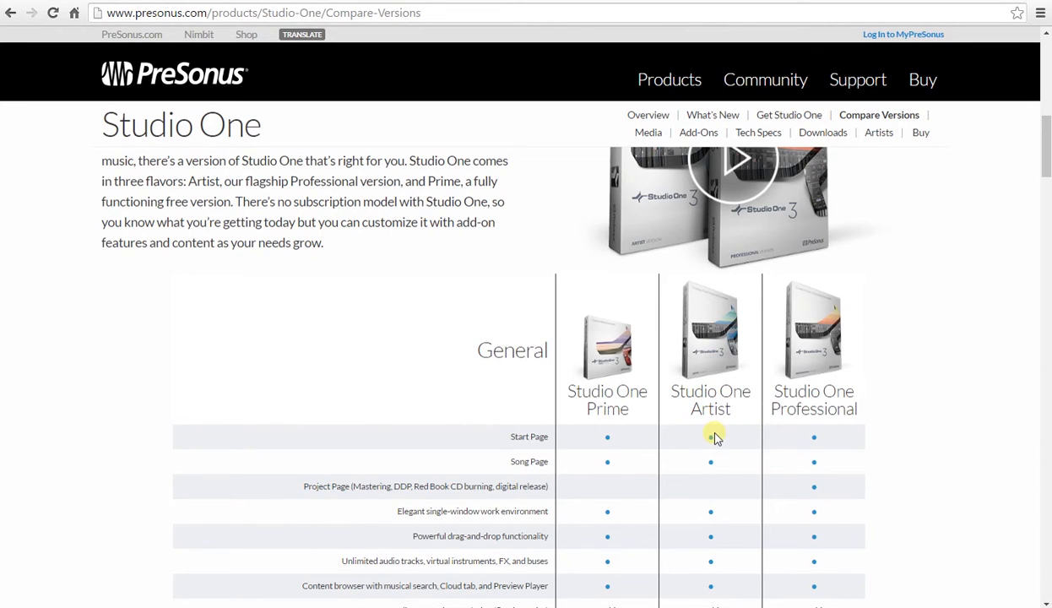
{"action": "scroll", "scroll_direction": "down", "scroll_amount": 3}
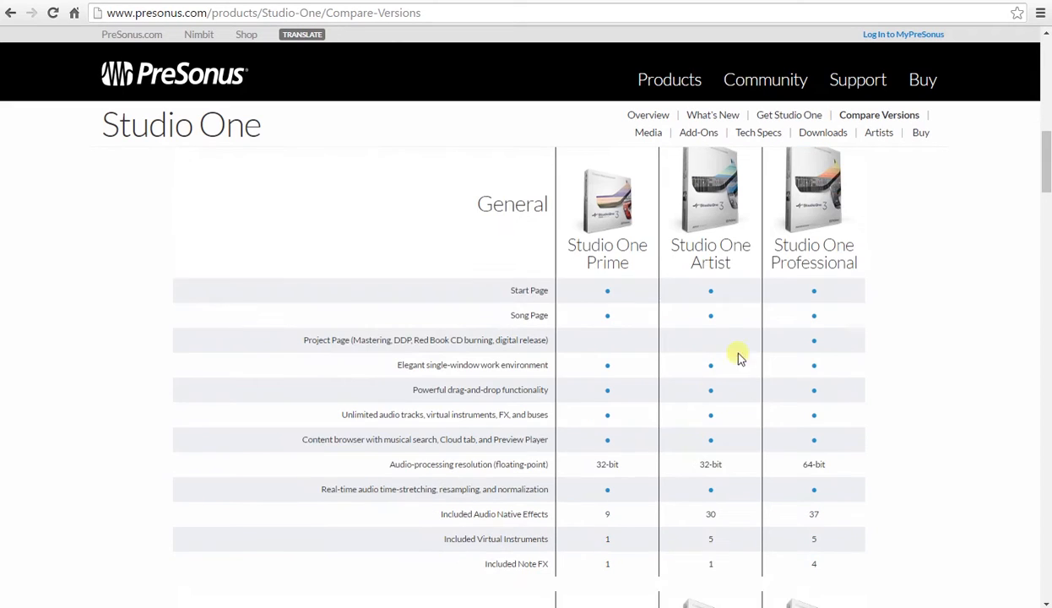
{"action": "mouse_move", "coordinate": [855, 253]}
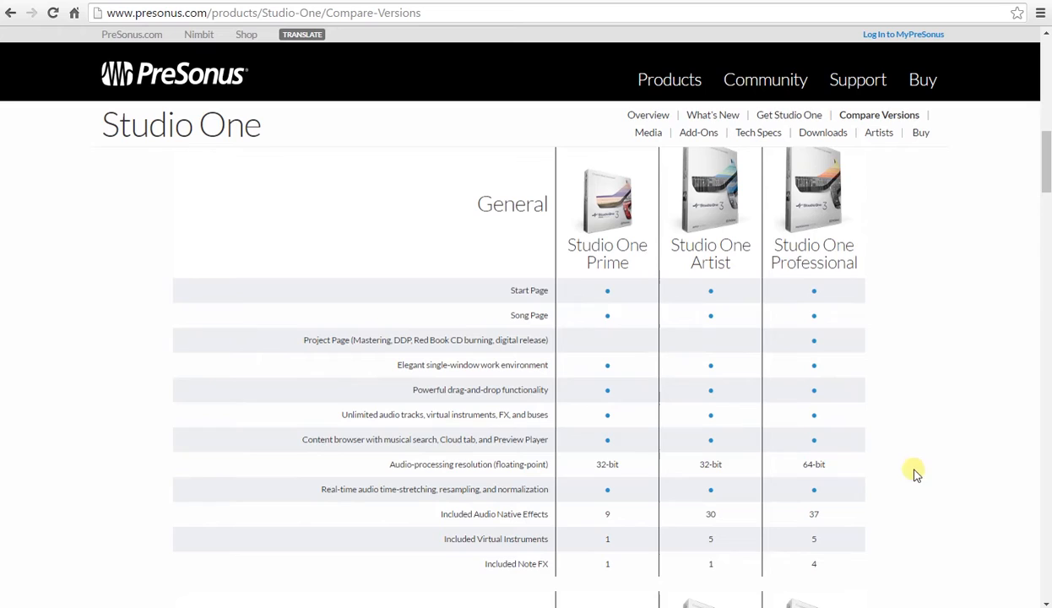
{"action": "mouse_move", "coordinate": [895, 453]}
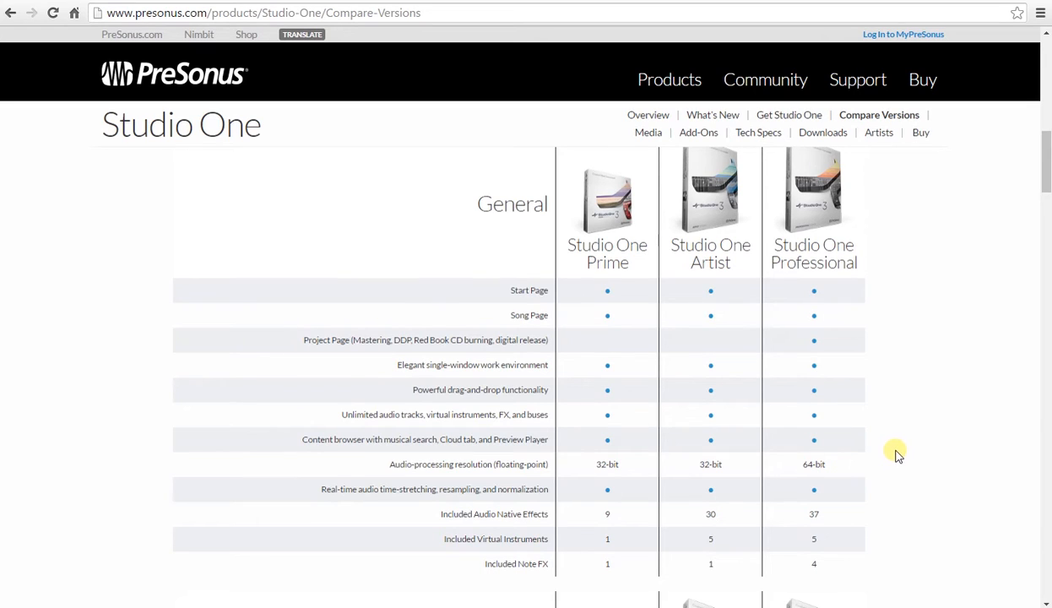
{"action": "mouse_move", "coordinate": [875, 358]}
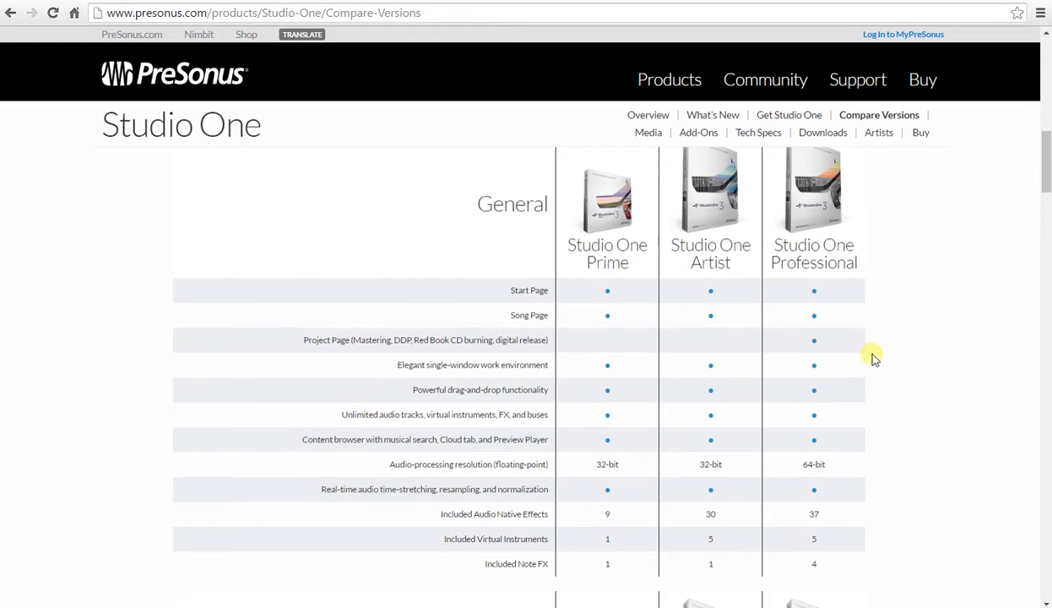
{"action": "mouse_move", "coordinate": [611, 244]}
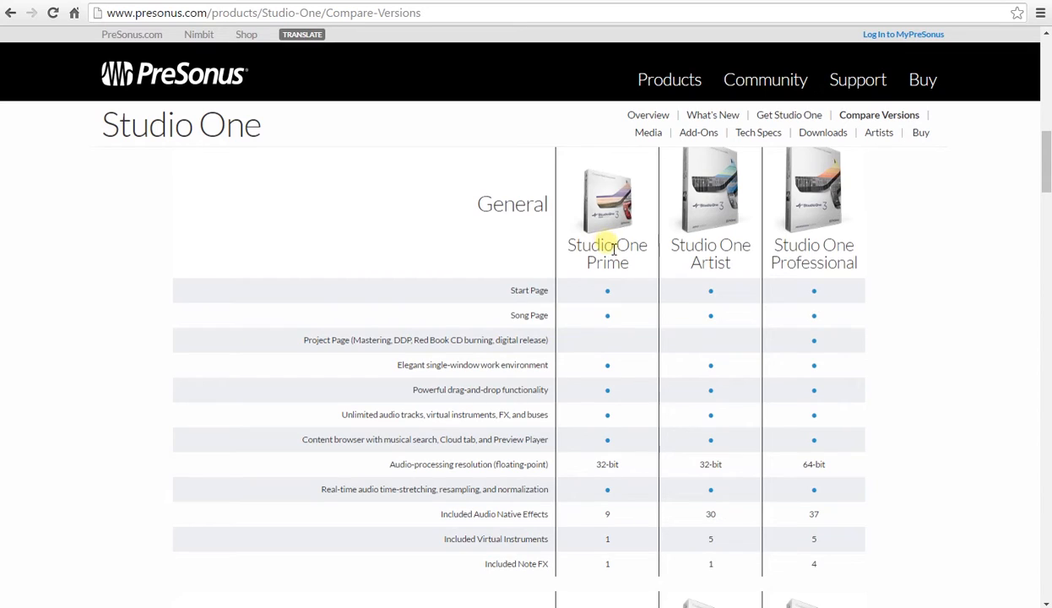
{"action": "mouse_move", "coordinate": [608, 239]}
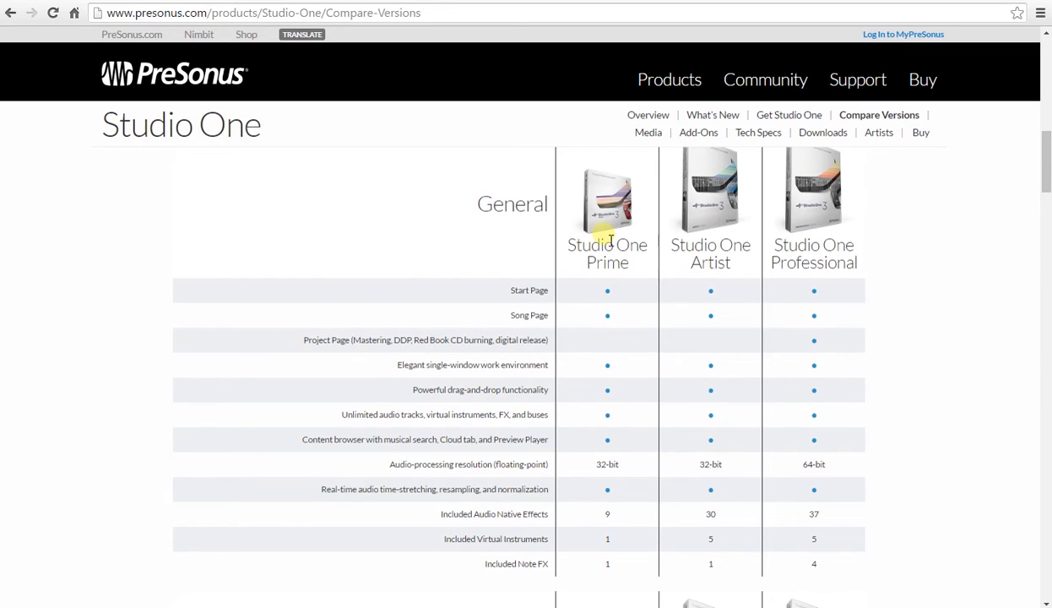
{"action": "mouse_move", "coordinate": [910, 253]}
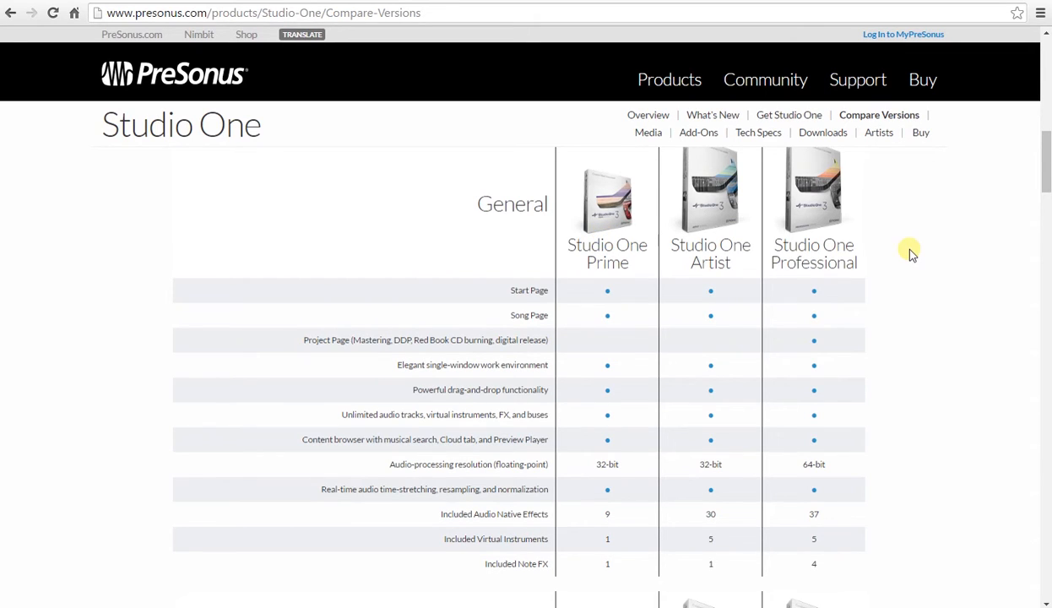
{"action": "mouse_move", "coordinate": [789, 122]}
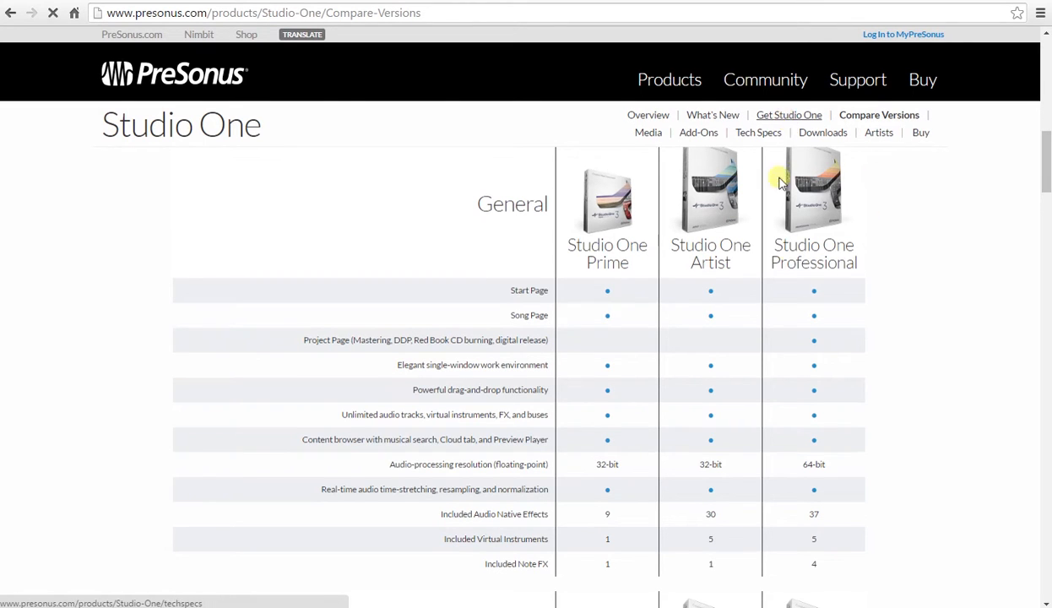
Step: From the Get Studio One page, follow the 'Get Studio One Prime now' offer to the shop
{"action": "left_click", "coordinate": [788, 114]}
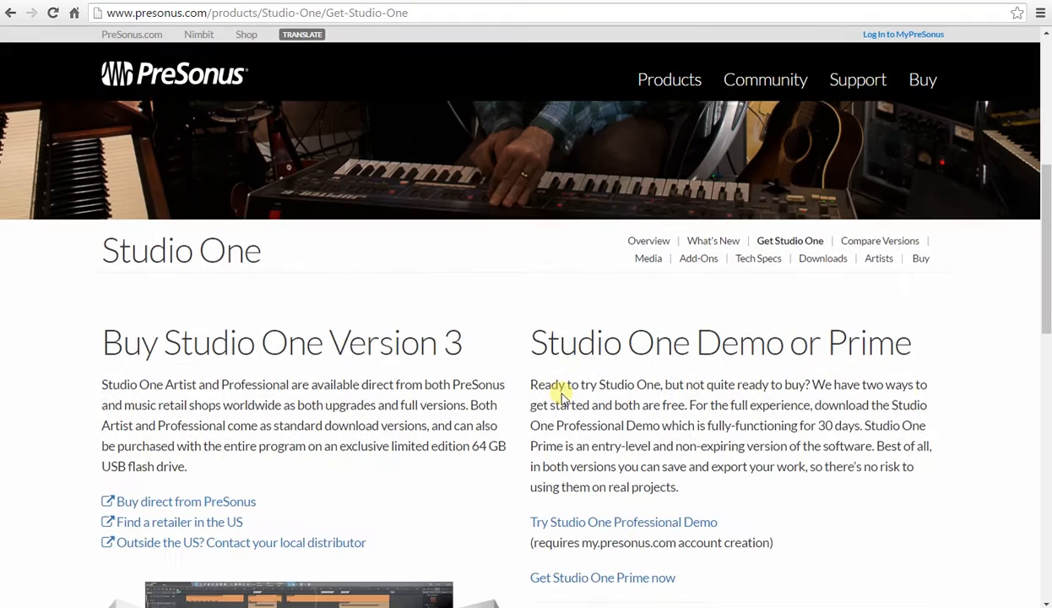
{"action": "scroll", "scroll_direction": "down", "scroll_amount": 3}
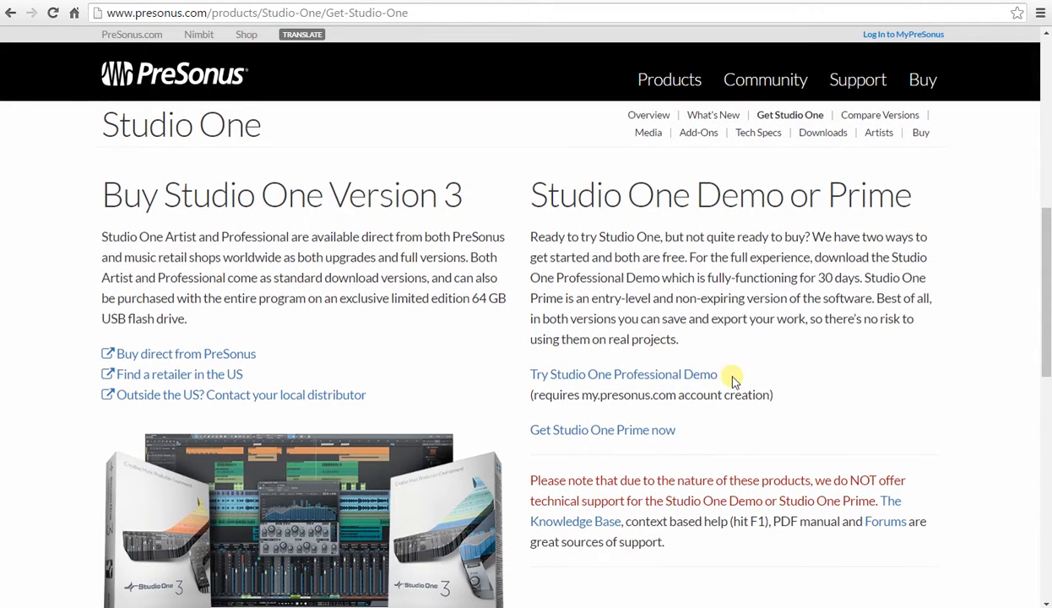
{"action": "mouse_move", "coordinate": [773, 378]}
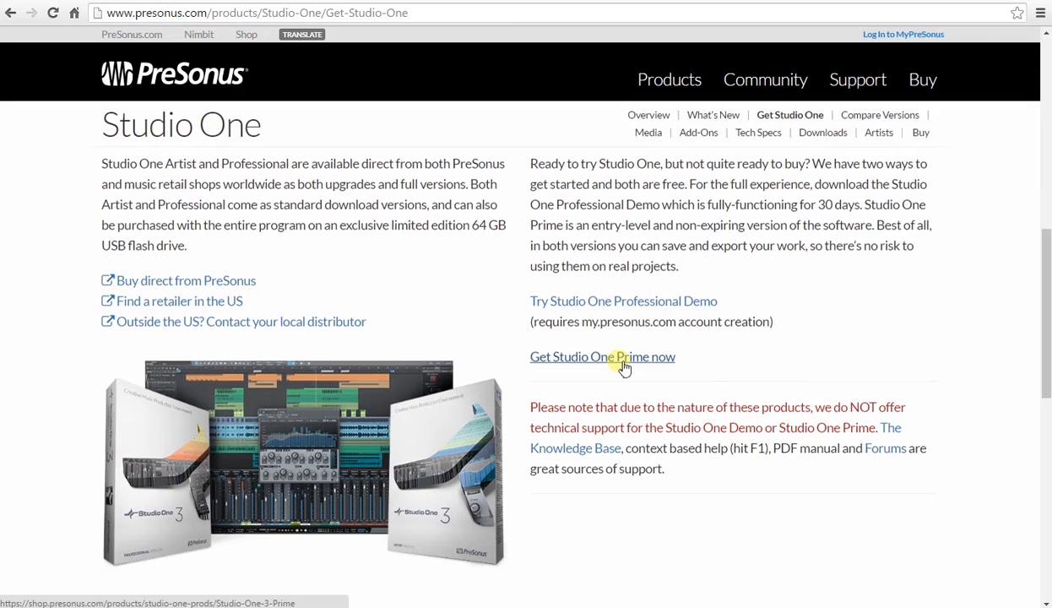
{"action": "left_click", "coordinate": [601, 356]}
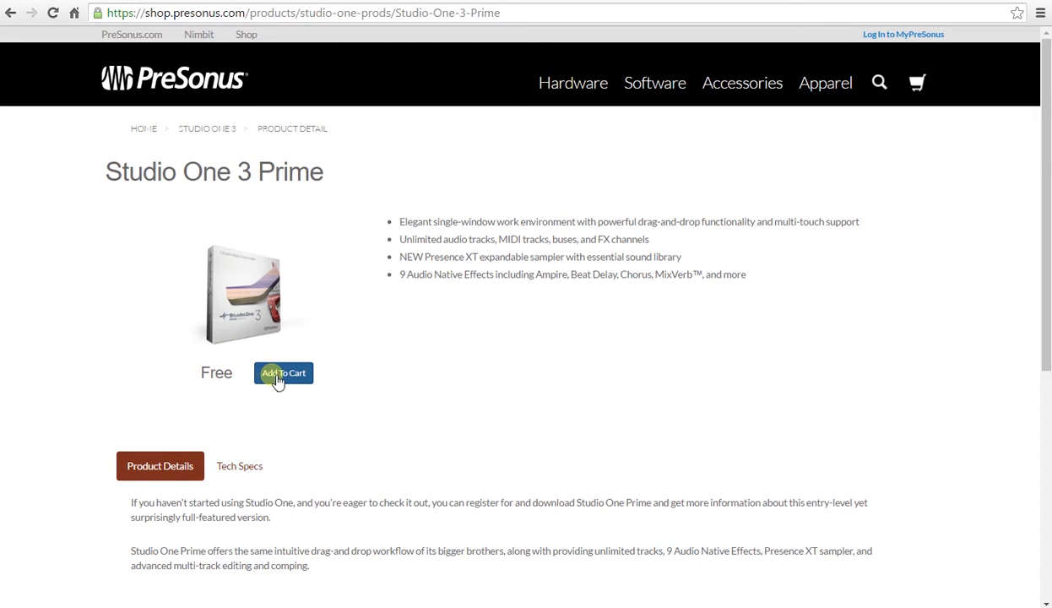
Step: Add Studio One 3 Prime to the cart at $0.00 and proceed to checkout
{"action": "left_click", "coordinate": [283, 373]}
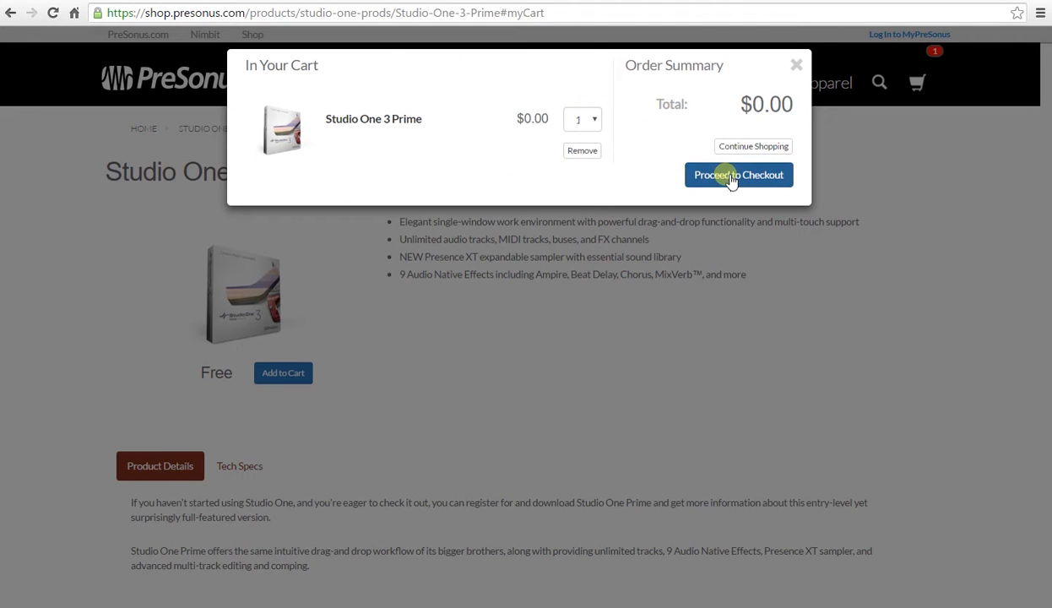
{"action": "left_click", "coordinate": [739, 174]}
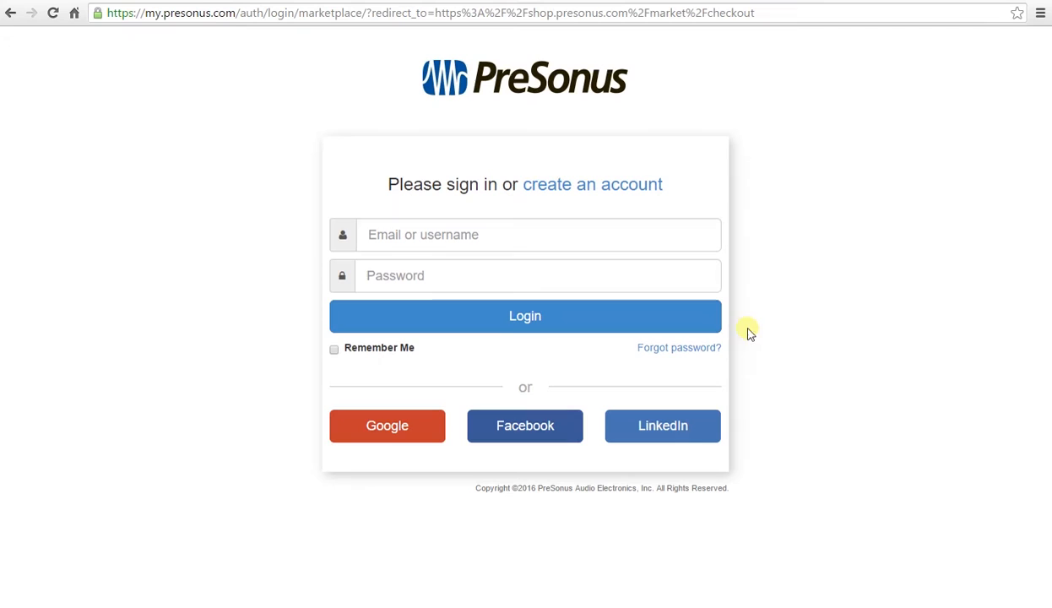
{"action": "mouse_move", "coordinate": [608, 188]}
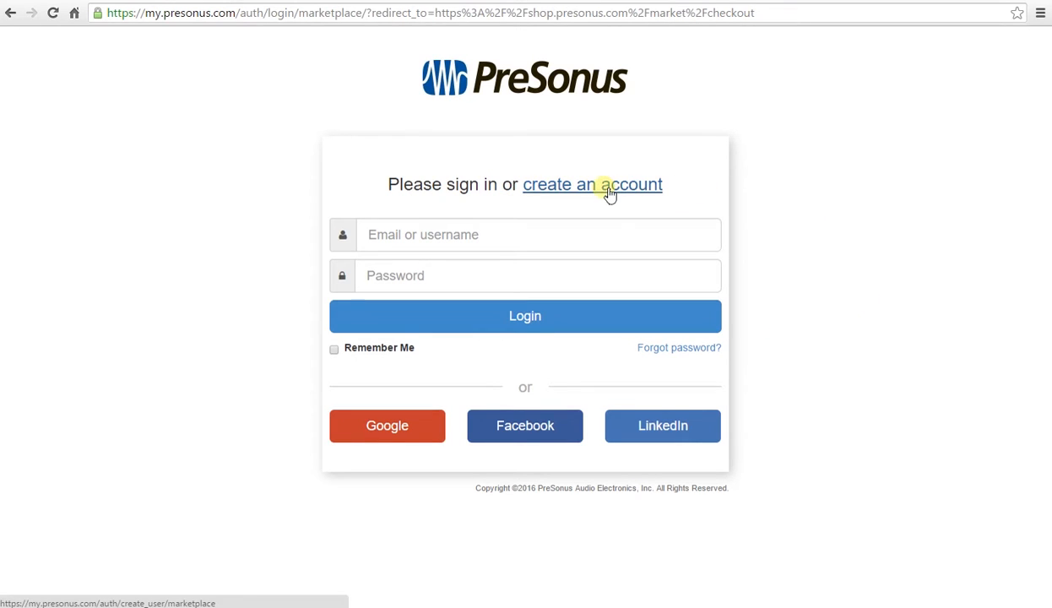
{"action": "mouse_move", "coordinate": [630, 95]}
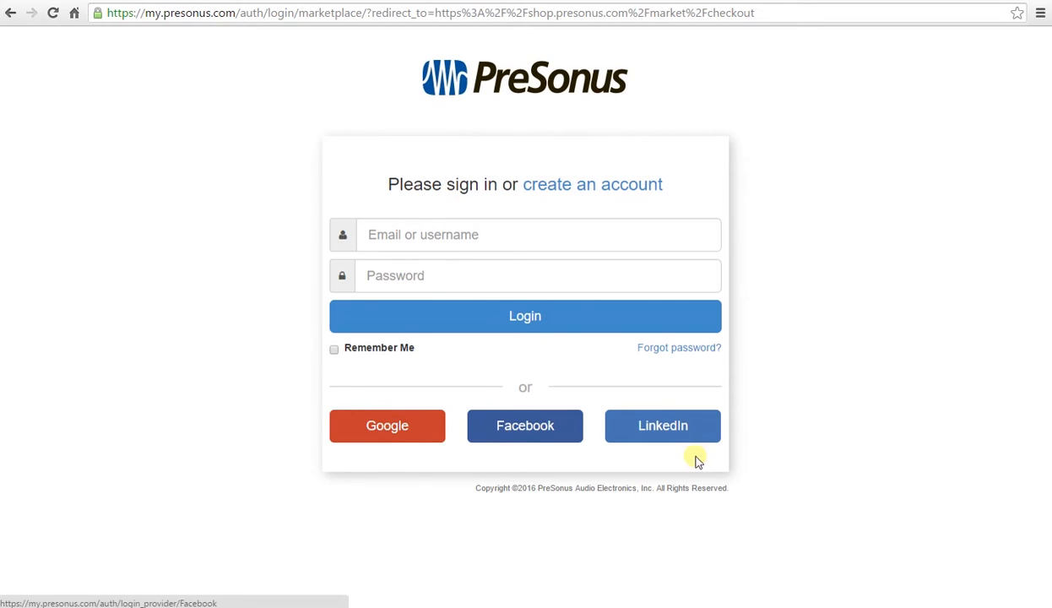
{"action": "mouse_move", "coordinate": [770, 449]}
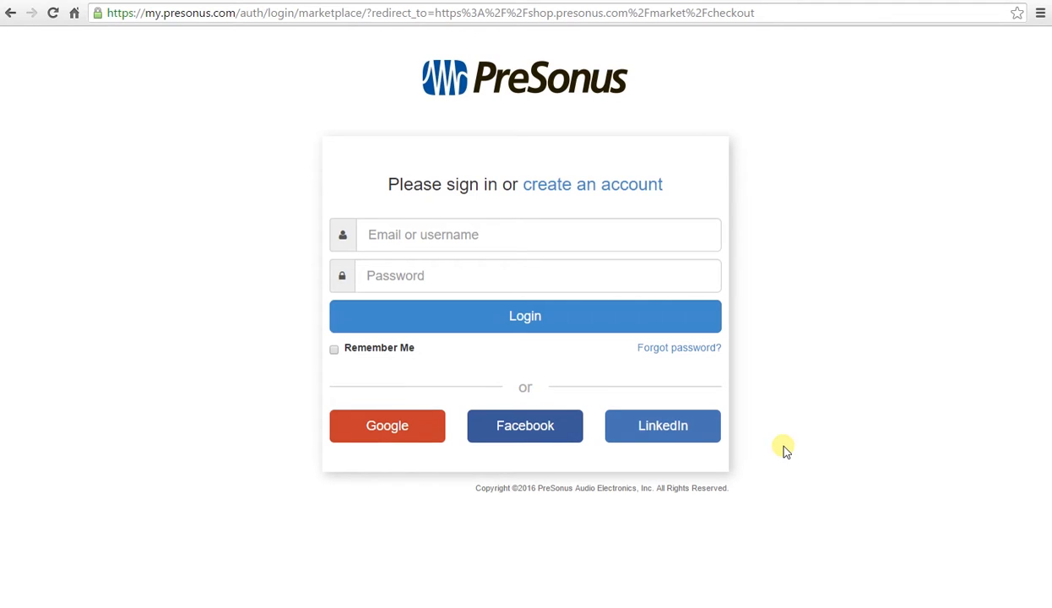
{"action": "mouse_move", "coordinate": [861, 389]}
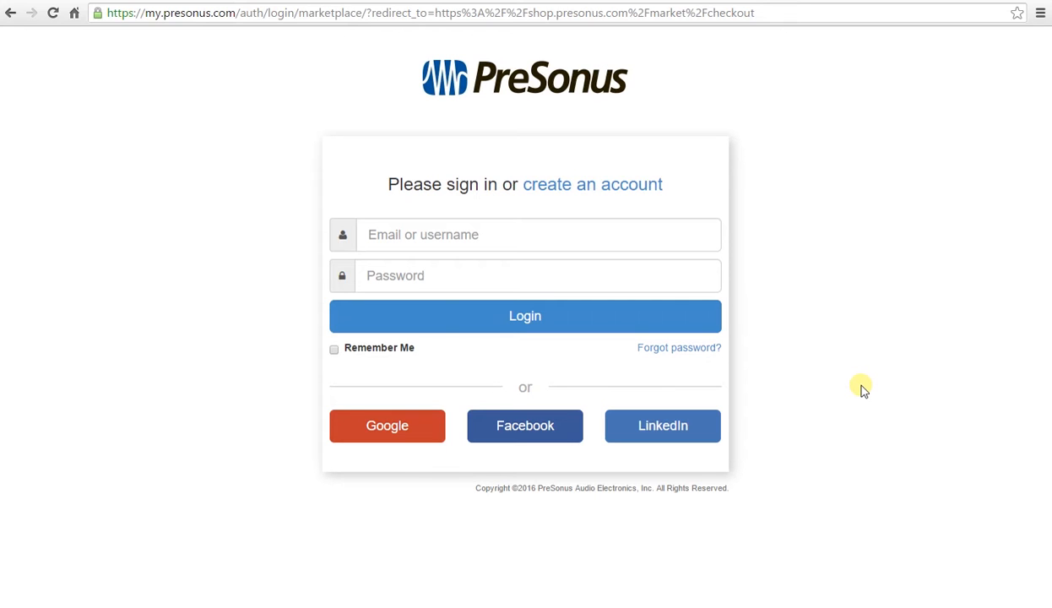
Step: Log in to the PreSonus account to reach the My PreSonus dashboard
{"action": "left_click", "coordinate": [524, 315]}
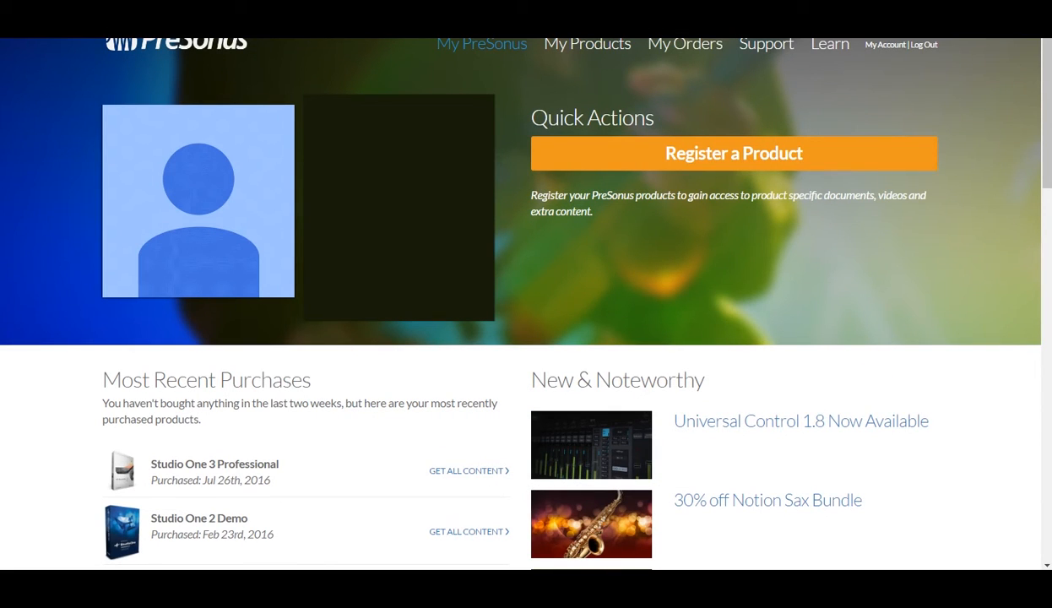
{"action": "mouse_move", "coordinate": [843, 252]}
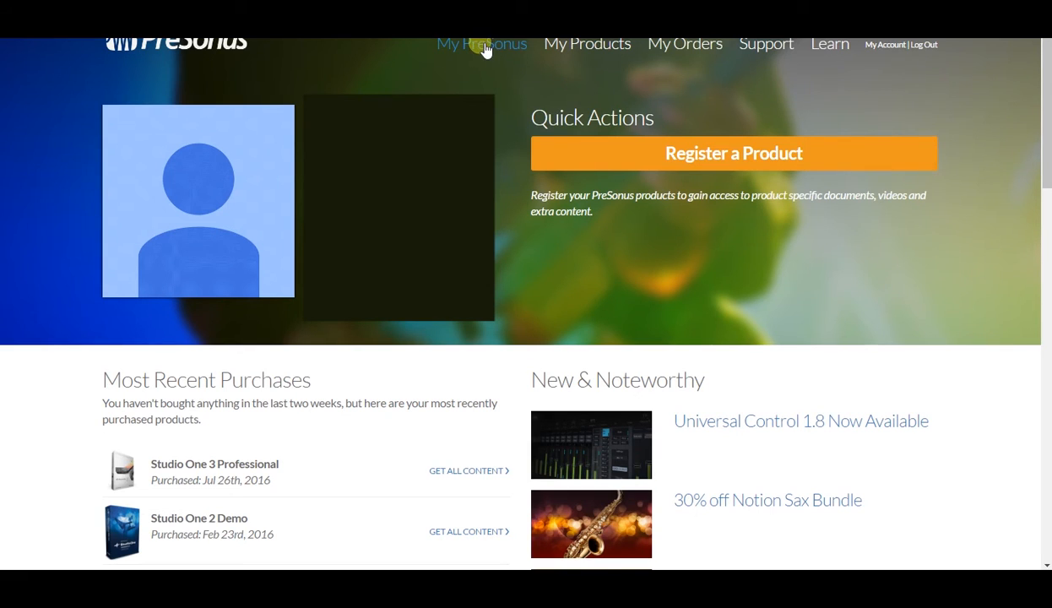
{"action": "mouse_move", "coordinate": [699, 54]}
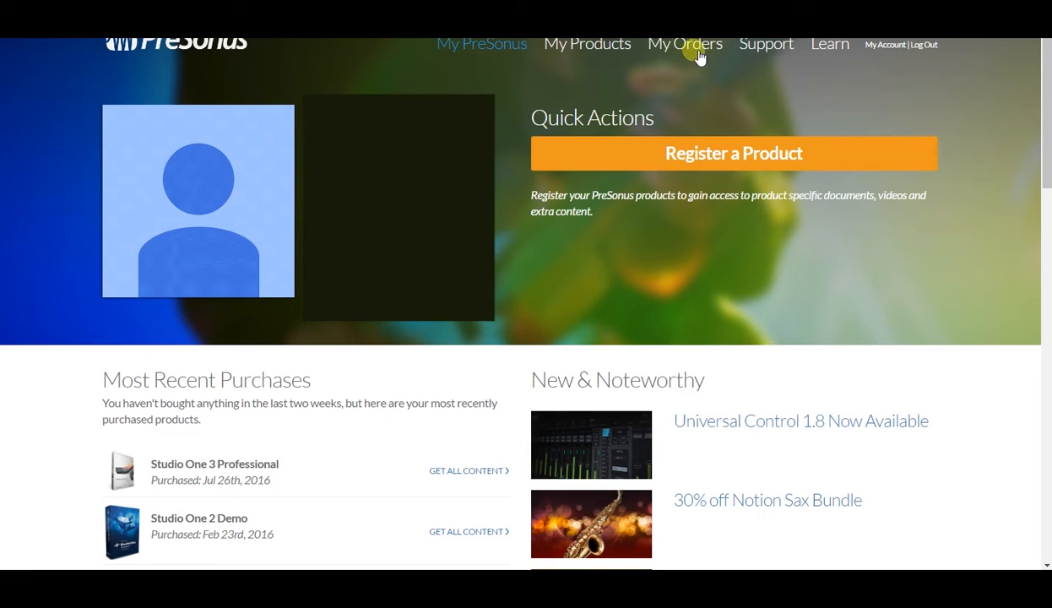
{"action": "mouse_move", "coordinate": [829, 51]}
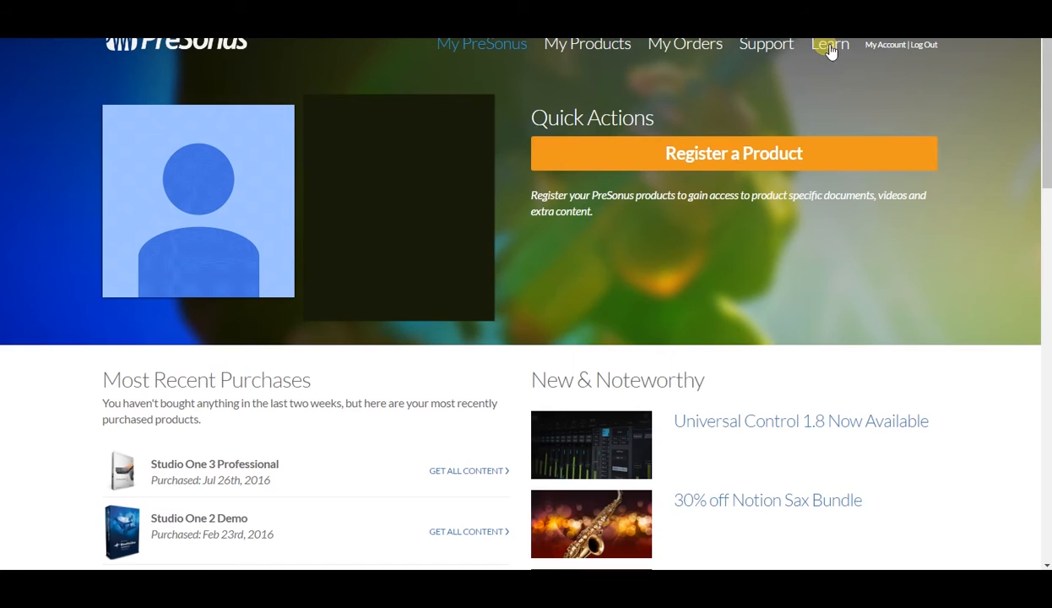
{"action": "mouse_move", "coordinate": [827, 61]}
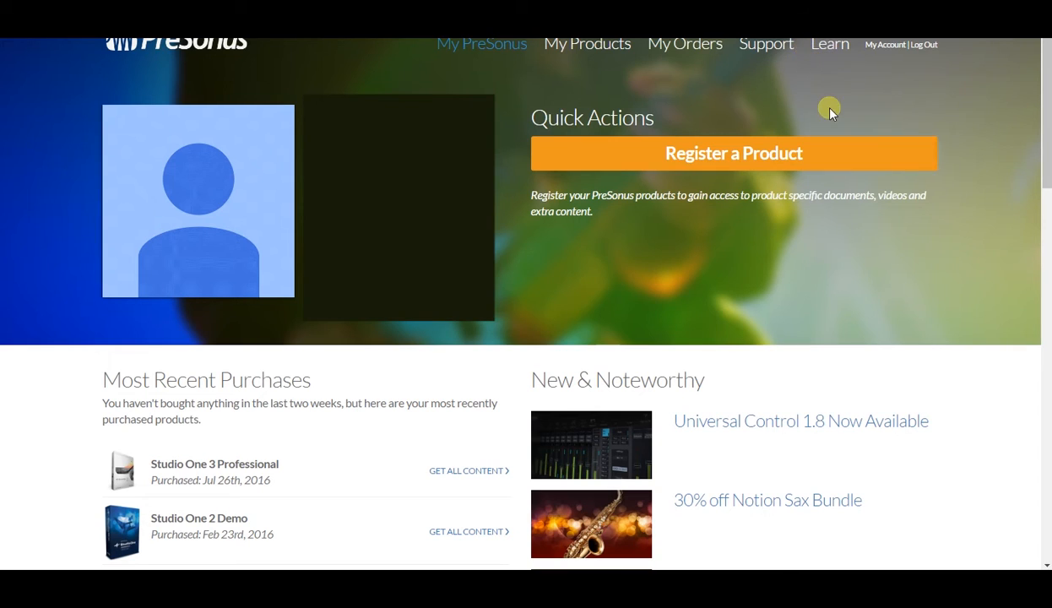
{"action": "mouse_move", "coordinate": [780, 52]}
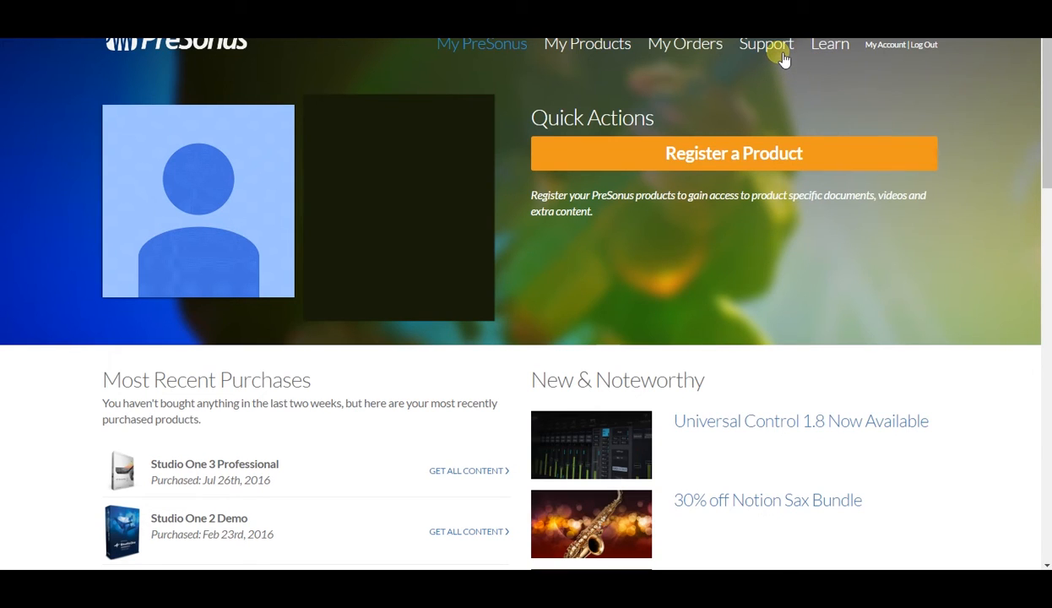
{"action": "mouse_move", "coordinate": [673, 52]}
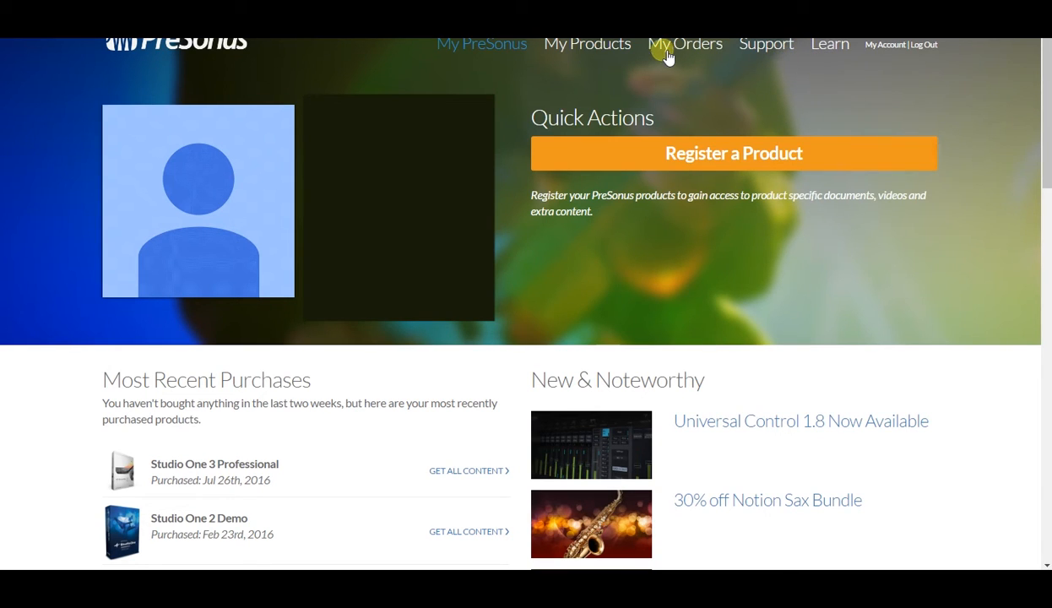
{"action": "mouse_move", "coordinate": [691, 51]}
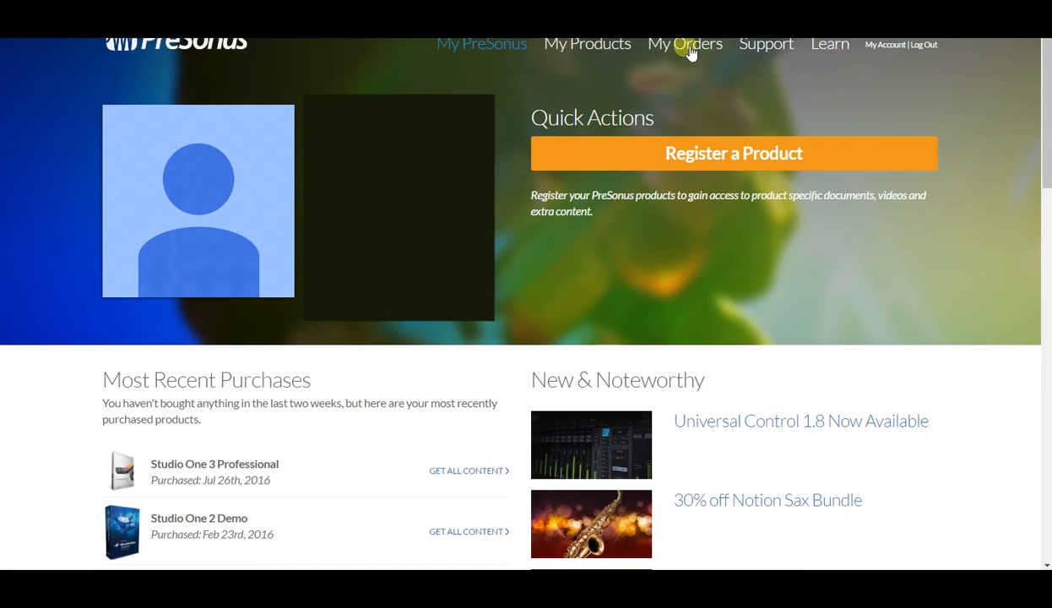
{"action": "mouse_move", "coordinate": [585, 52]}
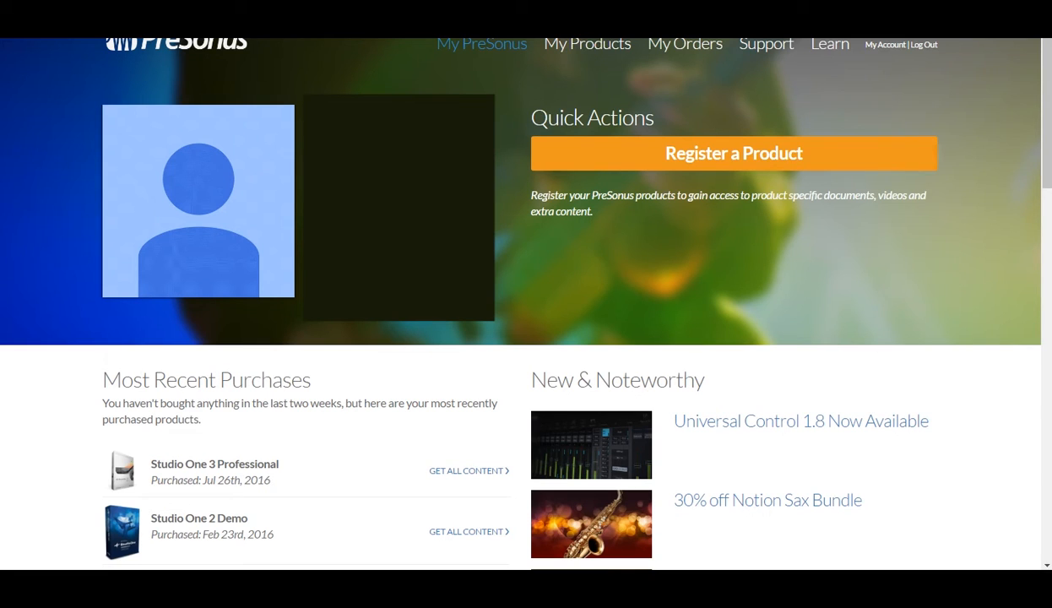
{"action": "scroll", "scroll_direction": "down", "scroll_amount": 3}
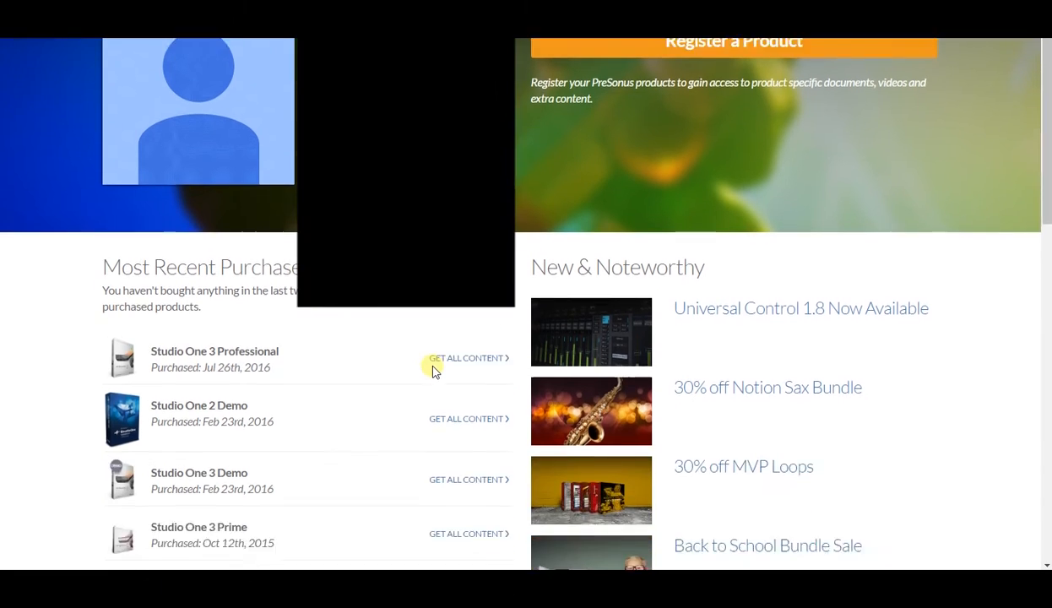
{"action": "scroll", "scroll_direction": "down", "scroll_amount": 3}
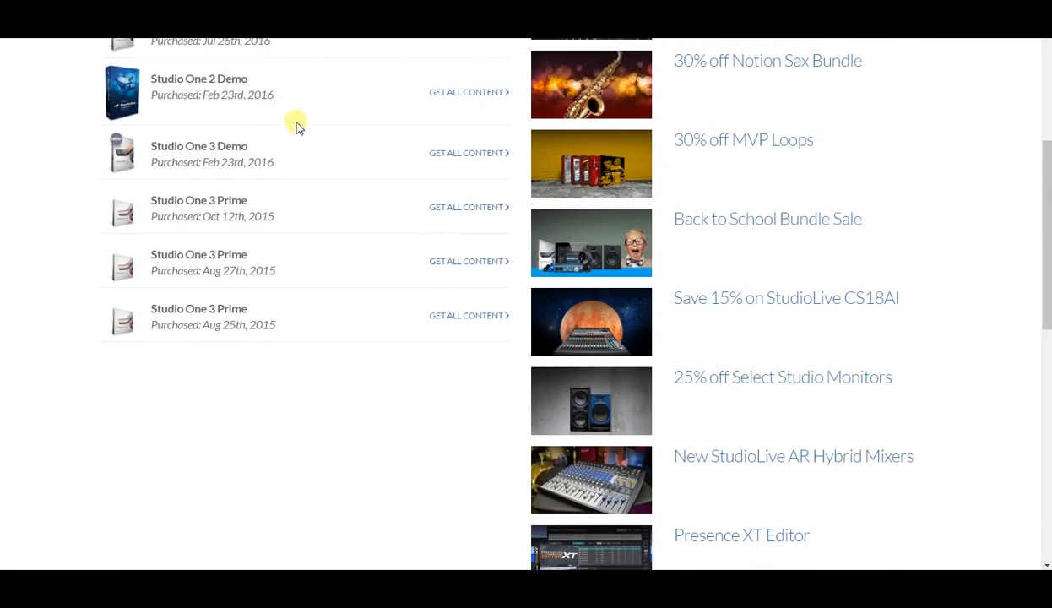
{"action": "scroll", "scroll_direction": "down", "scroll_amount": 3}
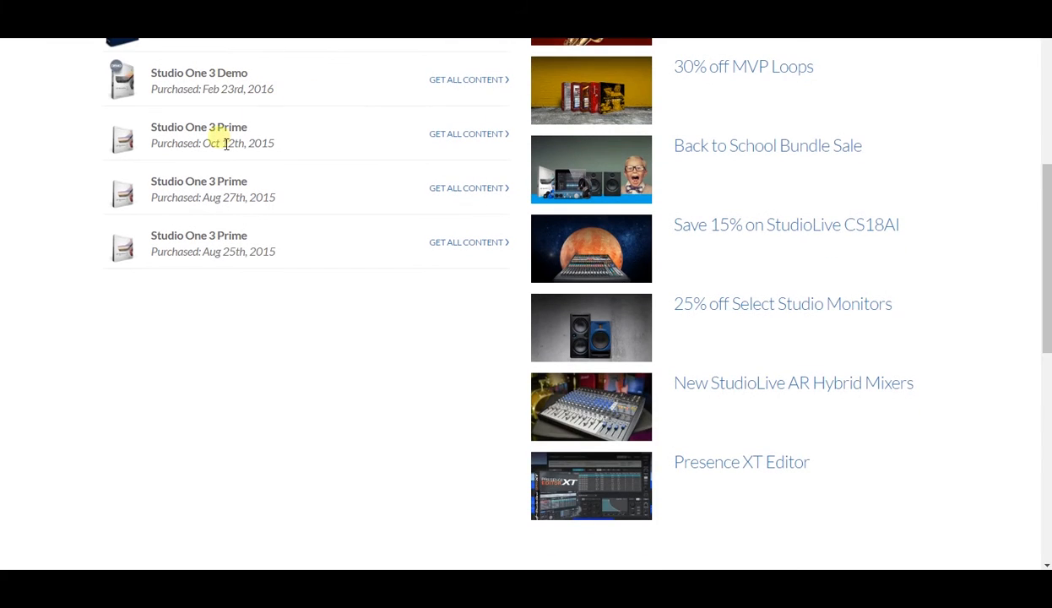
{"action": "mouse_move", "coordinate": [303, 137]}
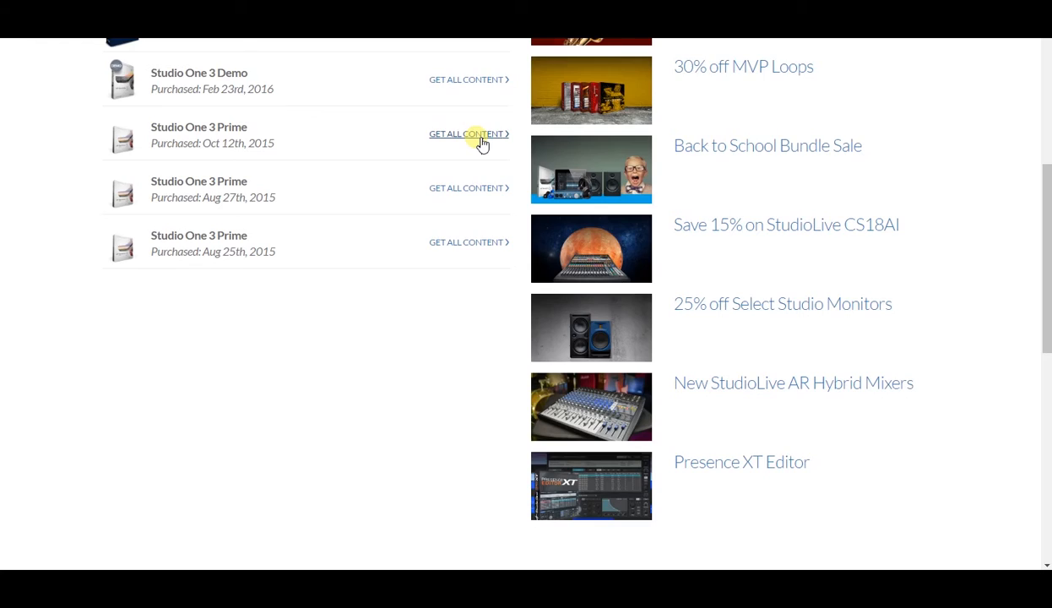
Step: Open 'Get All Content' for the Studio One 3 Prime purchase to see its product keys
{"action": "left_click", "coordinate": [466, 133]}
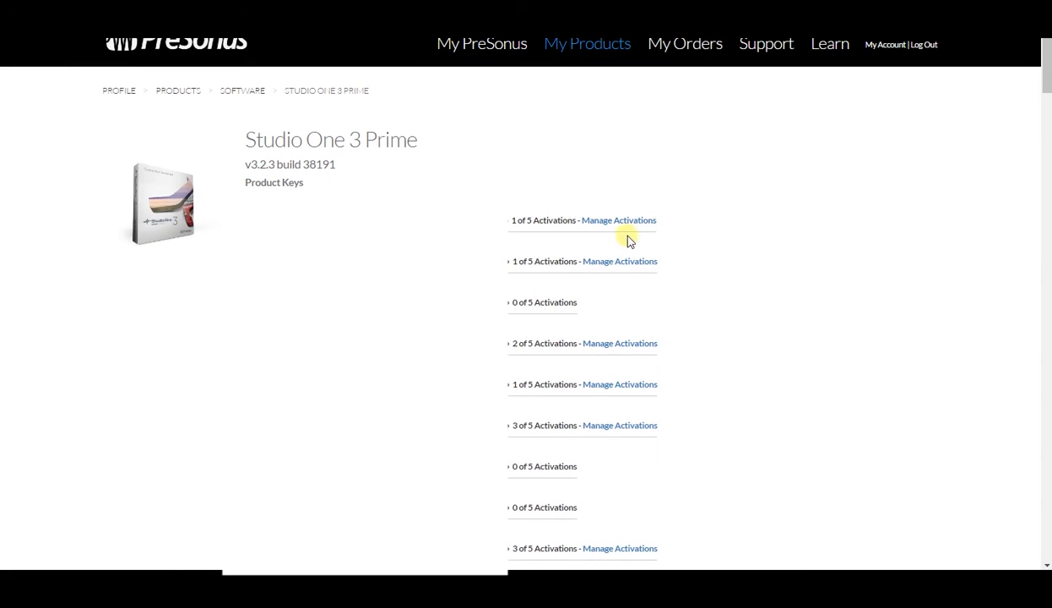
{"action": "mouse_move", "coordinate": [554, 187]}
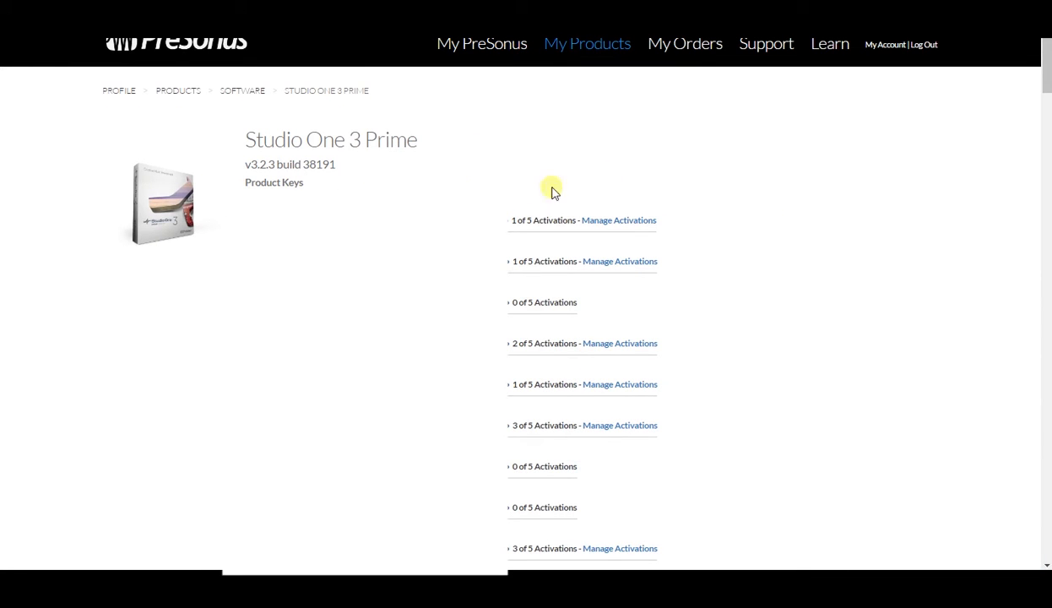
{"action": "mouse_move", "coordinate": [553, 223]}
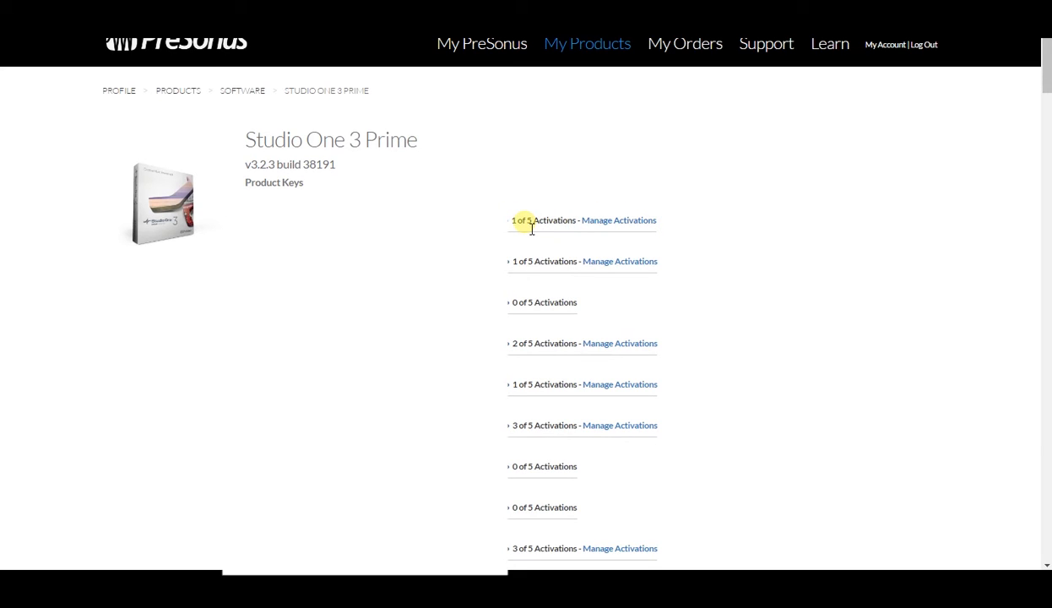
{"action": "mouse_move", "coordinate": [584, 227]}
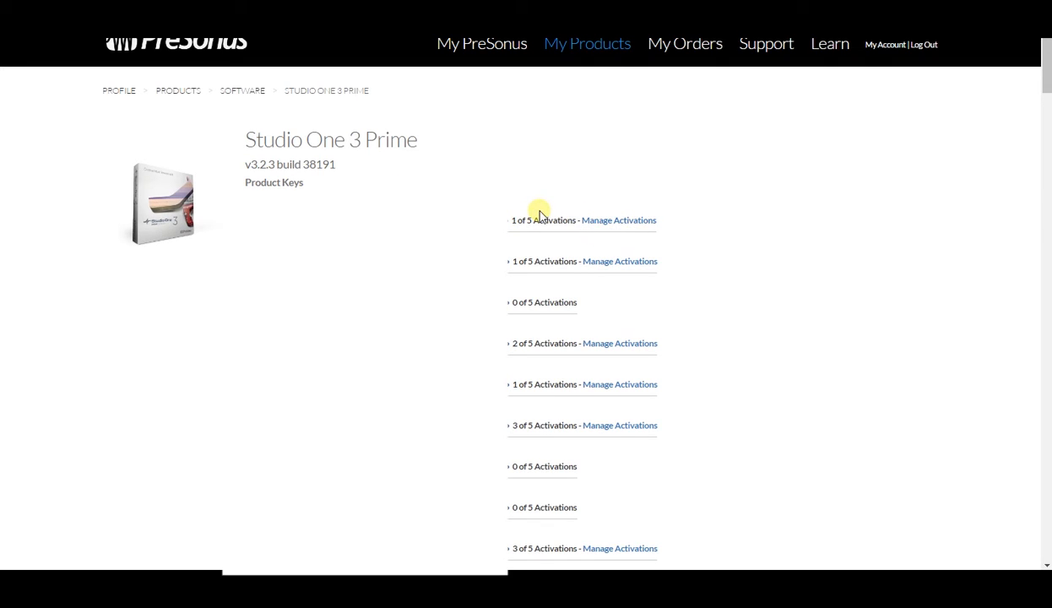
{"action": "mouse_move", "coordinate": [1047, 64]}
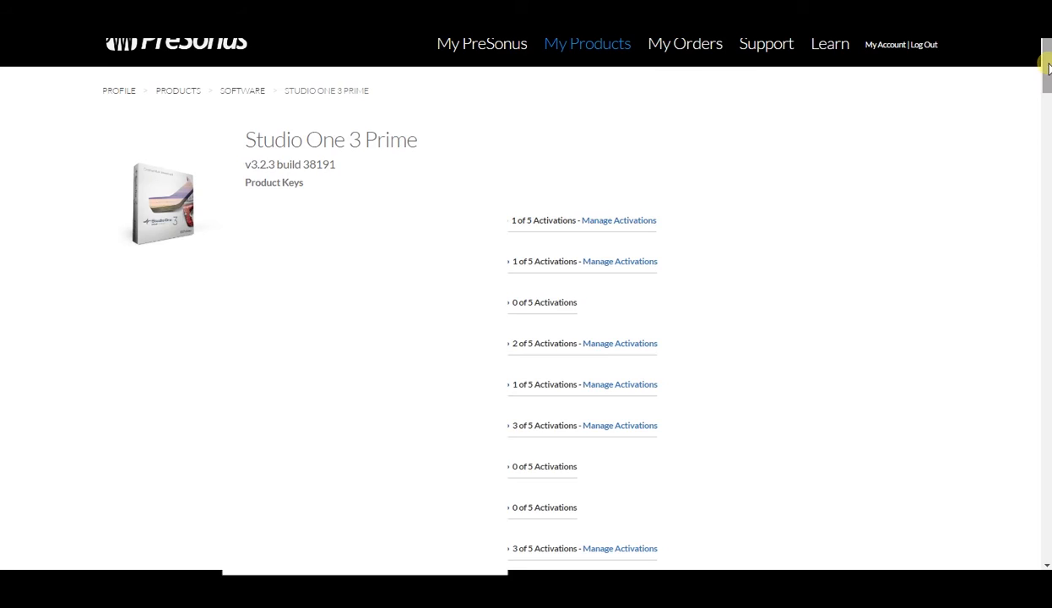
{"action": "scroll", "scroll_direction": "down", "scroll_amount": 3}
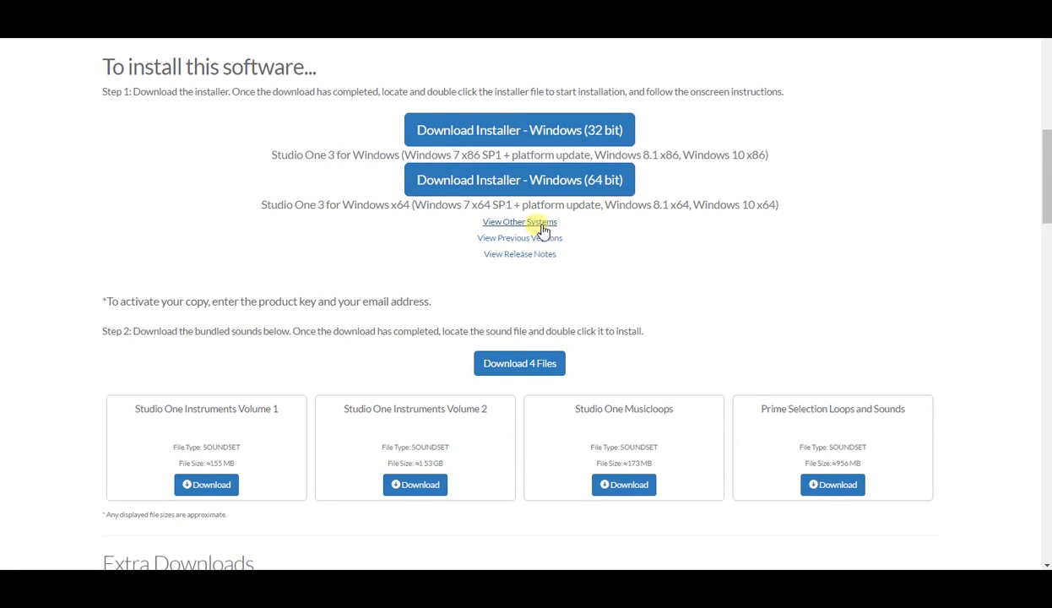
{"action": "left_click", "coordinate": [520, 221]}
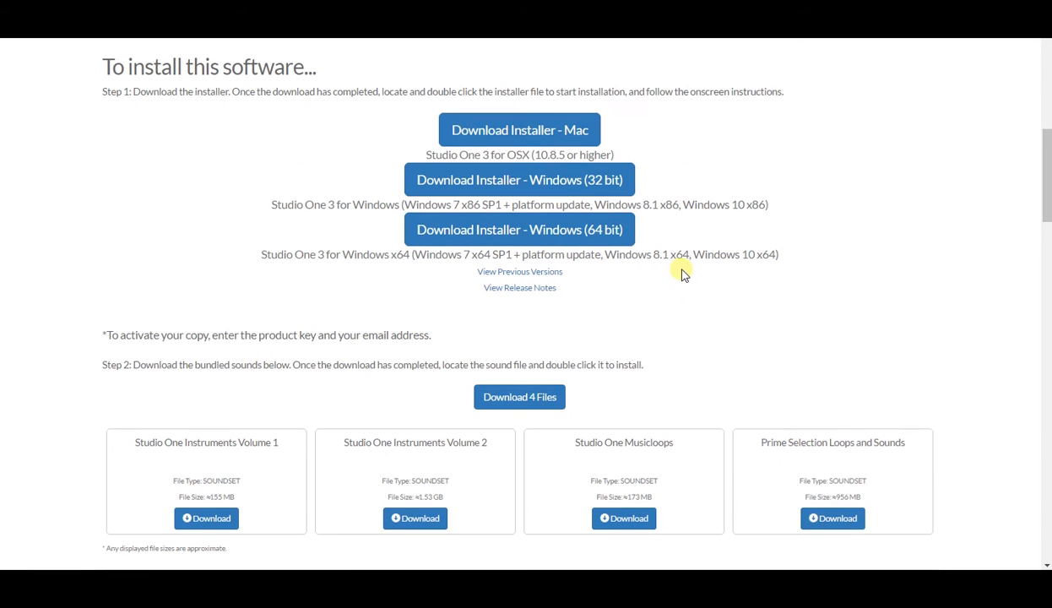
{"action": "mouse_move", "coordinate": [483, 152]}
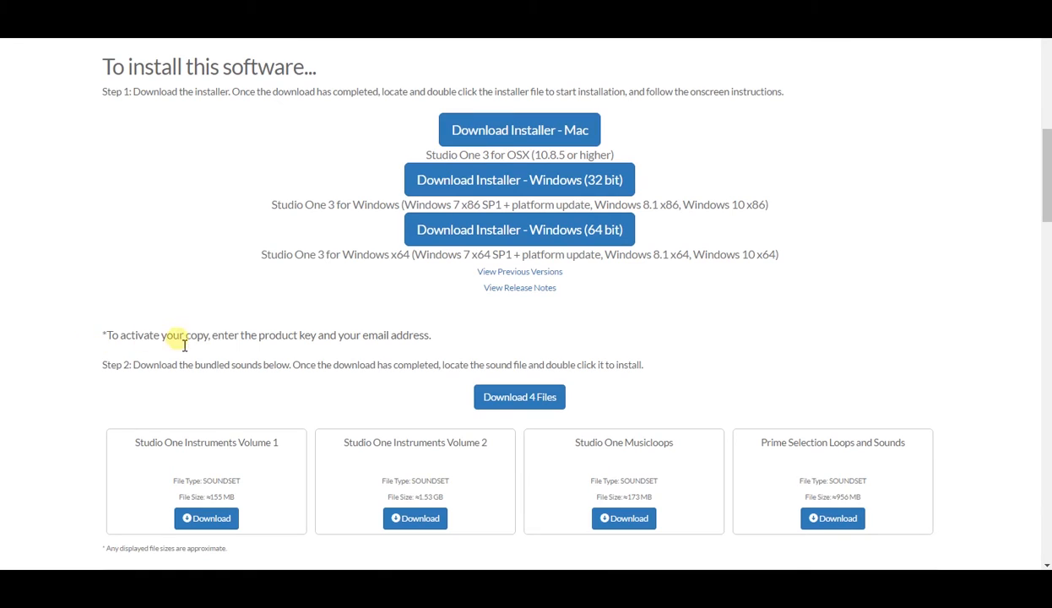
{"action": "mouse_move", "coordinate": [438, 348]}
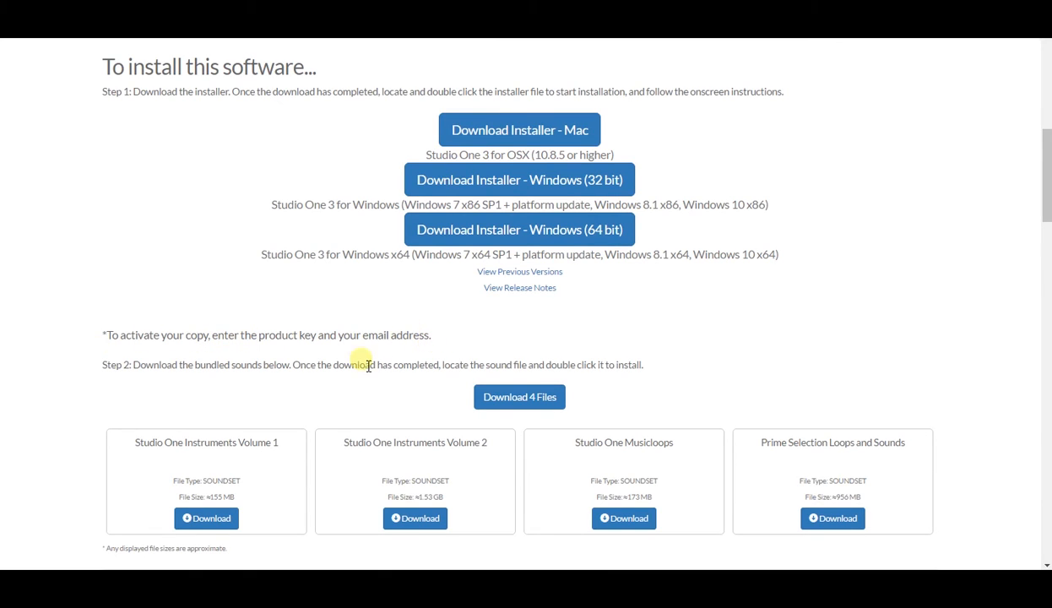
{"action": "mouse_move", "coordinate": [175, 280]}
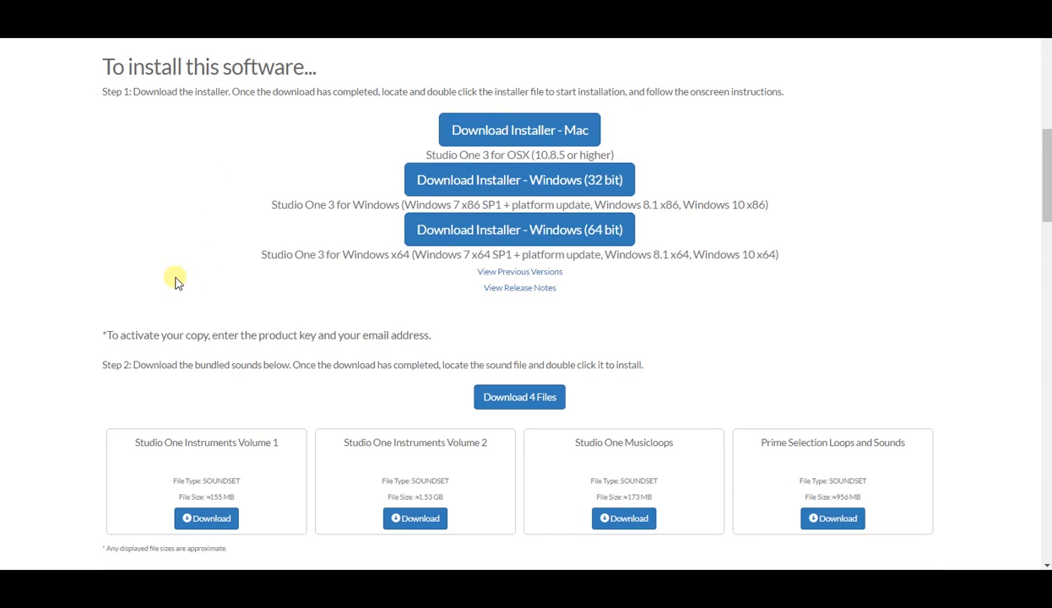
{"action": "mouse_move", "coordinate": [213, 302]}
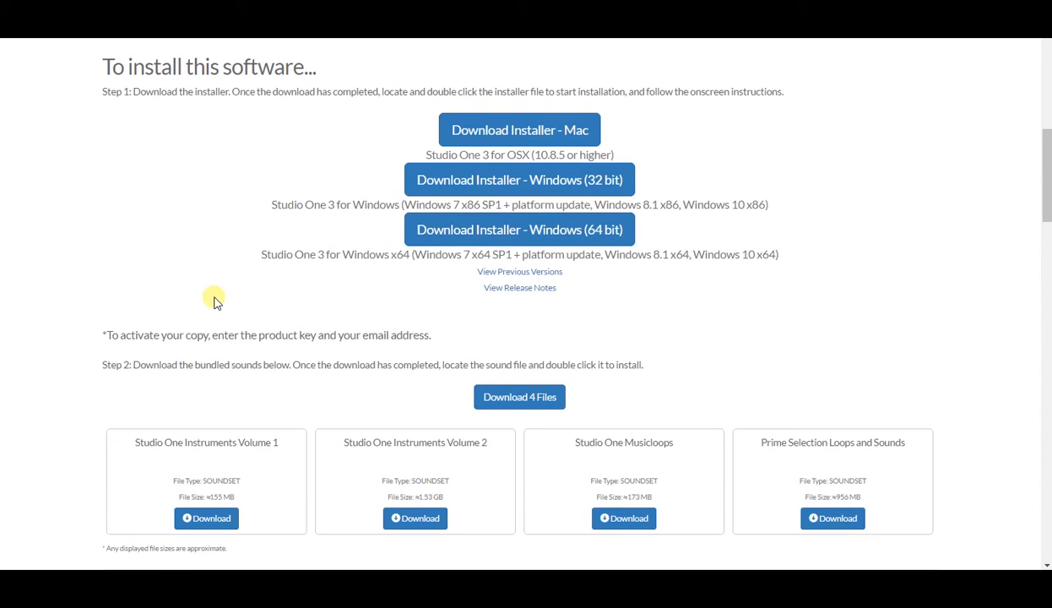
{"action": "mouse_move", "coordinate": [532, 371]}
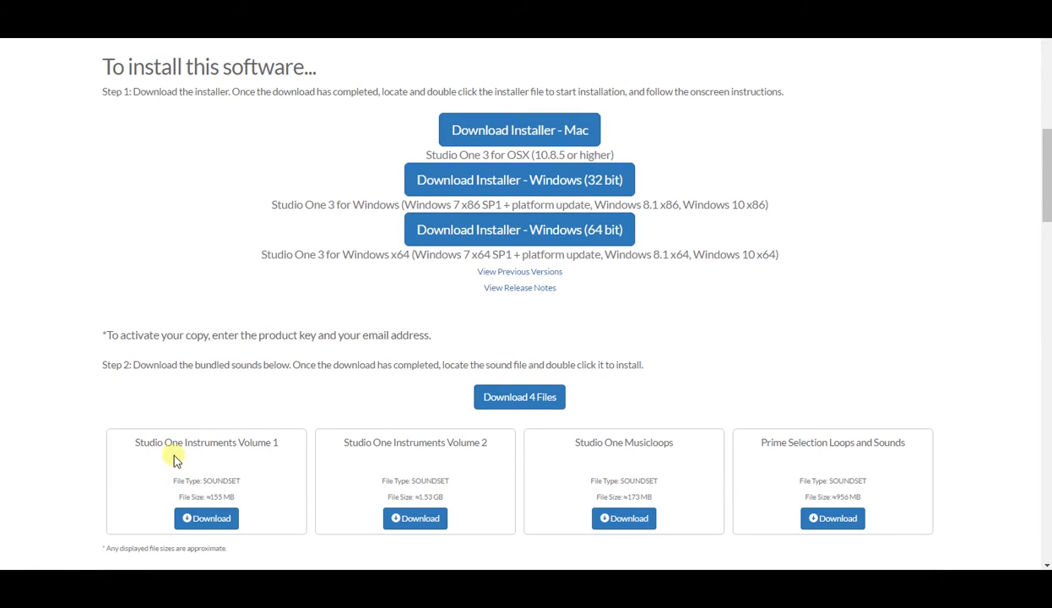
{"action": "mouse_move", "coordinate": [784, 456]}
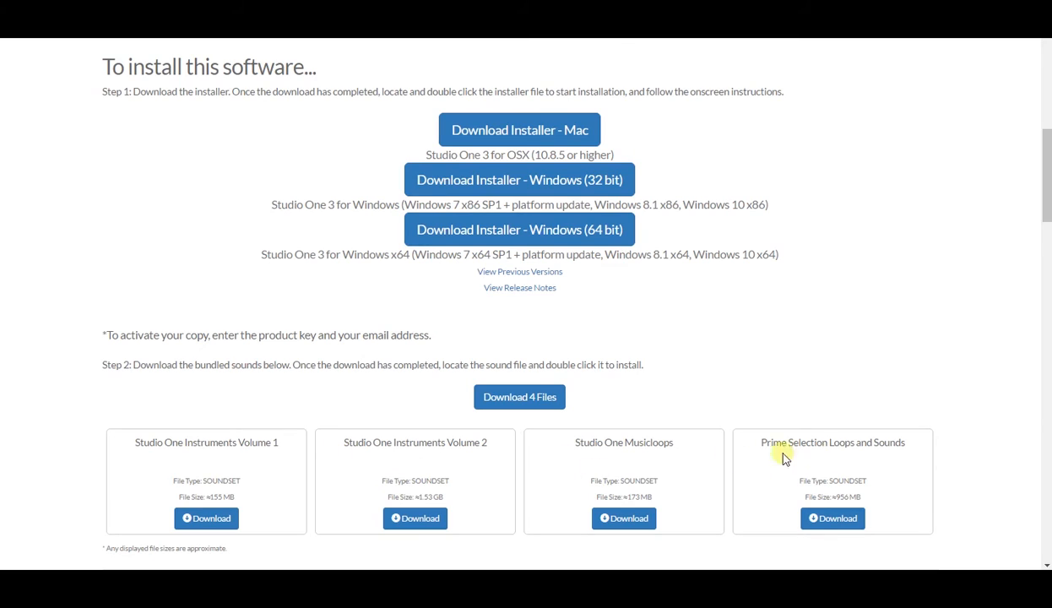
{"action": "mouse_move", "coordinate": [403, 450]}
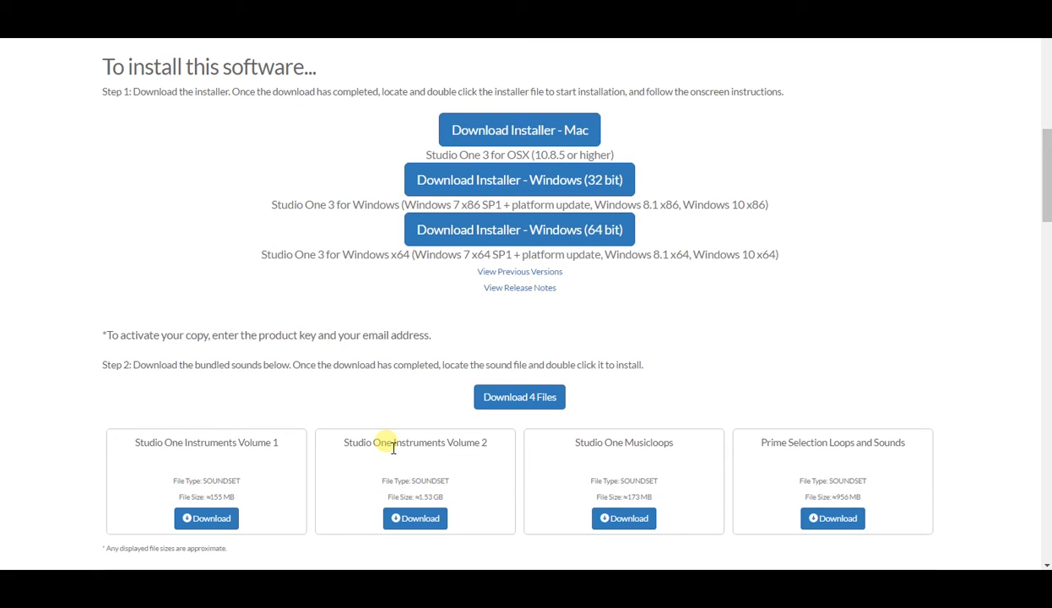
{"action": "mouse_move", "coordinate": [493, 402]}
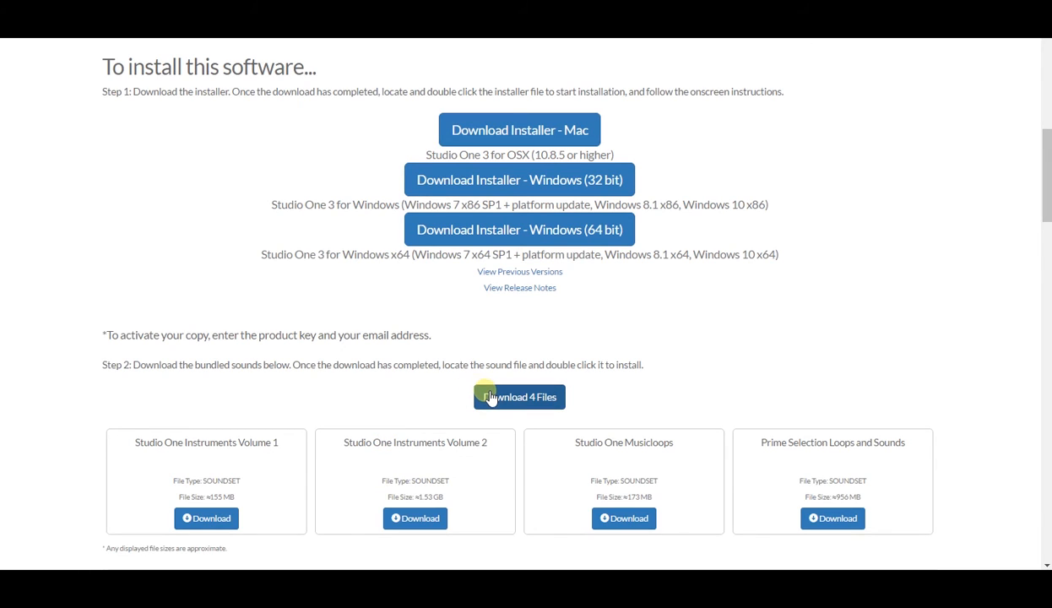
{"action": "mouse_move", "coordinate": [459, 405]}
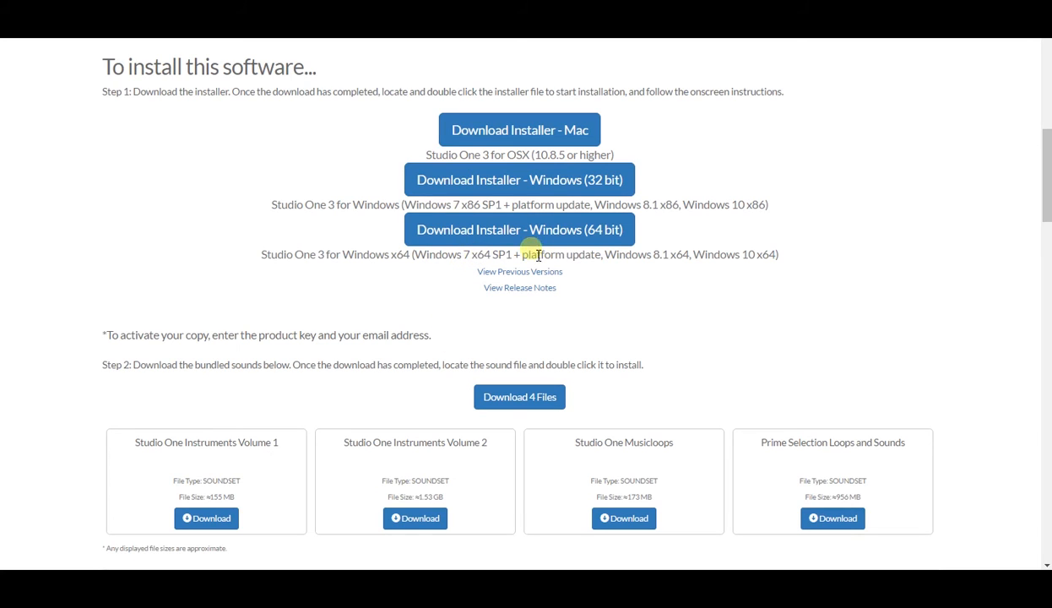
{"action": "mouse_move", "coordinate": [648, 241]}
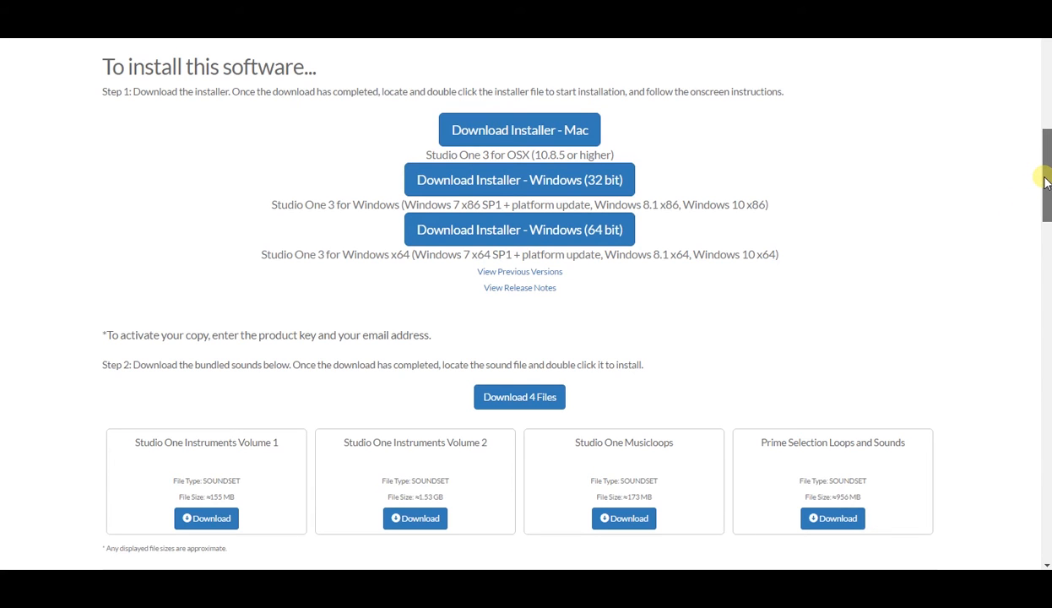
Step: Scroll down past Extra Downloads to the Studio One Learn tutorial videos grid
{"action": "scroll", "scroll_direction": "down", "scroll_amount": 3}
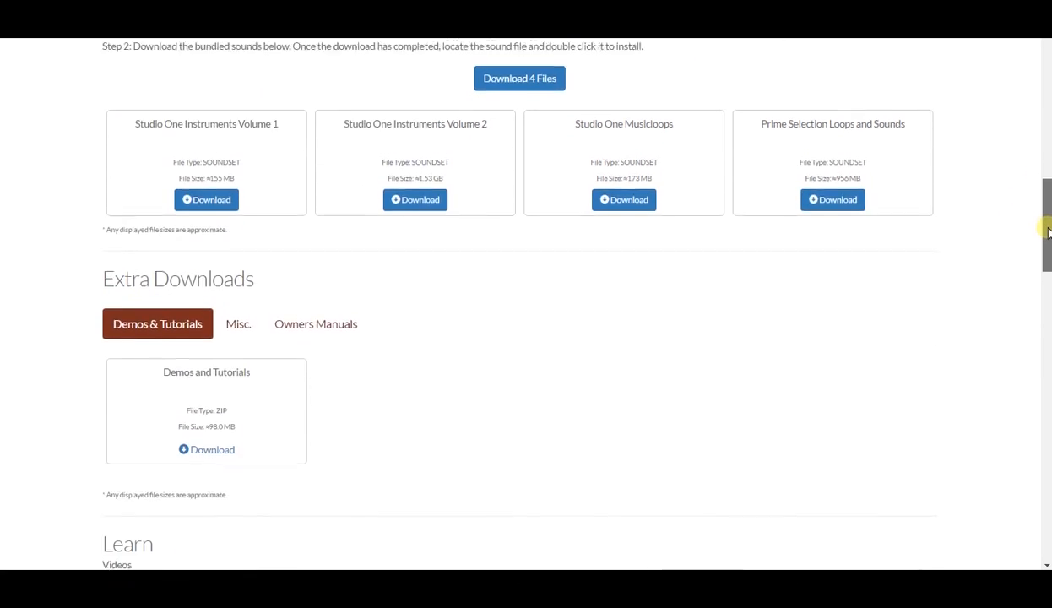
{"action": "scroll", "scroll_direction": "down", "scroll_amount": 3}
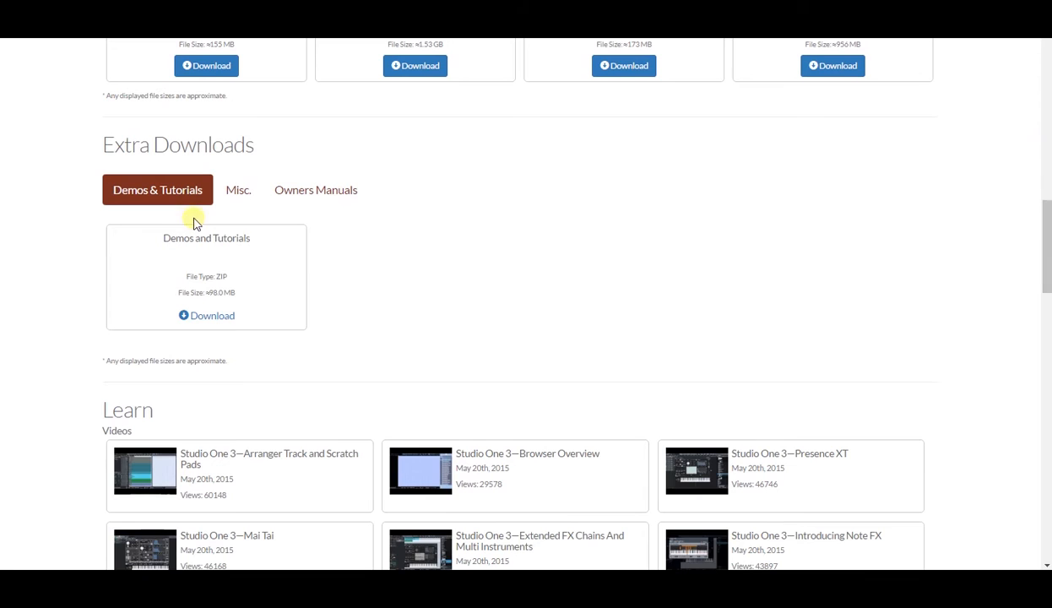
{"action": "mouse_move", "coordinate": [240, 297]}
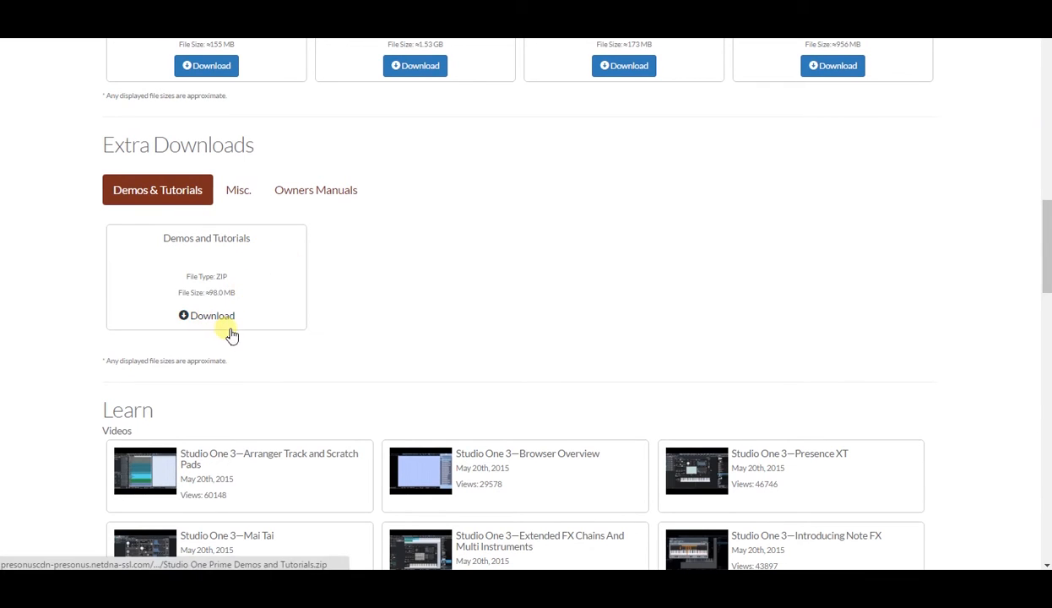
{"action": "scroll", "scroll_direction": "down", "scroll_amount": 3}
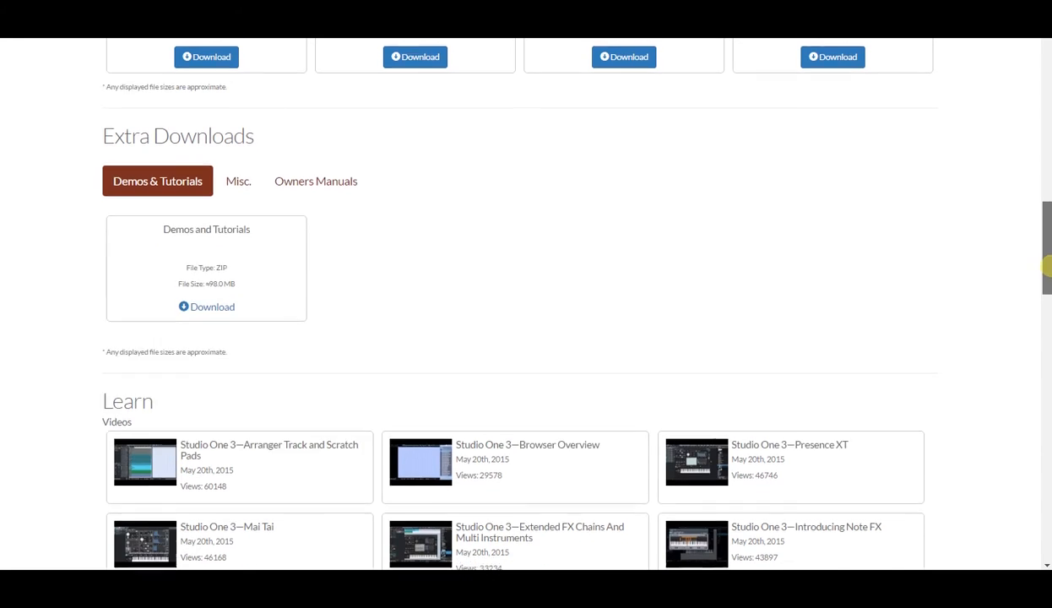
{"action": "scroll", "scroll_direction": "down", "scroll_amount": 3}
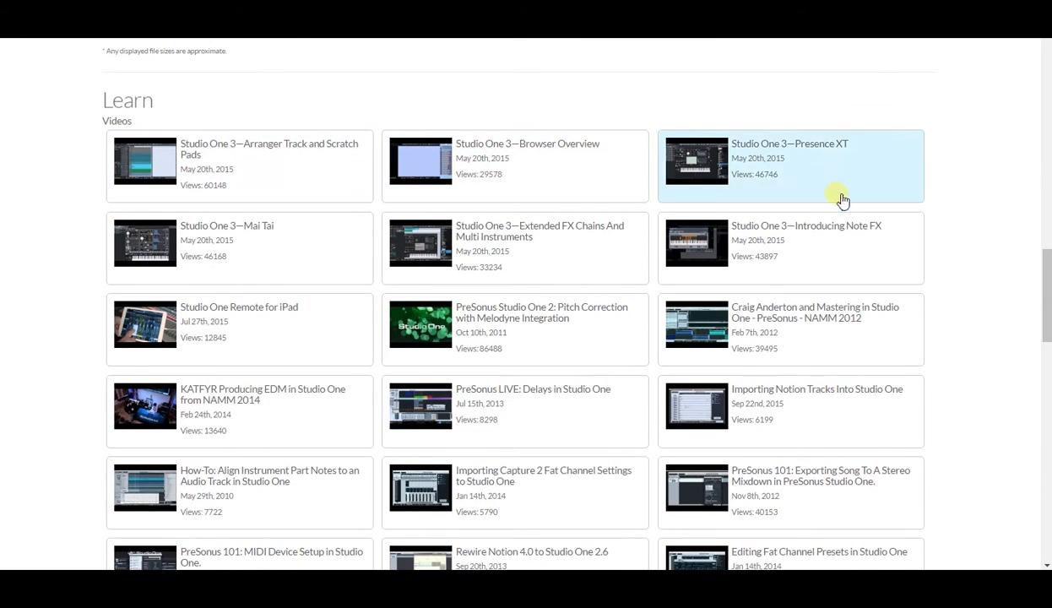
{"action": "mouse_move", "coordinate": [126, 206]}
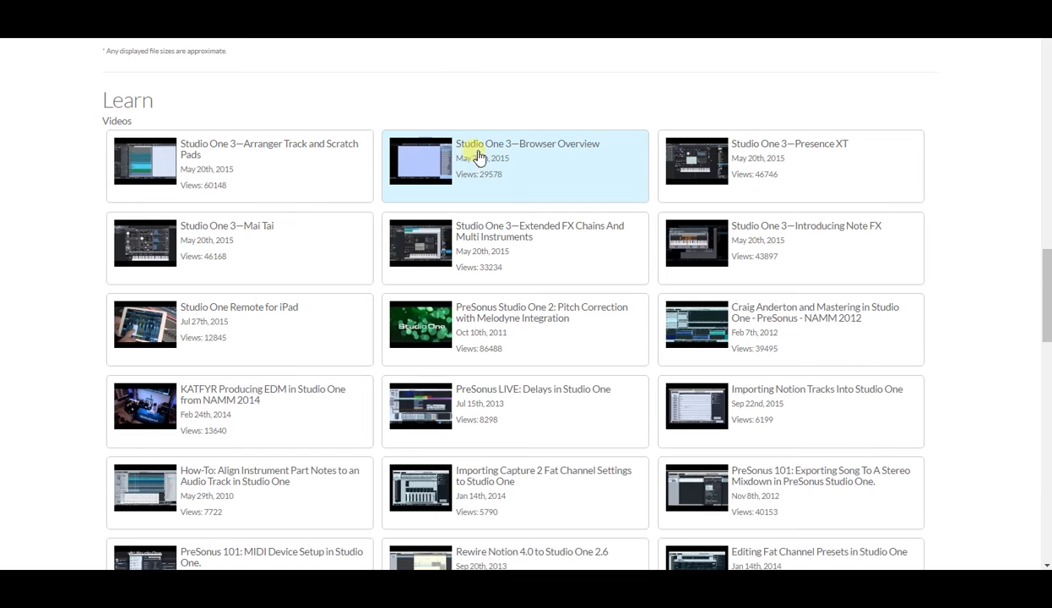
{"action": "mouse_move", "coordinate": [927, 118]}
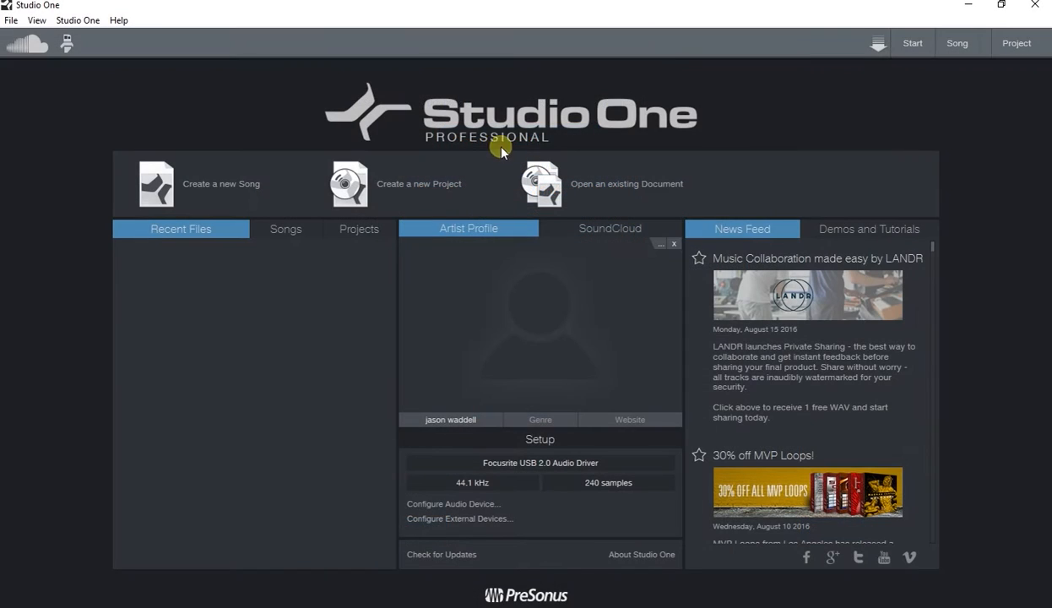
{"action": "mouse_move", "coordinate": [67, 11]}
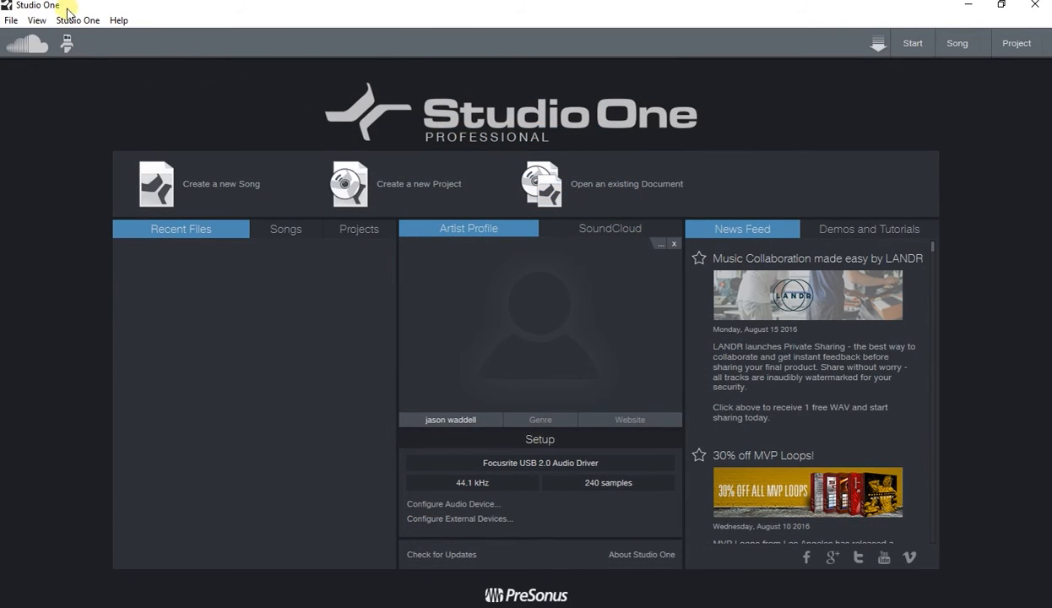
Step: Sign in to the PreSonus account from the Studio One menu and reopen that menu
{"action": "left_click", "coordinate": [81, 20]}
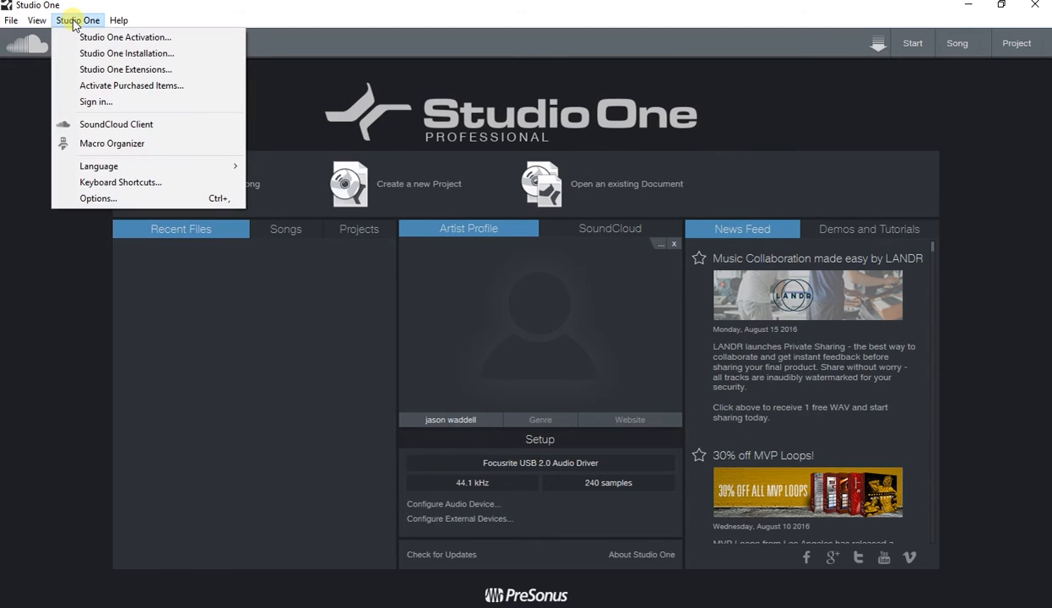
{"action": "mouse_move", "coordinate": [61, 25]}
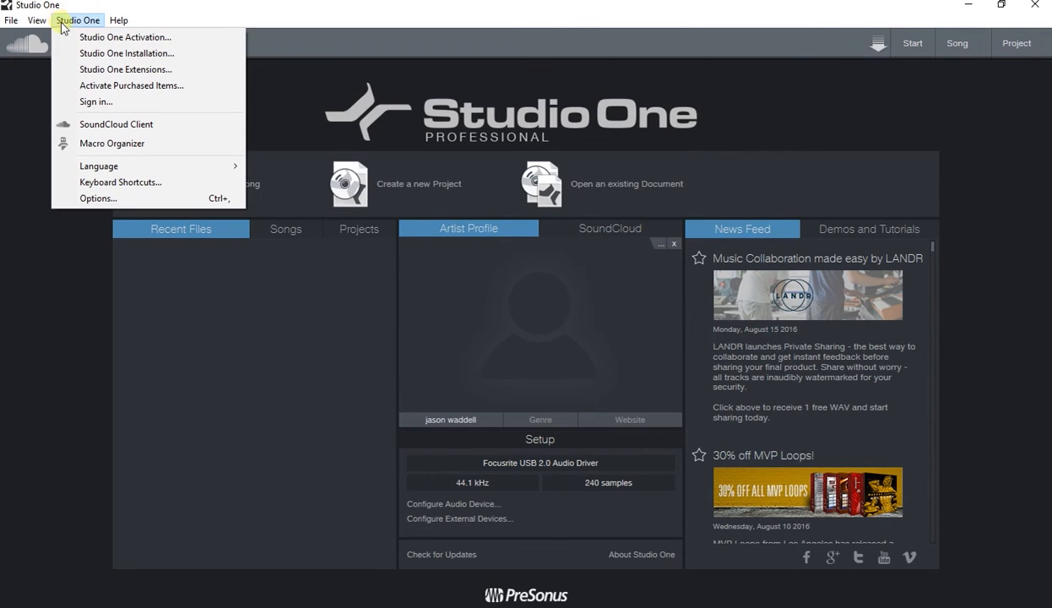
{"action": "mouse_move", "coordinate": [93, 102]}
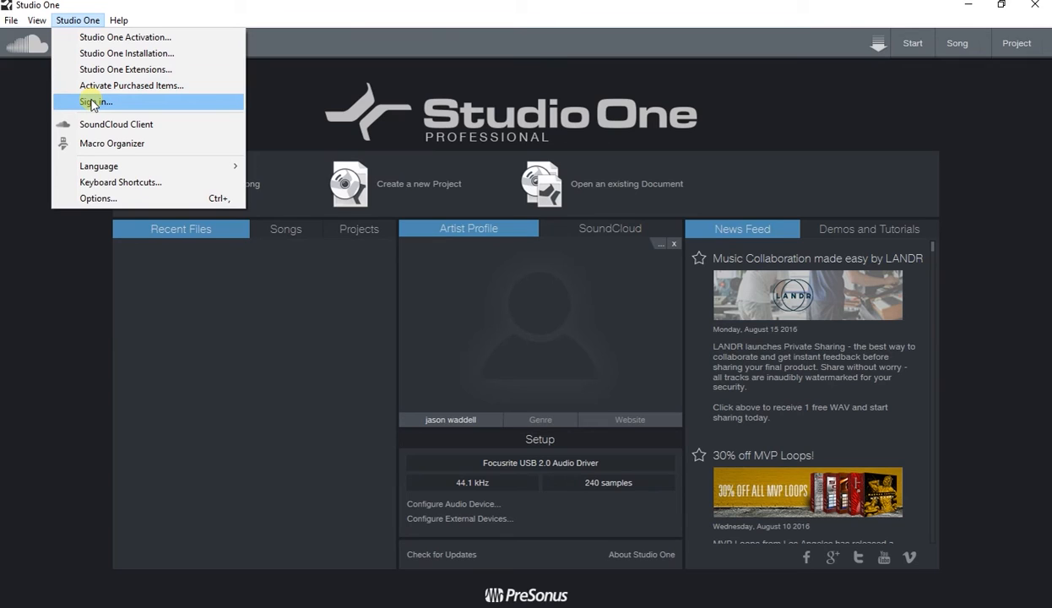
{"action": "left_click", "coordinate": [87, 101]}
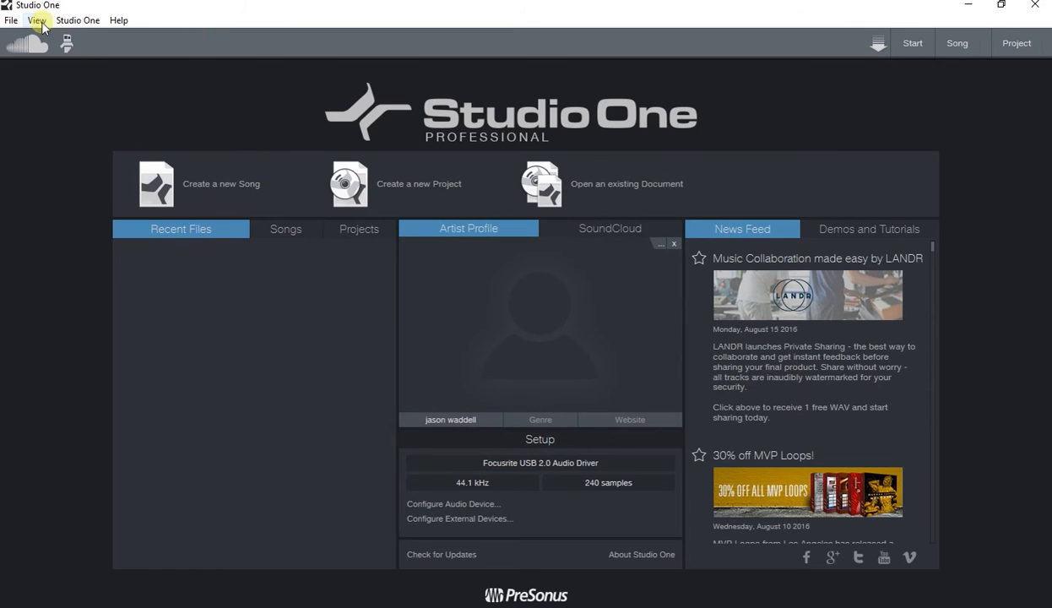
{"action": "left_click", "coordinate": [81, 20]}
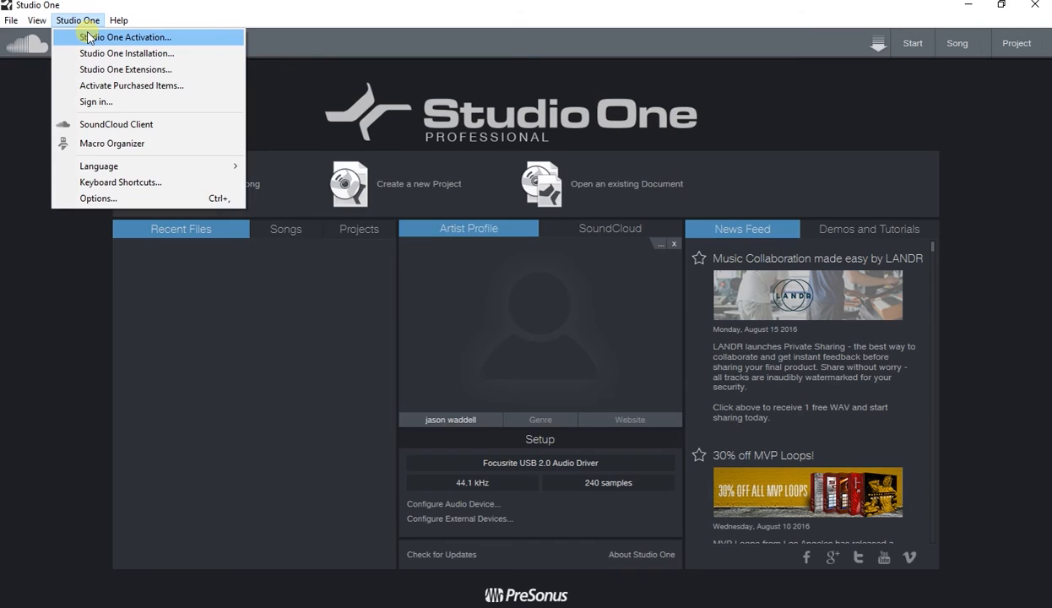
Step: Activate Studio One as the free Prime version from the Activation dialog
{"action": "left_click", "coordinate": [135, 37]}
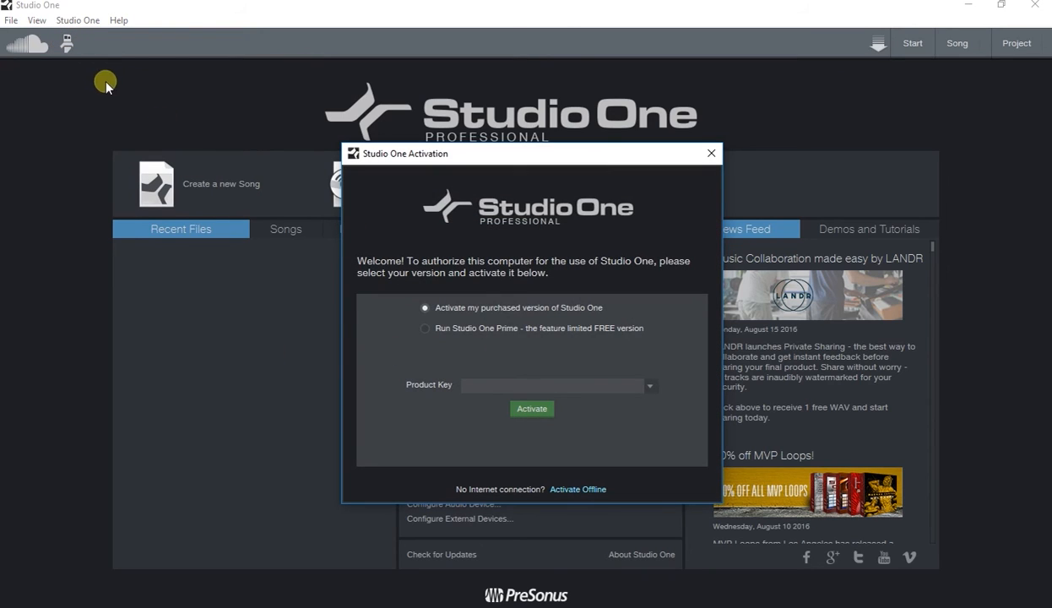
{"action": "mouse_move", "coordinate": [513, 326]}
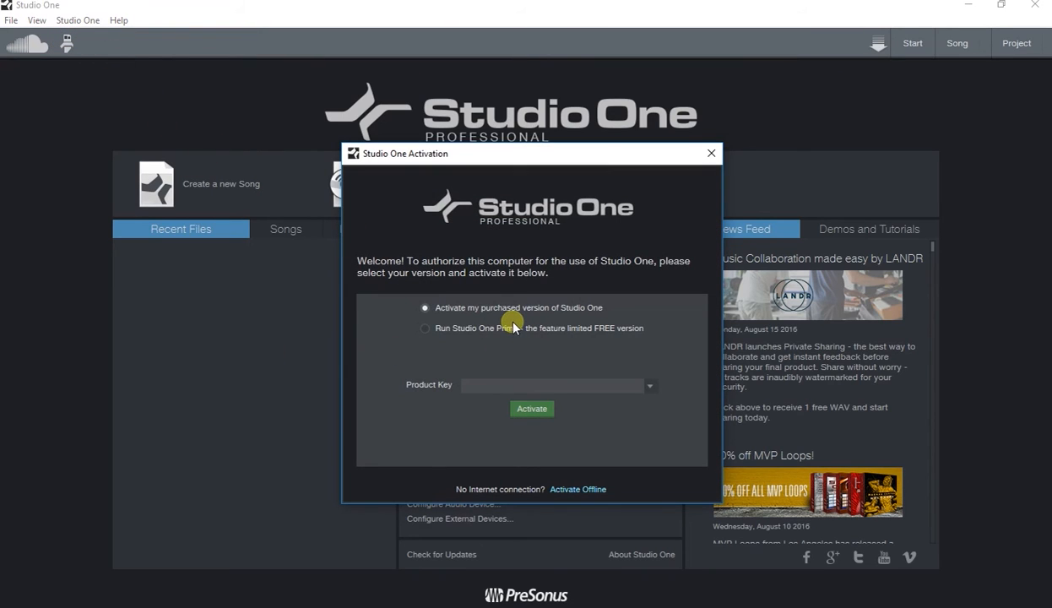
{"action": "mouse_move", "coordinate": [459, 334]}
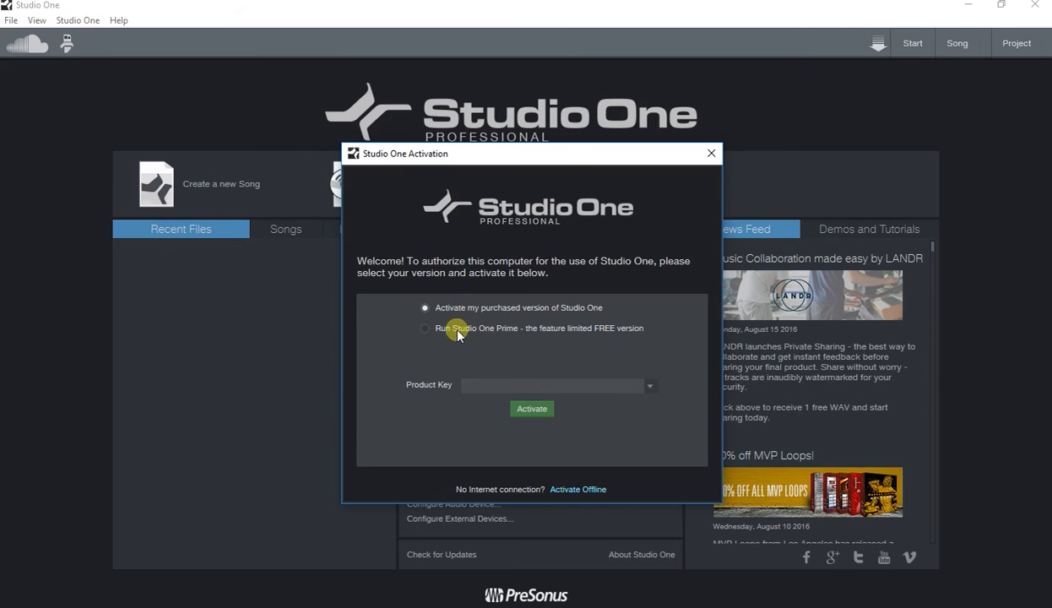
{"action": "mouse_move", "coordinate": [611, 335]}
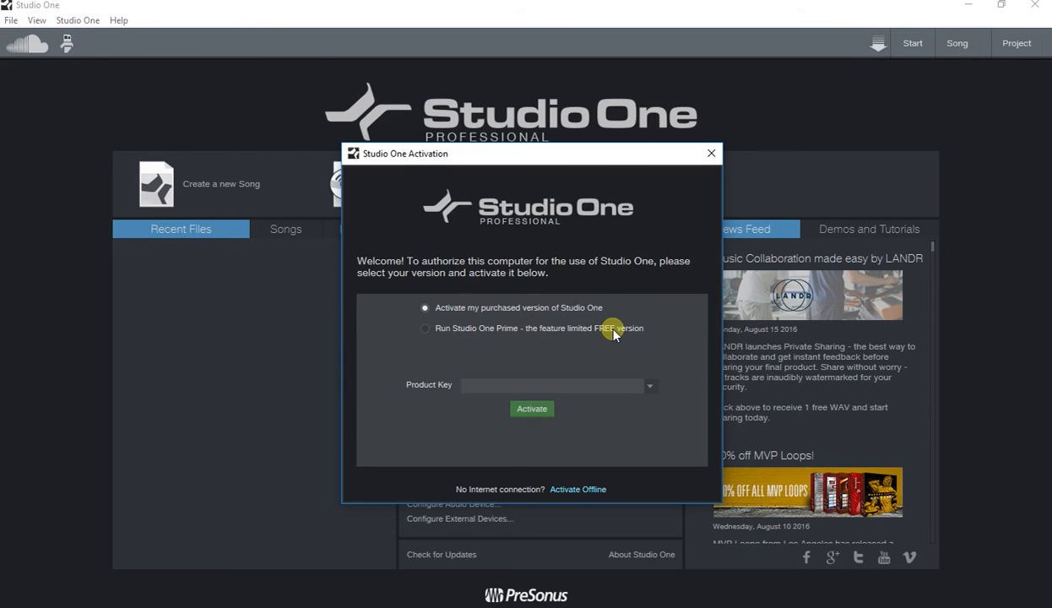
{"action": "left_click", "coordinate": [709, 152]}
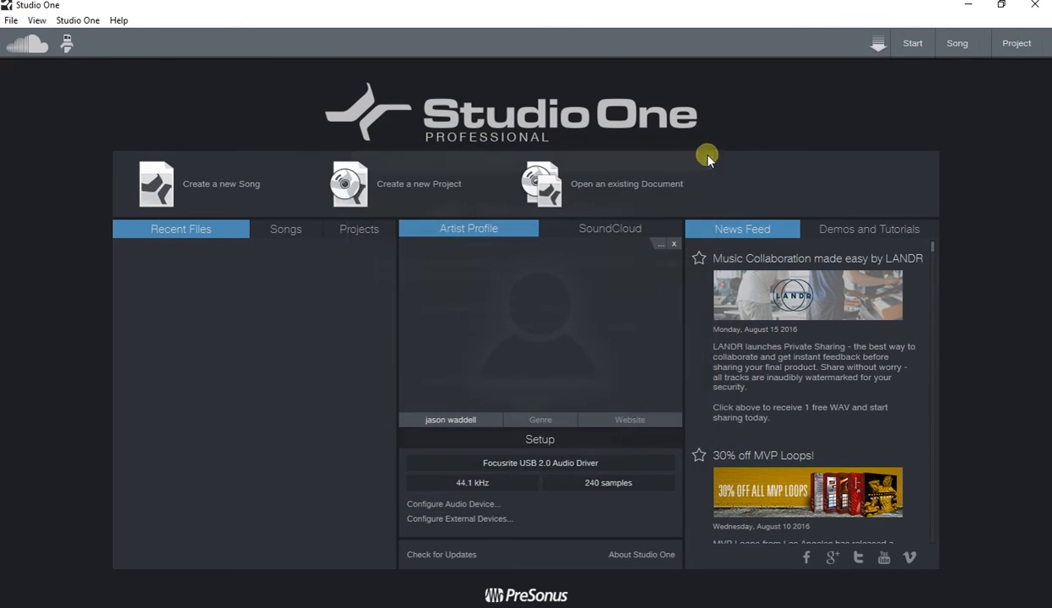
{"action": "left_click", "coordinate": [85, 20]}
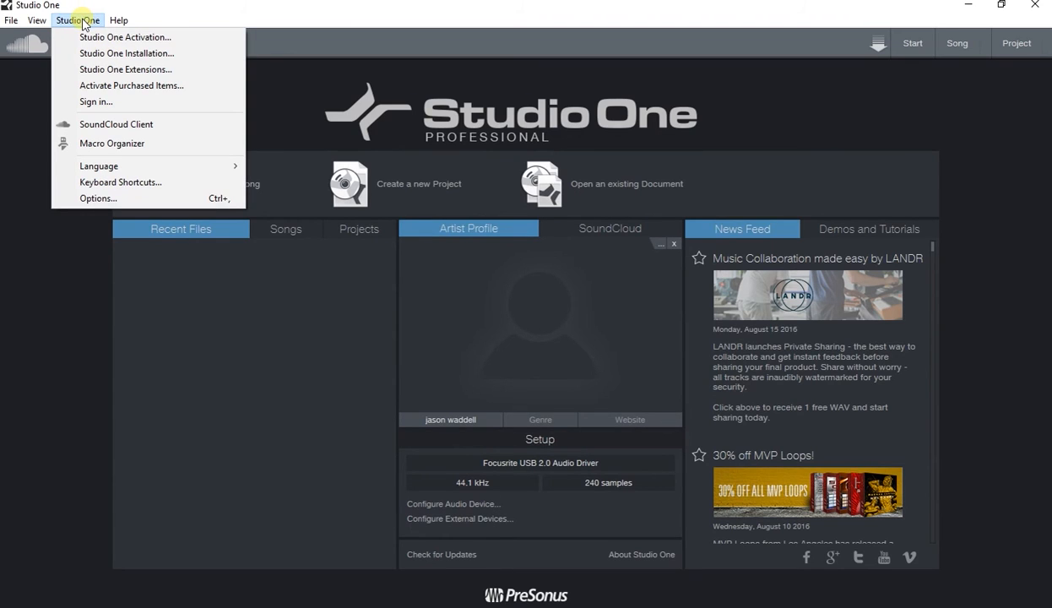
{"action": "mouse_move", "coordinate": [105, 52]}
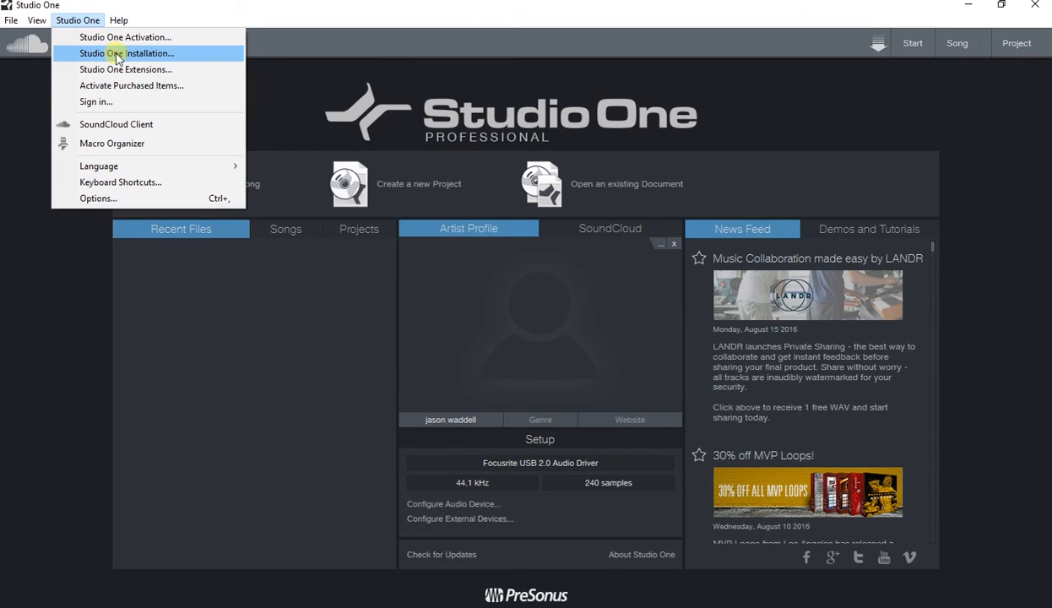
Step: Open the Studio One Installation window listing instruments, loop libraries and Melodyne packages
{"action": "left_click", "coordinate": [131, 55]}
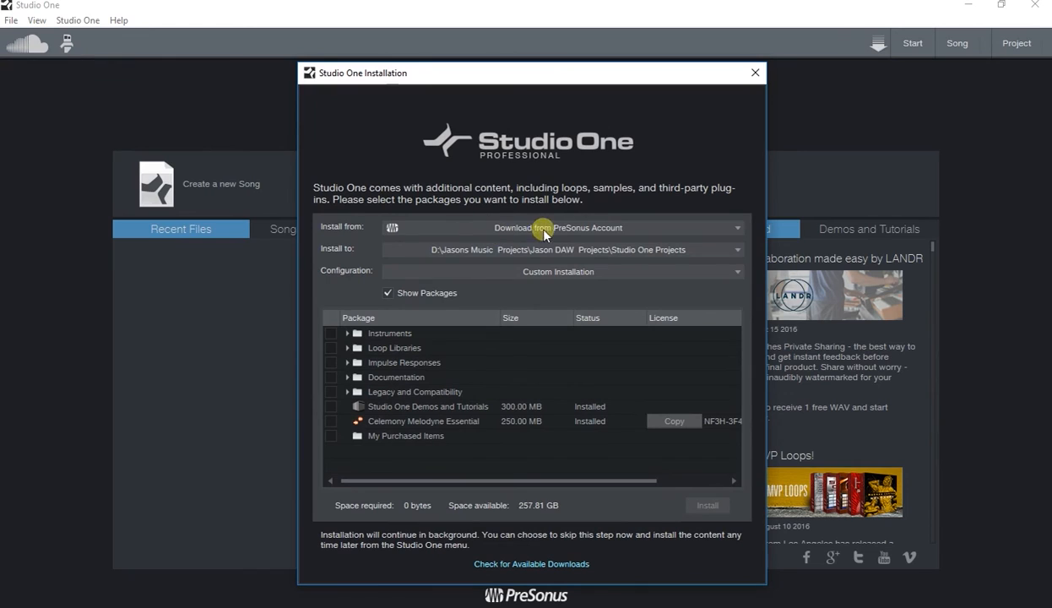
{"action": "mouse_move", "coordinate": [660, 229]}
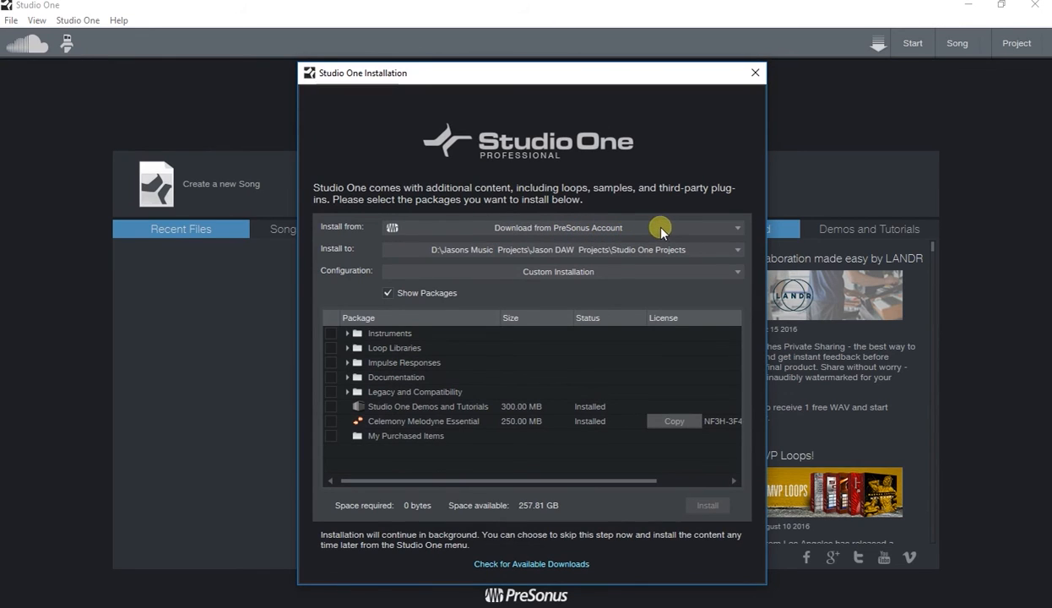
{"action": "mouse_move", "coordinate": [637, 243]}
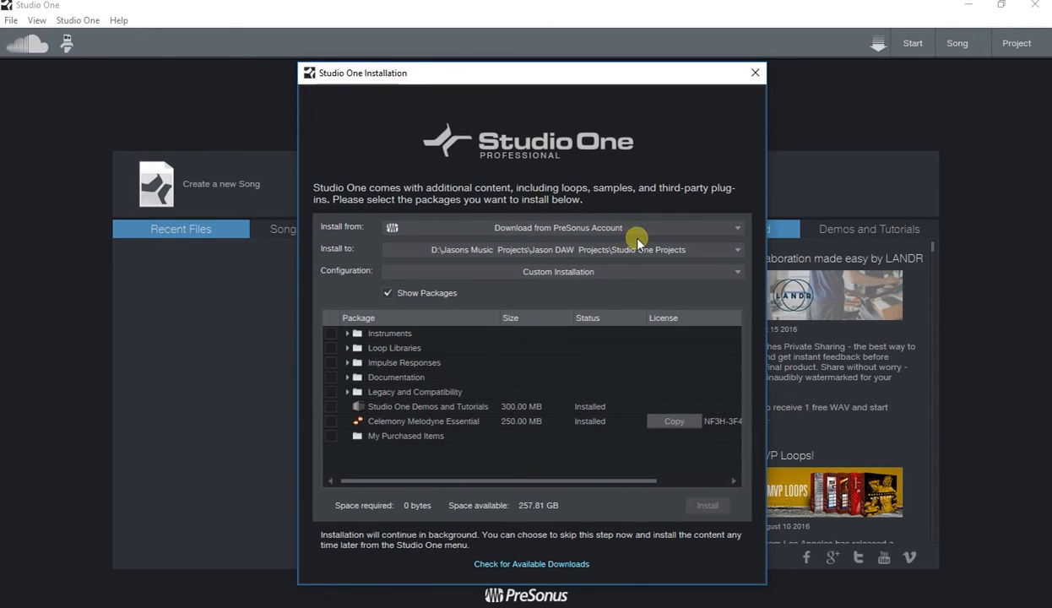
{"action": "mouse_move", "coordinate": [583, 255]}
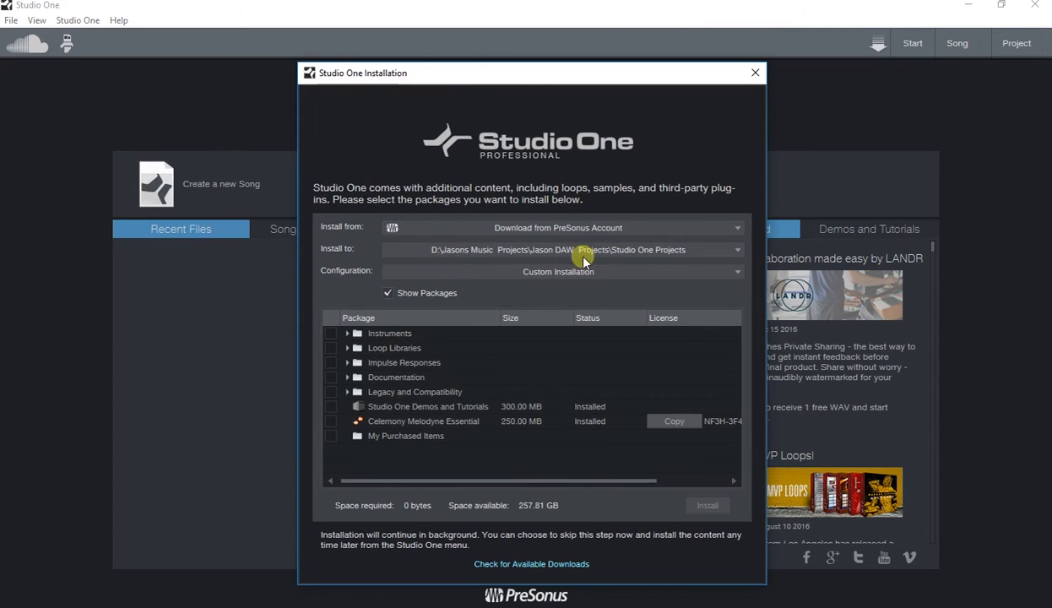
{"action": "mouse_move", "coordinate": [504, 268]}
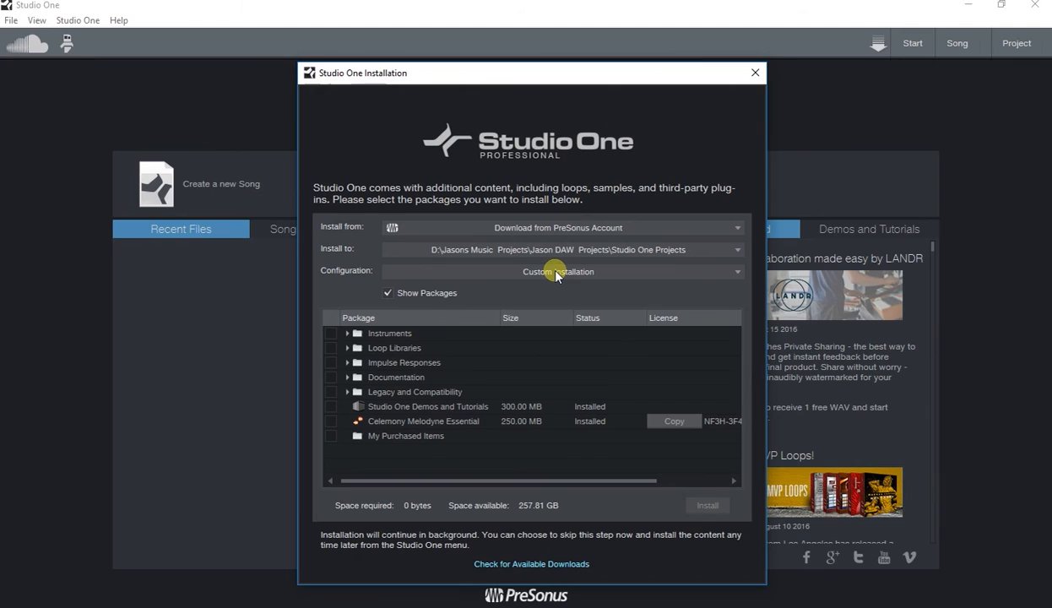
{"action": "mouse_move", "coordinate": [336, 471]}
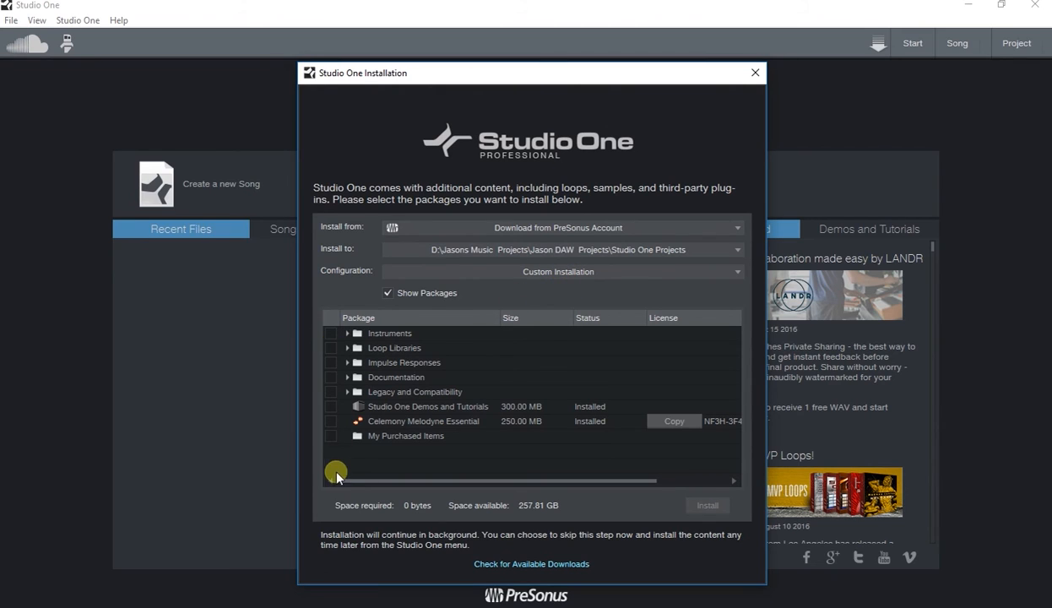
{"action": "mouse_move", "coordinate": [321, 356]}
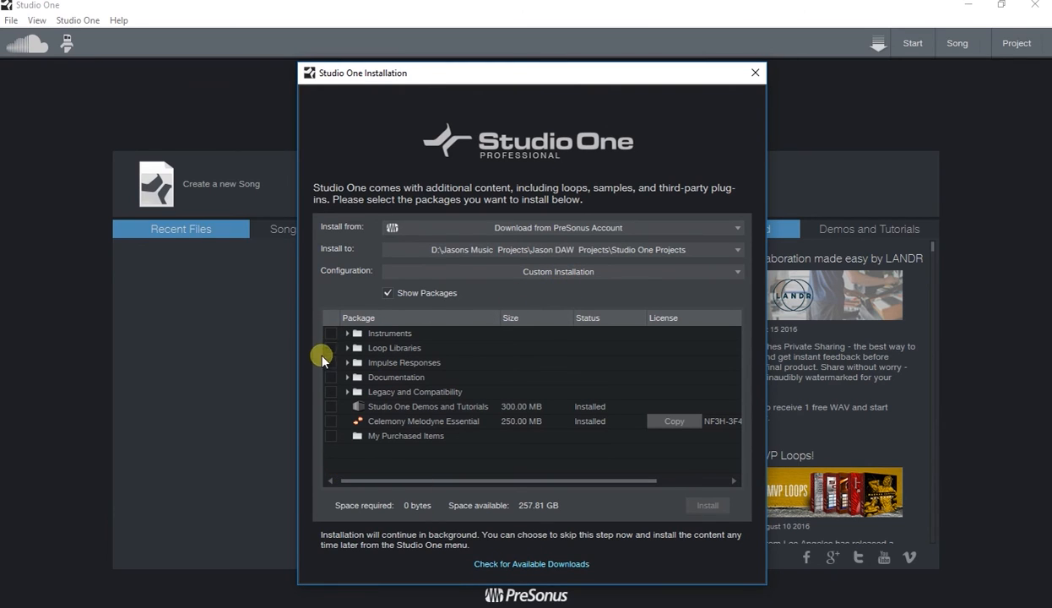
Step: Tick Instruments and Loop Libraries for install, expanding Instruments and Presence XT Core Library to review sound sets
{"action": "left_click", "coordinate": [331, 333]}
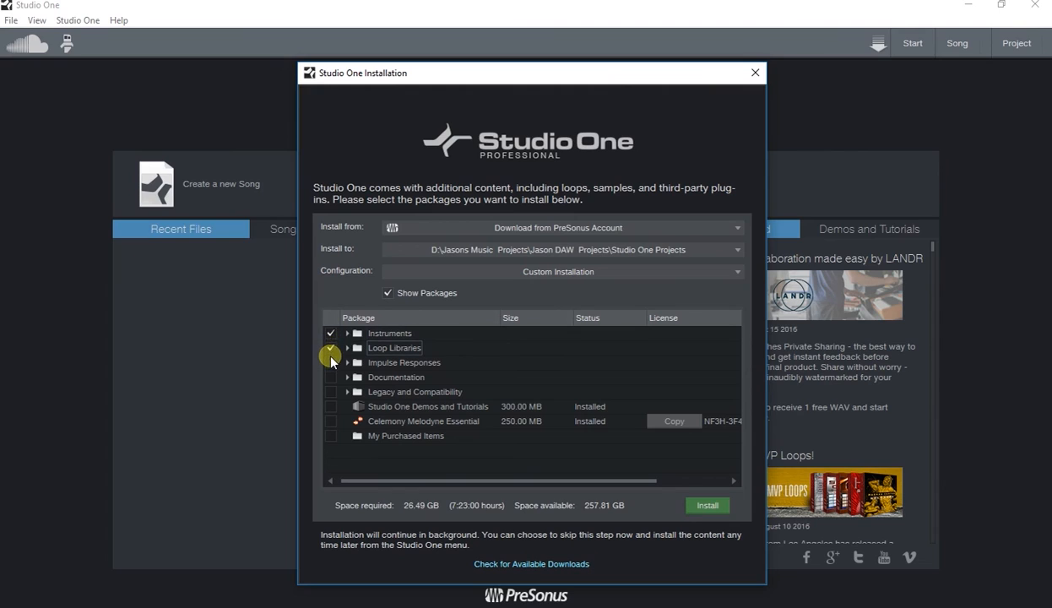
{"action": "left_click", "coordinate": [331, 361]}
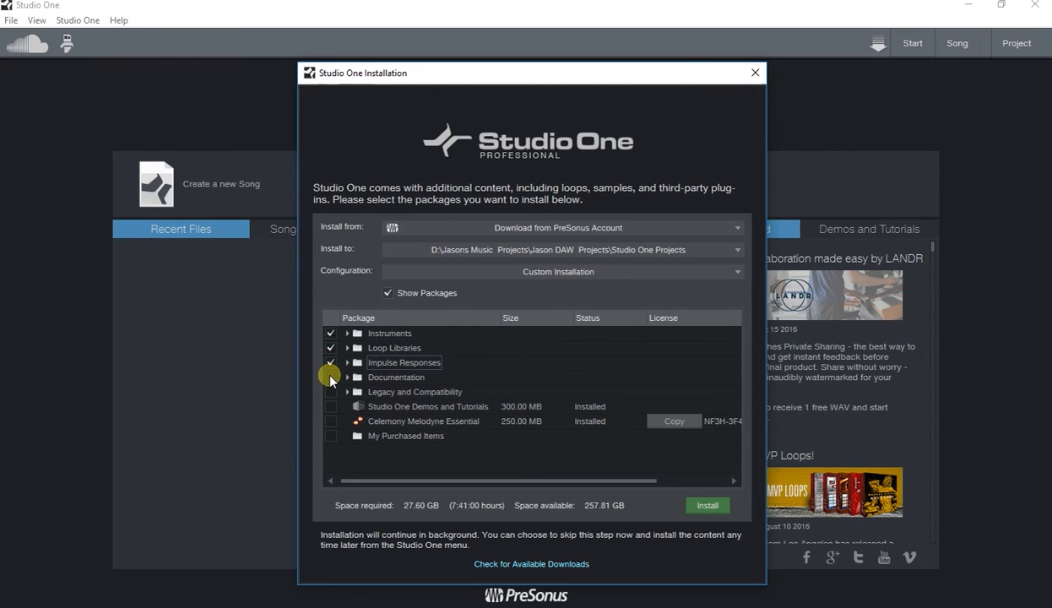
{"action": "left_click", "coordinate": [331, 361]}
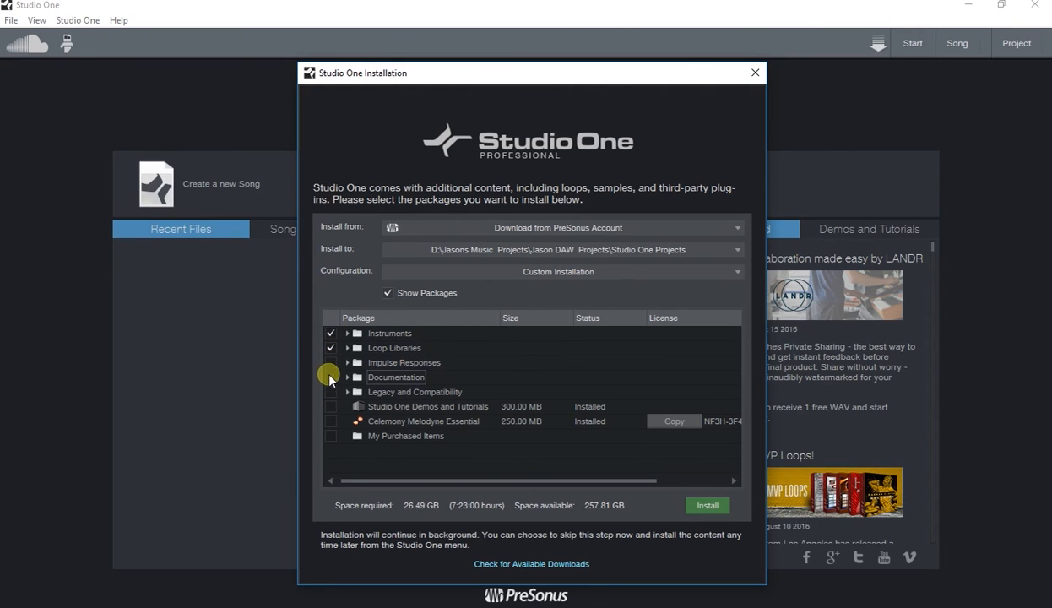
{"action": "mouse_move", "coordinate": [350, 336]}
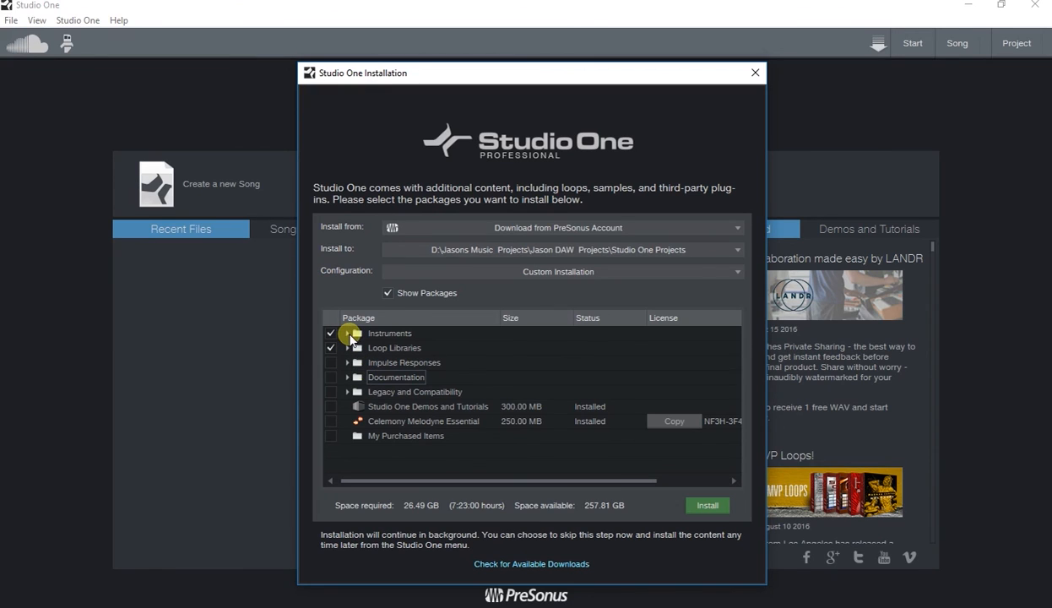
{"action": "left_click", "coordinate": [348, 333]}
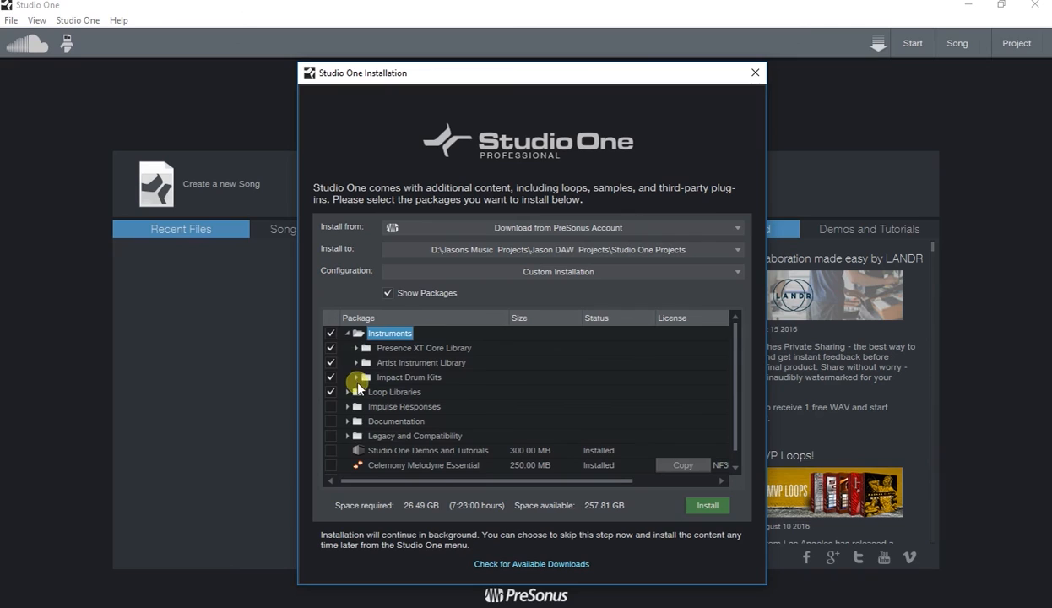
{"action": "left_click", "coordinate": [365, 348]}
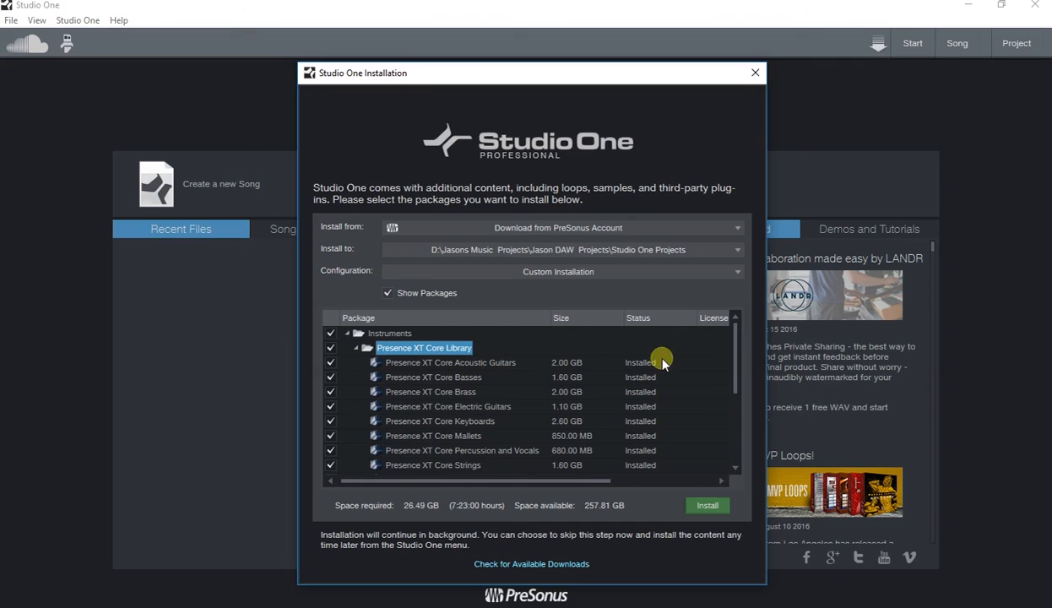
{"action": "mouse_move", "coordinate": [636, 379]}
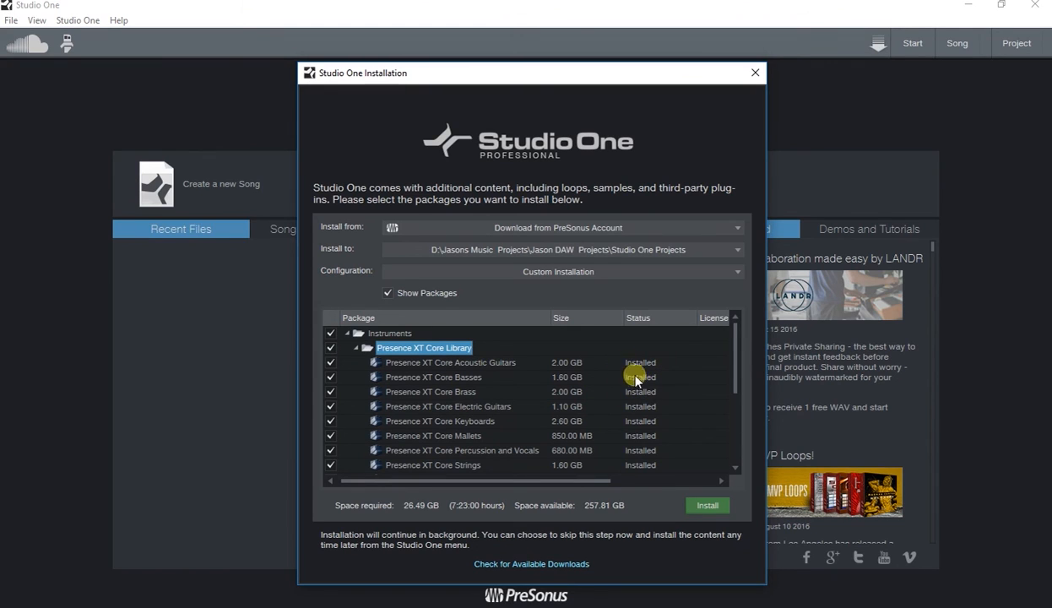
{"action": "mouse_move", "coordinate": [576, 399]}
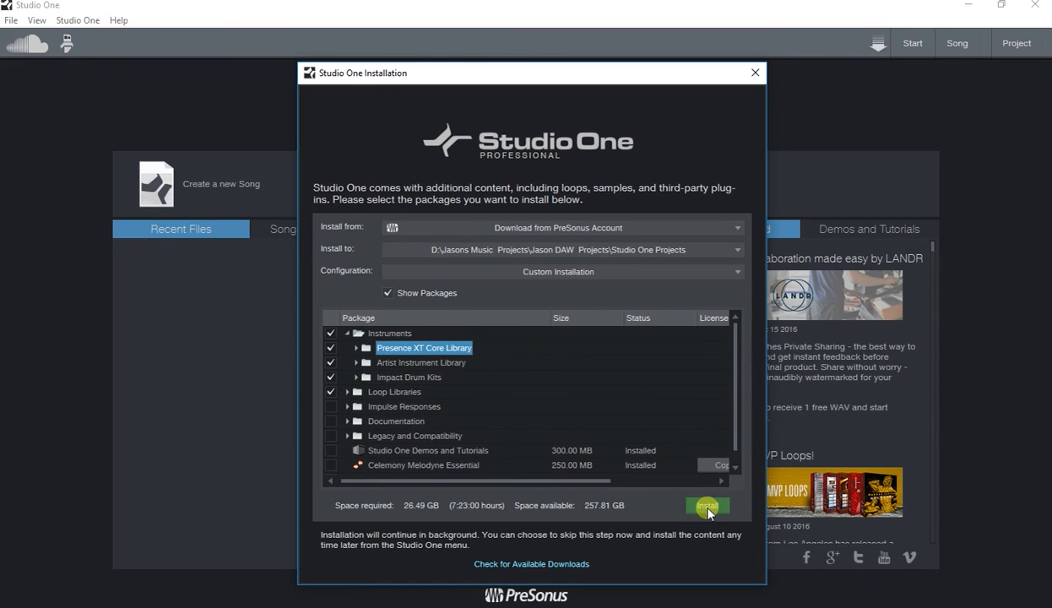
{"action": "mouse_move", "coordinate": [635, 543]}
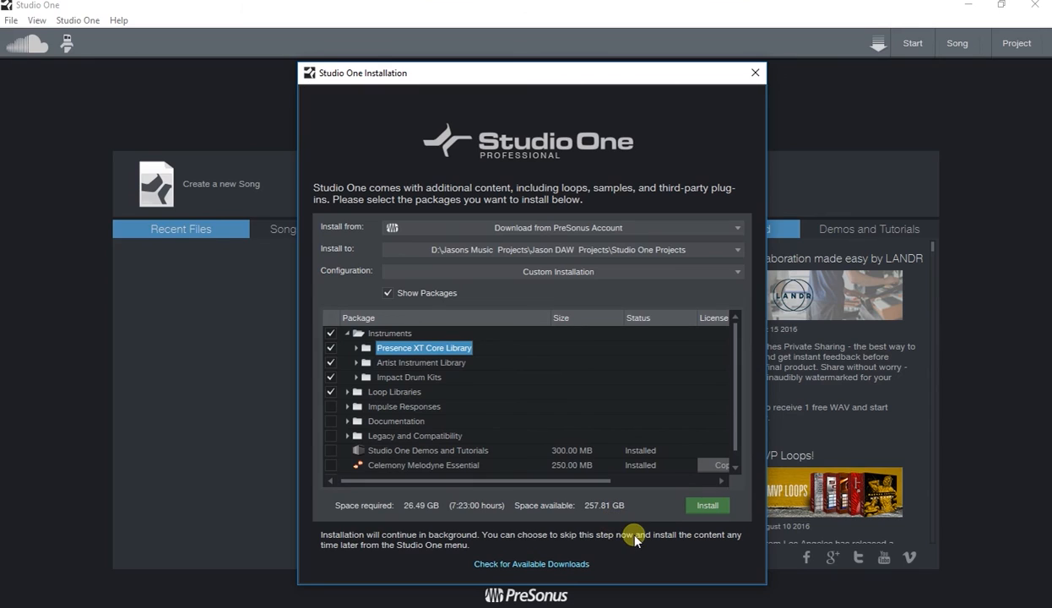
{"action": "mouse_move", "coordinate": [636, 530]}
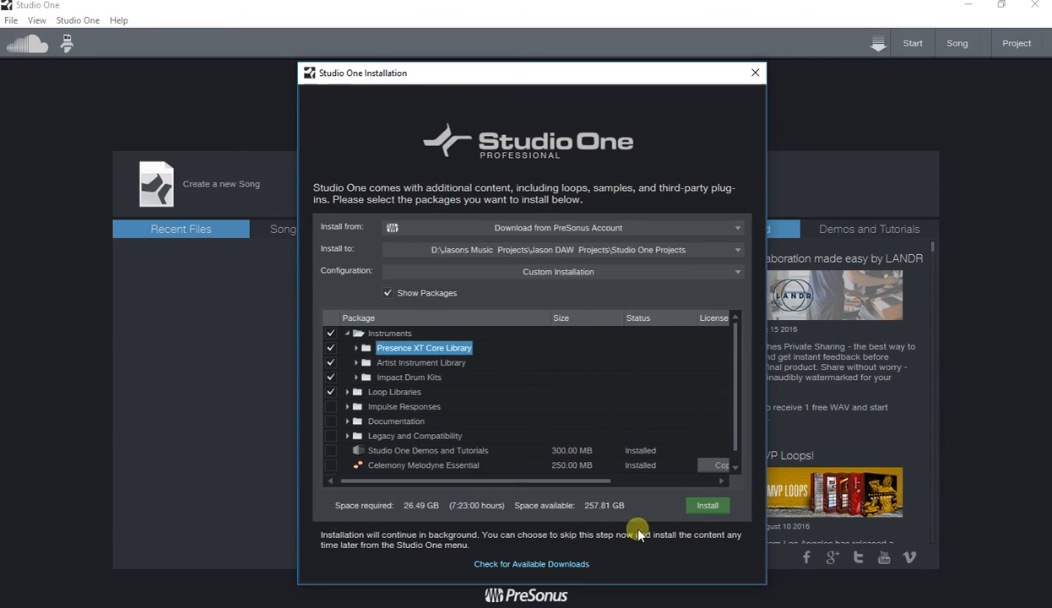
{"action": "mouse_move", "coordinate": [694, 358]}
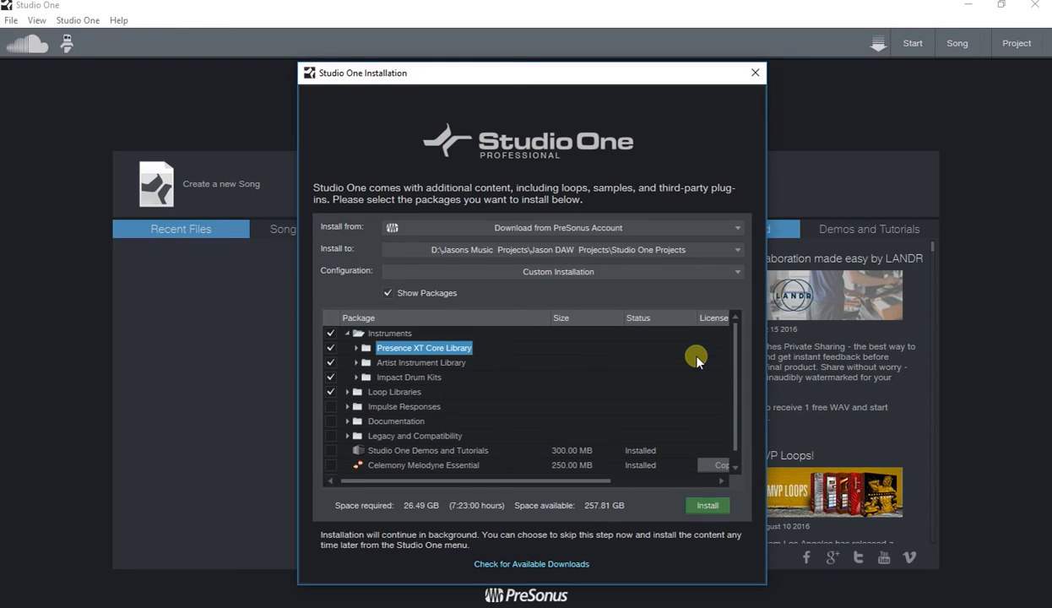
{"action": "mouse_move", "coordinate": [579, 381]}
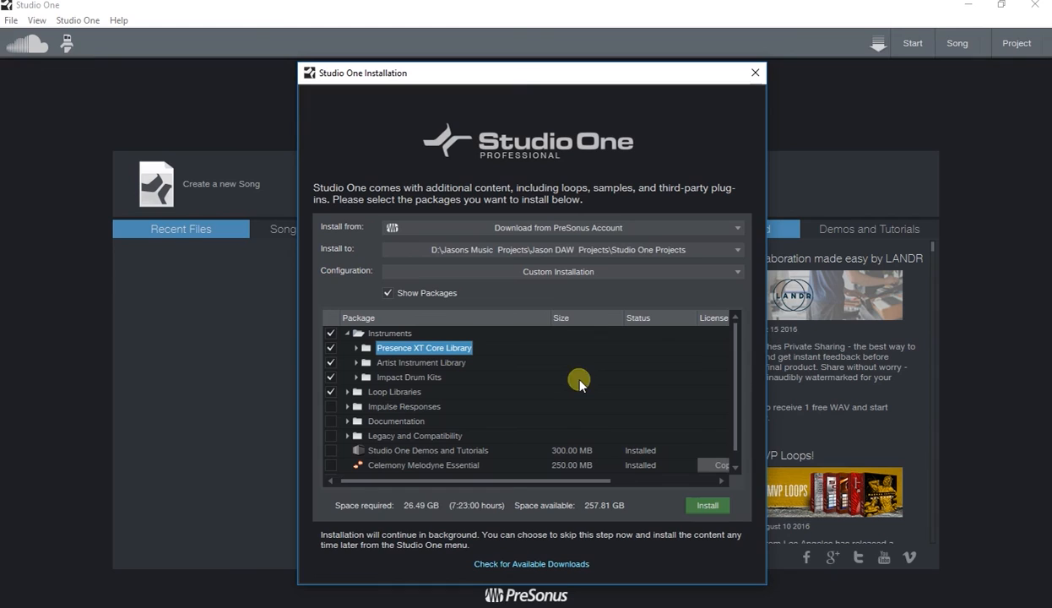
{"action": "mouse_move", "coordinate": [602, 309]}
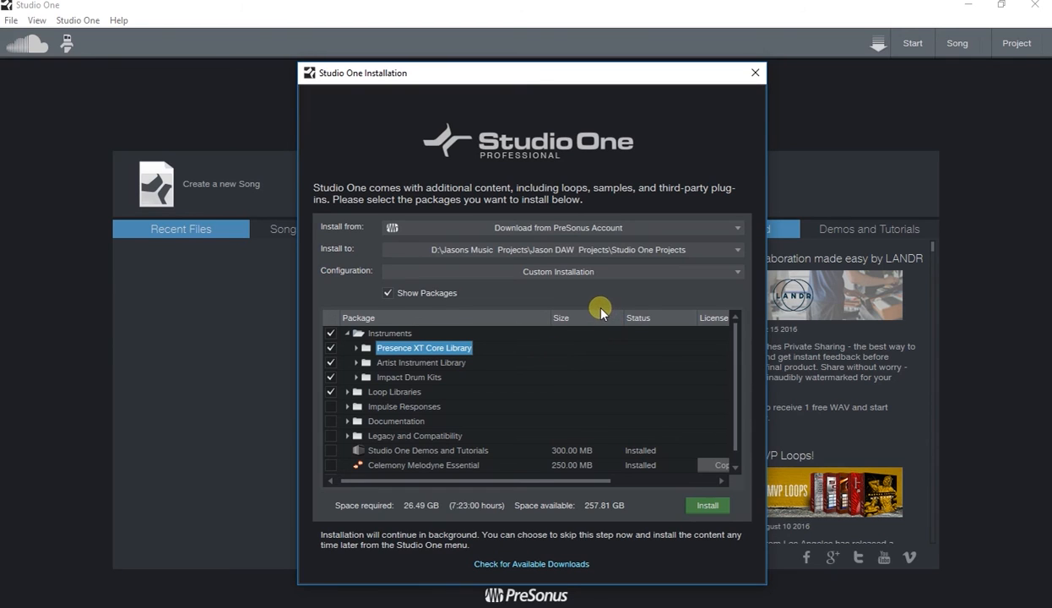
{"action": "mouse_move", "coordinate": [696, 196]}
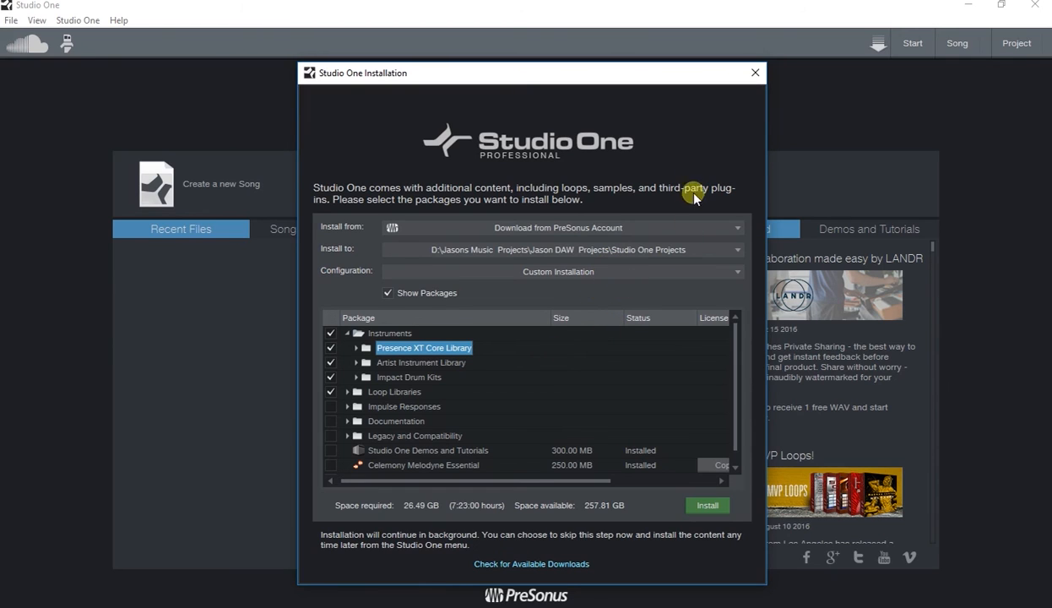
{"action": "mouse_move", "coordinate": [755, 76]}
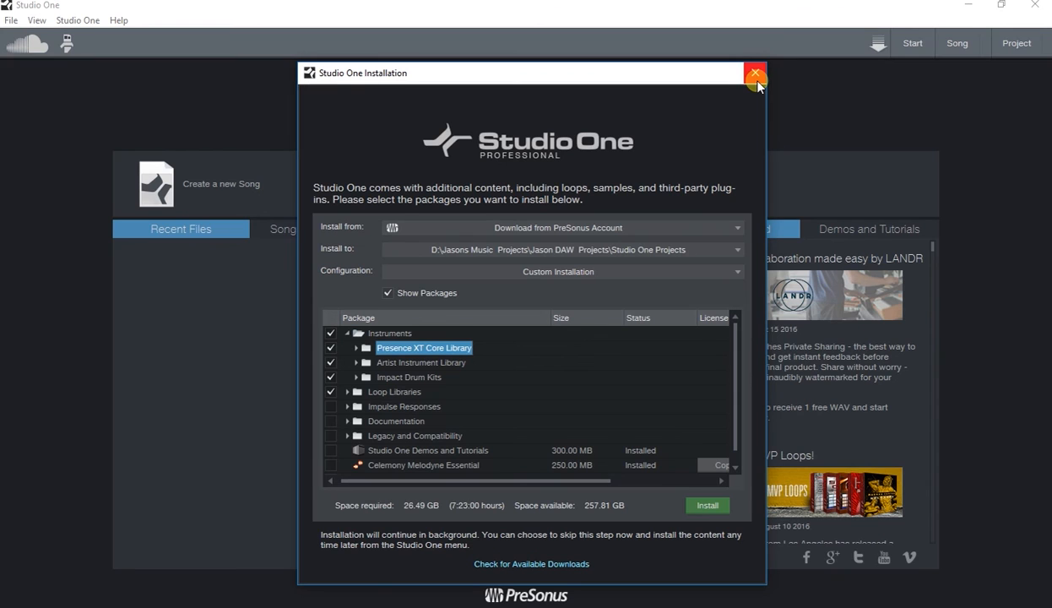
{"action": "mouse_move", "coordinate": [755, 75]}
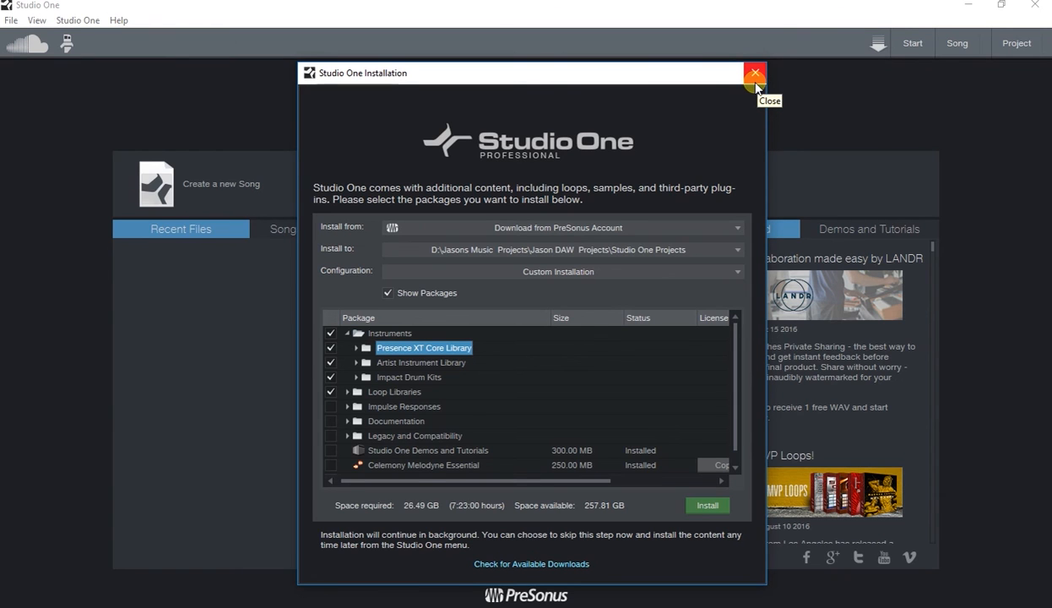